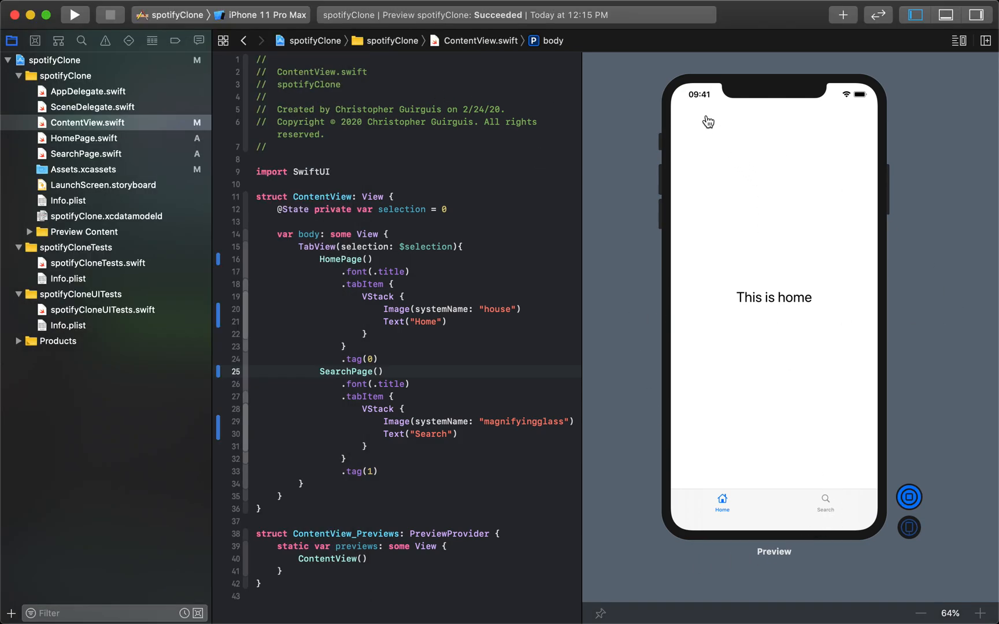
pyautogui.moveTo(602, 415)
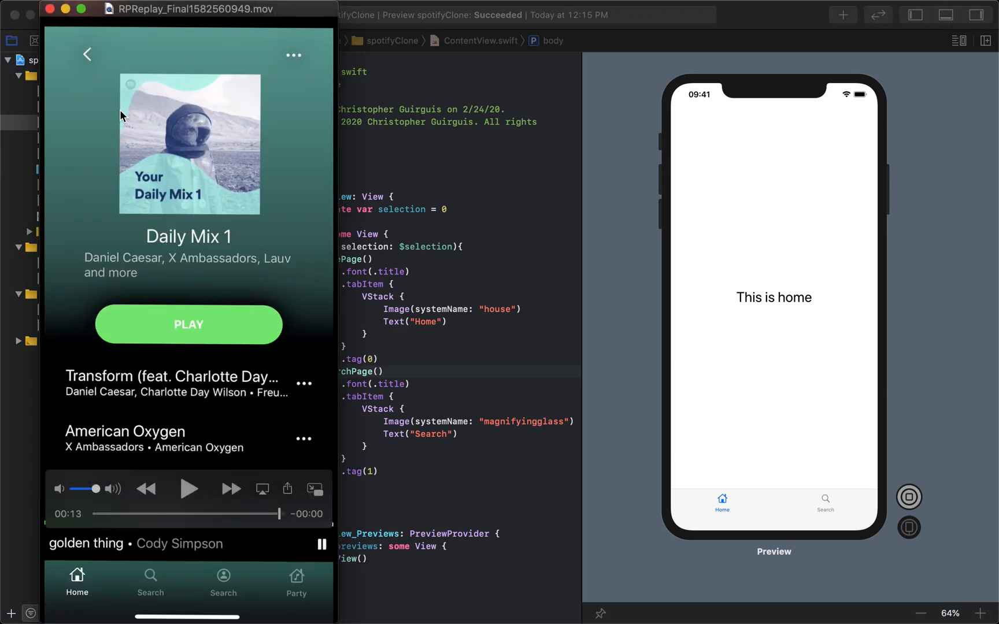
pyautogui.moveTo(269, 550)
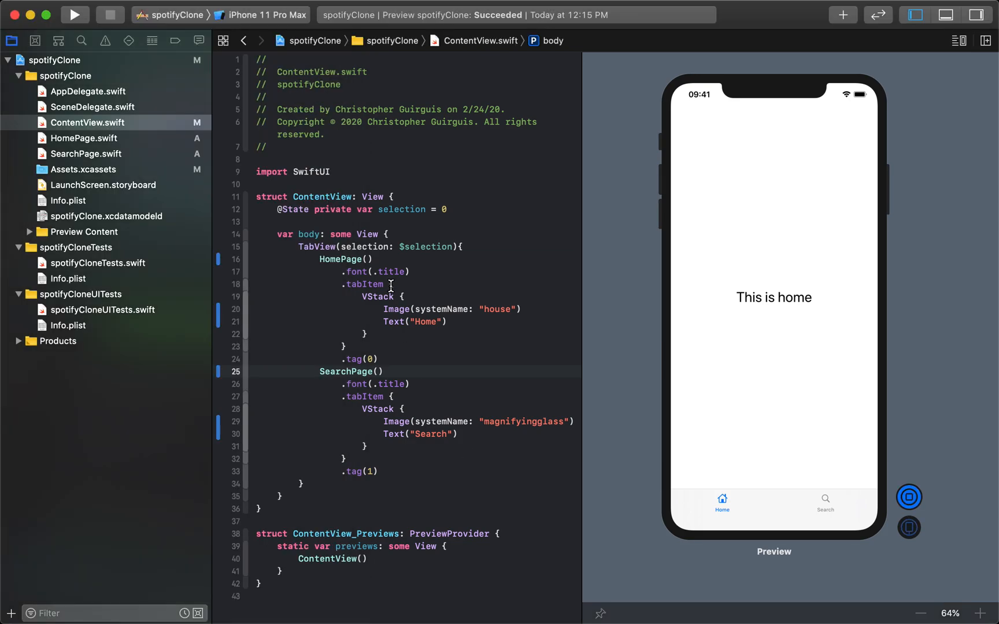
# Create a SwiftUI View file named ContentItemViewer.swift in the spotifyClone project.
pyautogui.click(98, 8)
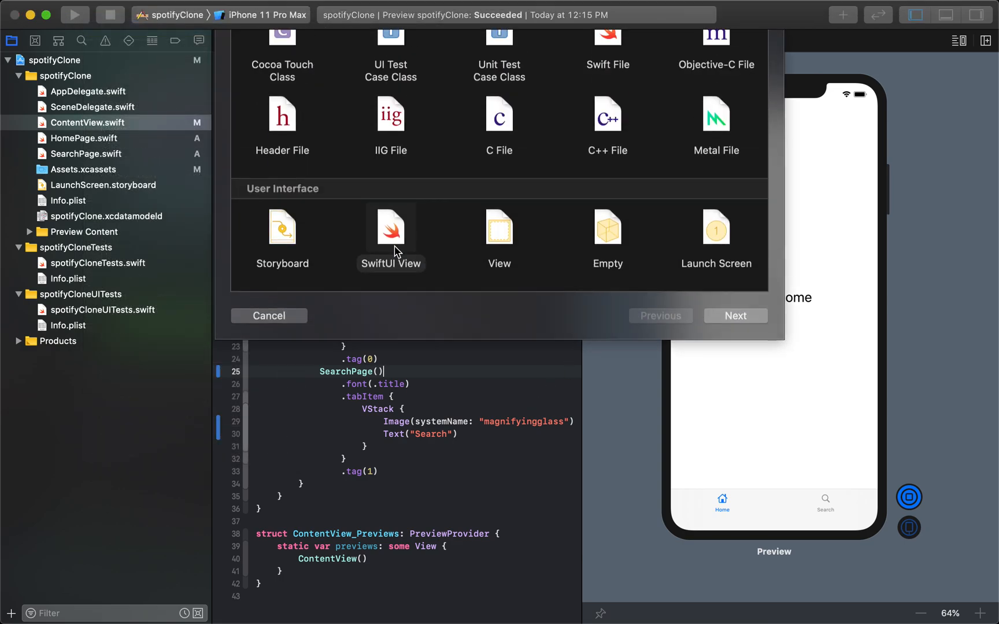
pyautogui.click(736, 315)
pyautogui.write('ContentItemViewer.swift')
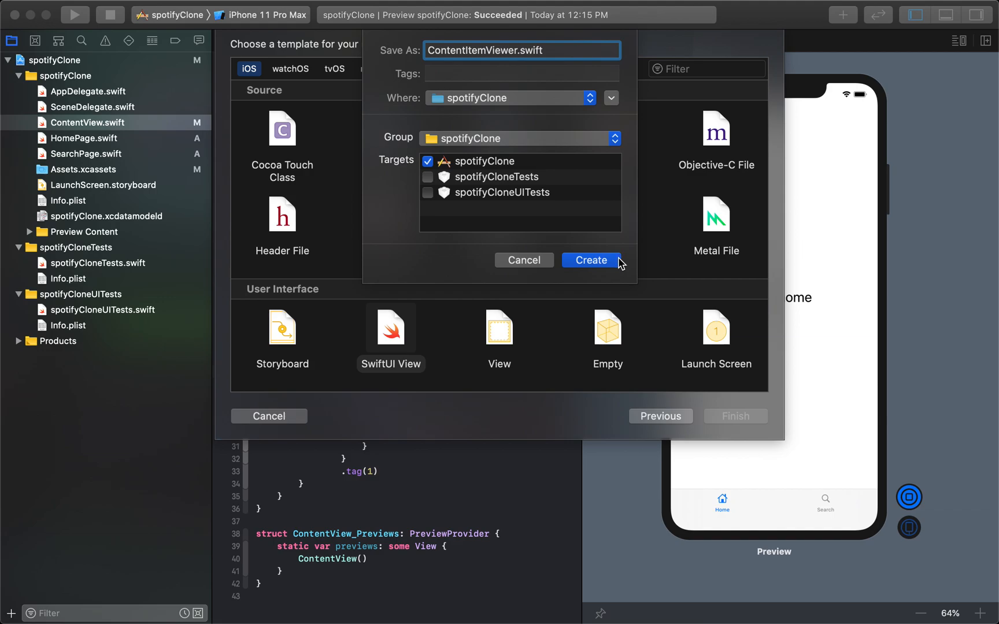
pyautogui.click(590, 261)
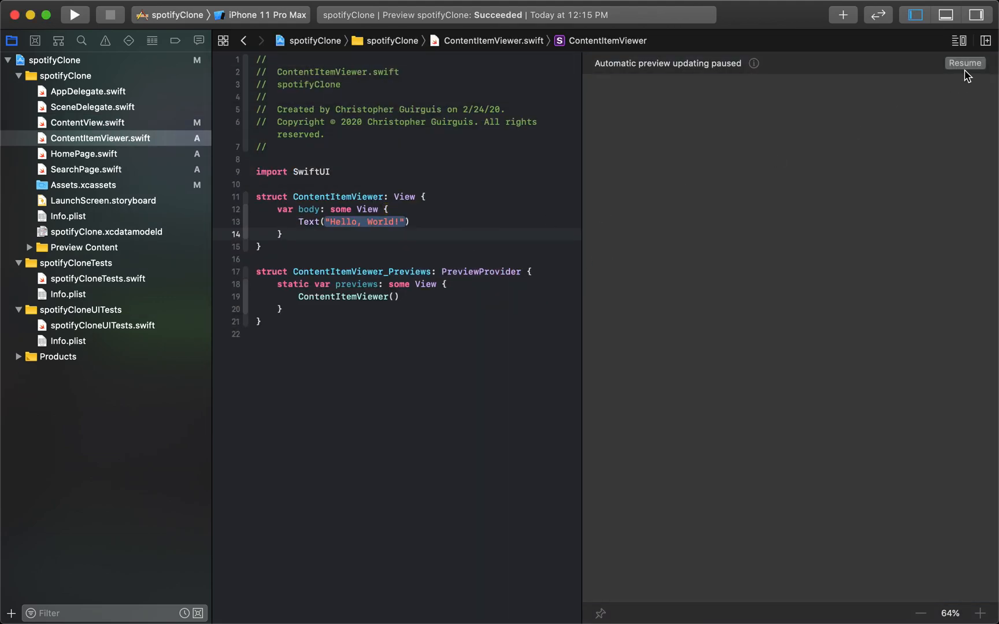
# Resume the preview and group the four view files into a new 'Views' group.
pyautogui.click(966, 62)
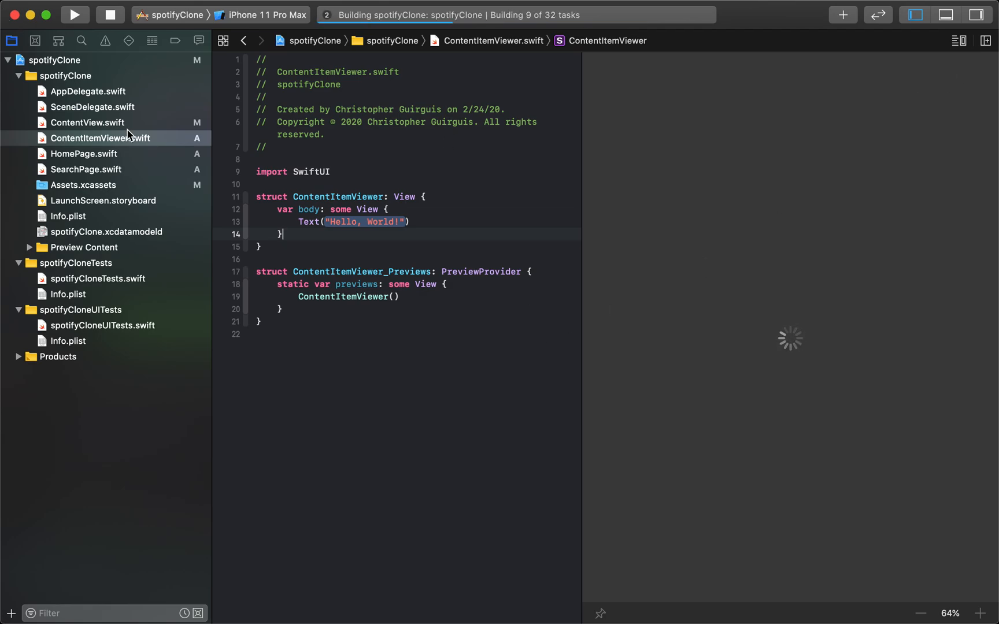
pyautogui.click(88, 123)
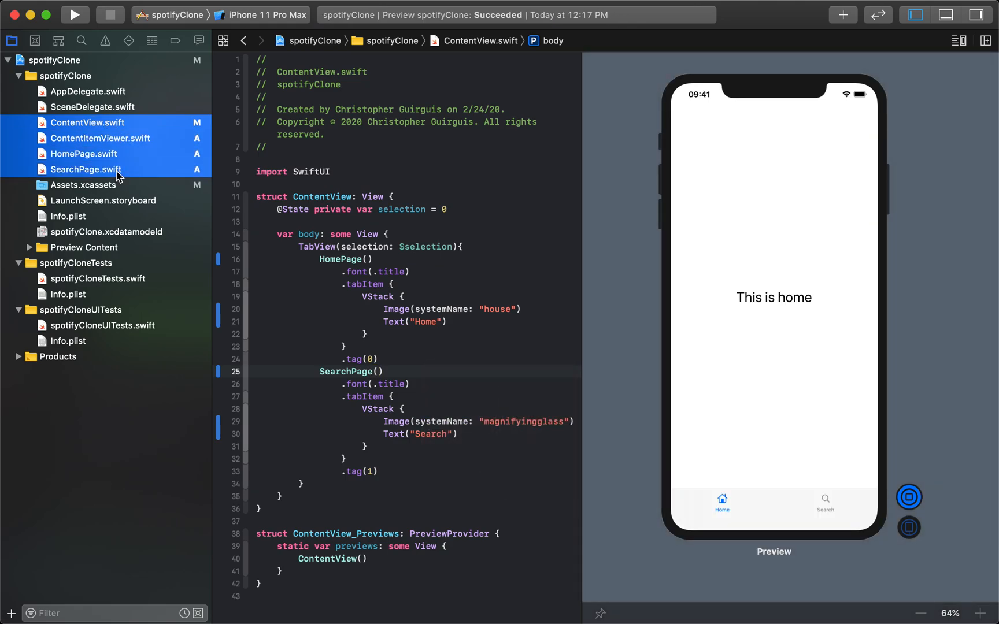
pyautogui.rightClick(86, 169)
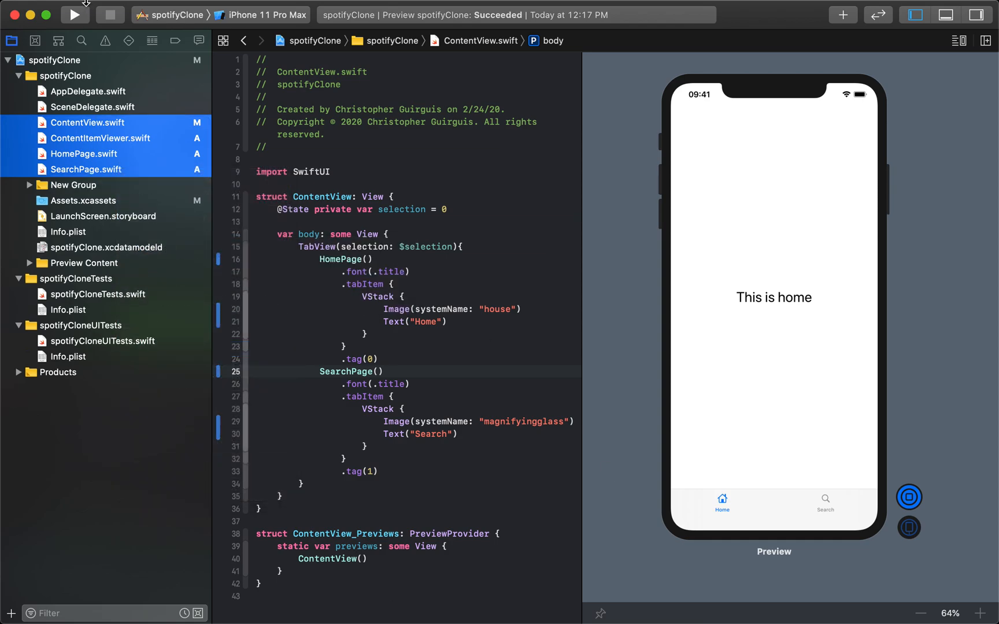
pyautogui.click(74, 185)
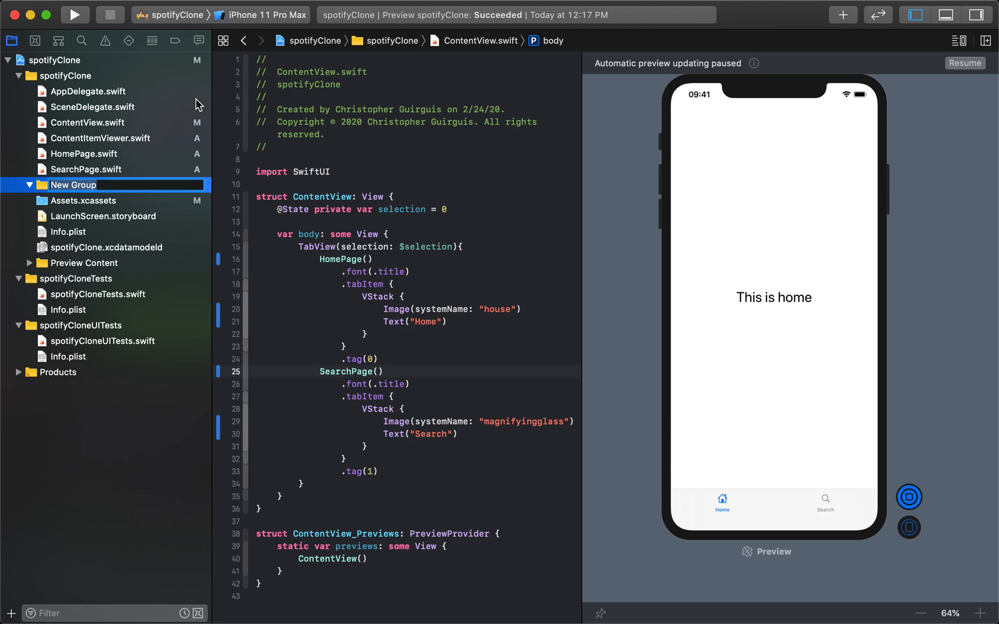
pyautogui.write('Views')
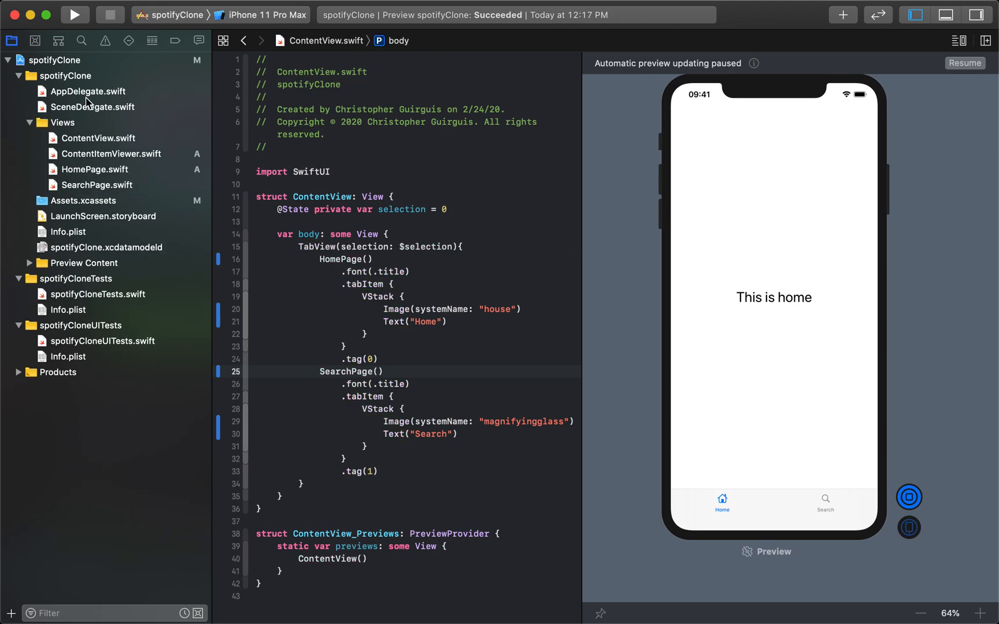
# Open ContentItemViewer from the Views group and resume its preview.
pyautogui.click(98, 138)
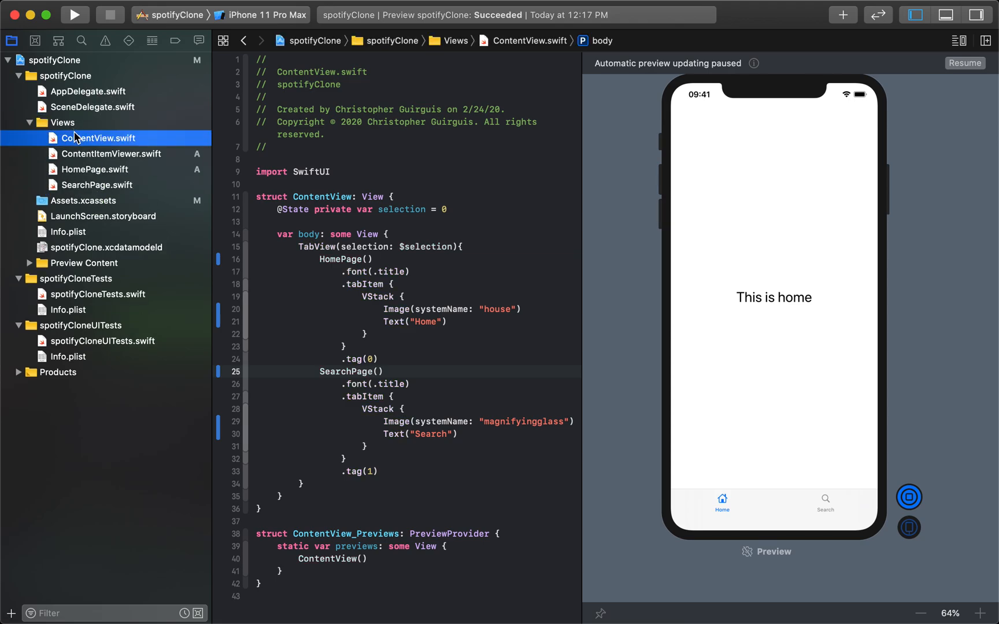
pyautogui.click(101, 154)
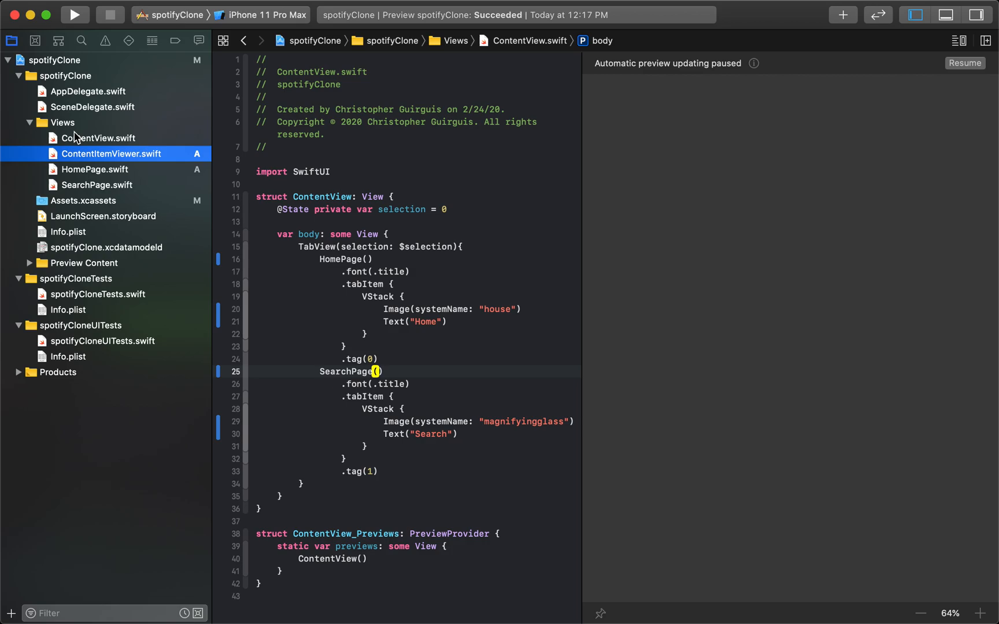
pyautogui.click(98, 154)
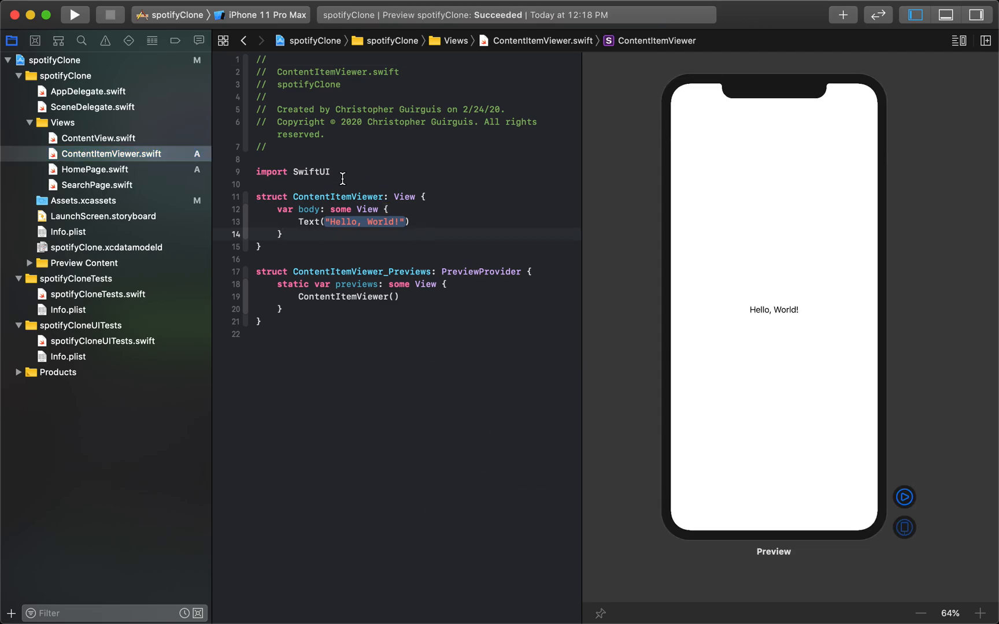
# Add Text("Hello, World2!") on a new line beneath the first Text in body.
pyautogui.click(774, 310)
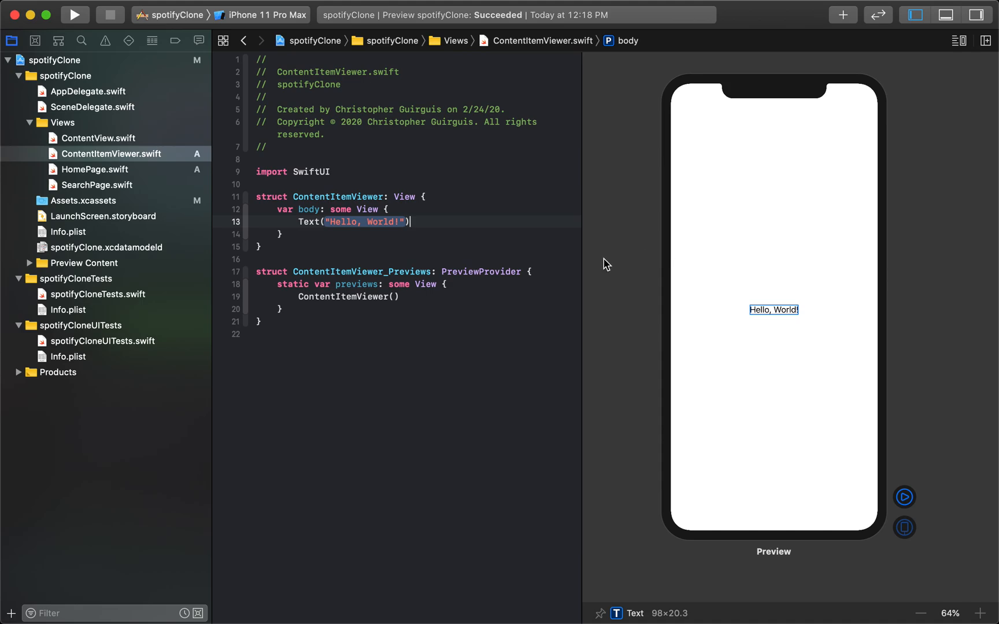
pyautogui.moveTo(692, 66)
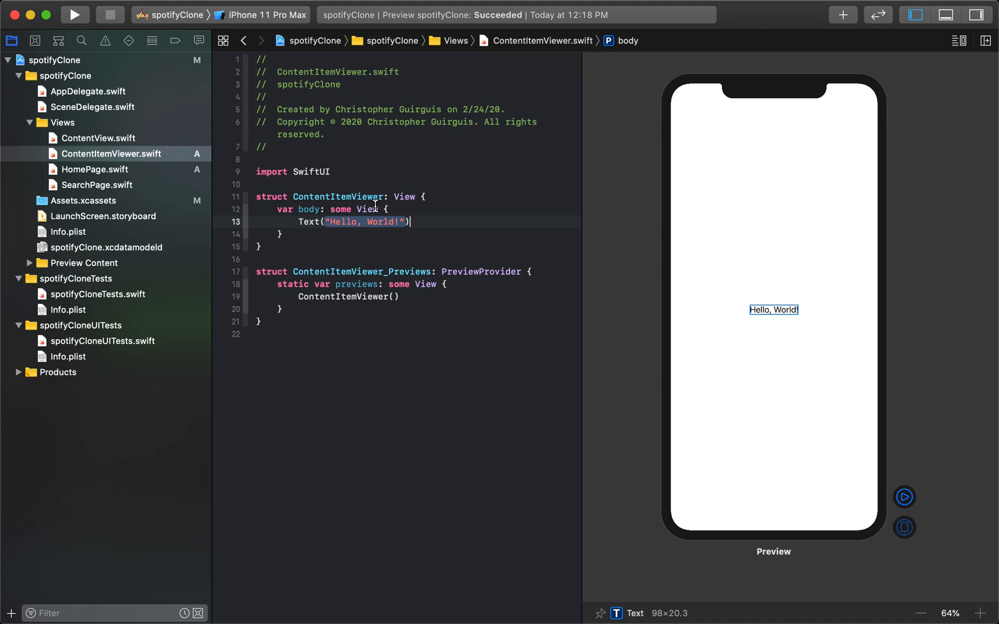
pyautogui.moveTo(311, 210)
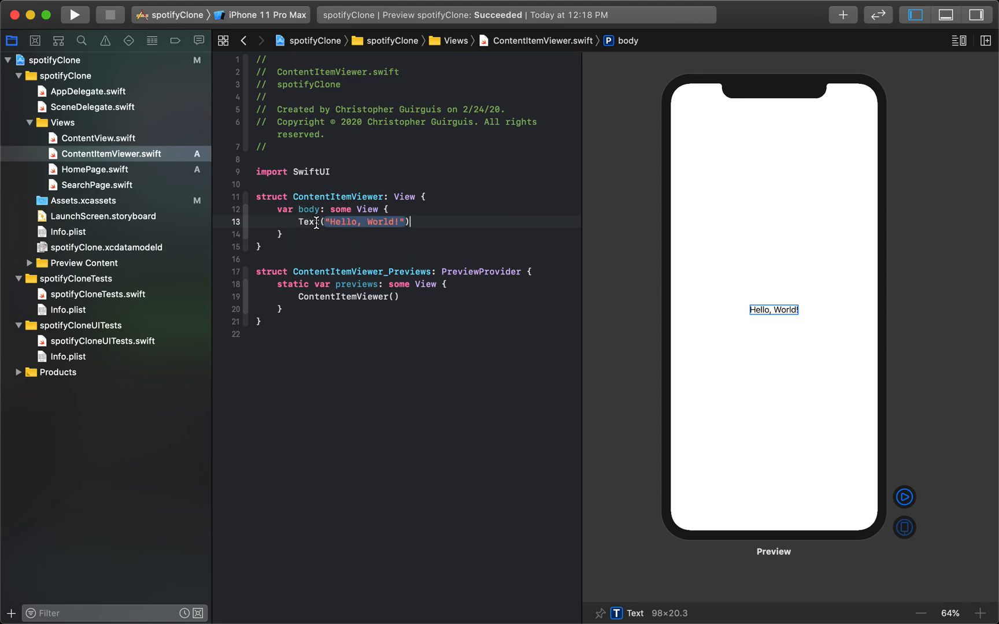
pyautogui.moveTo(358, 165)
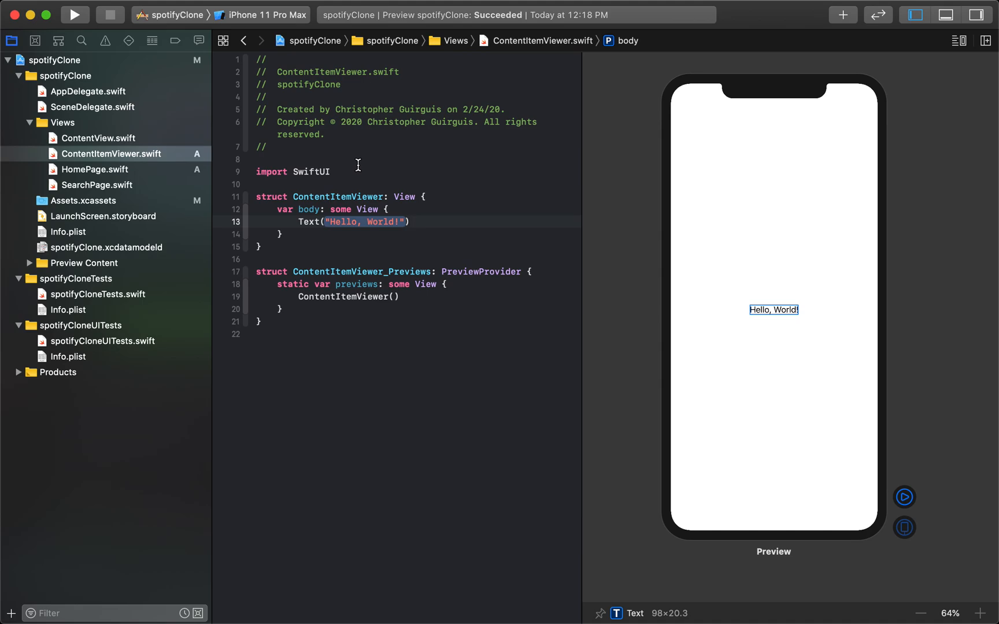
pyautogui.moveTo(367, 151)
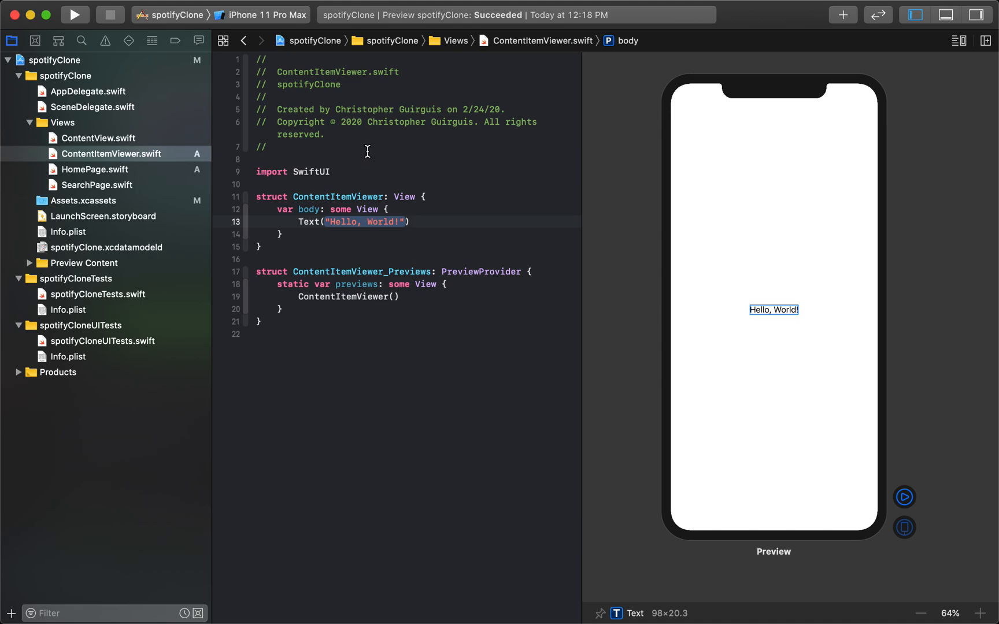
pyautogui.press('Enter')
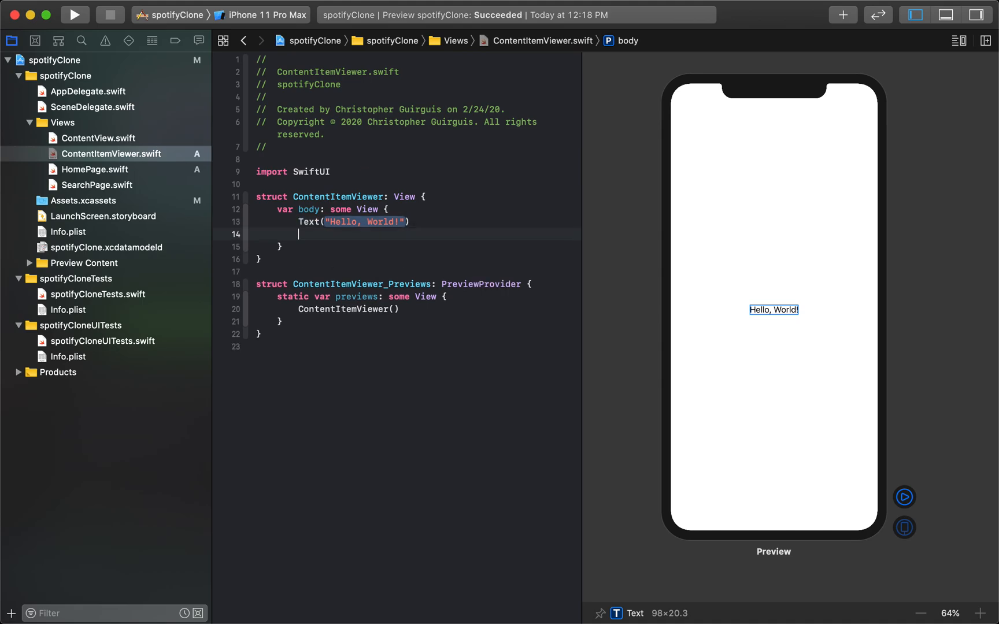
pyautogui.write('Text("Hello, World!")')
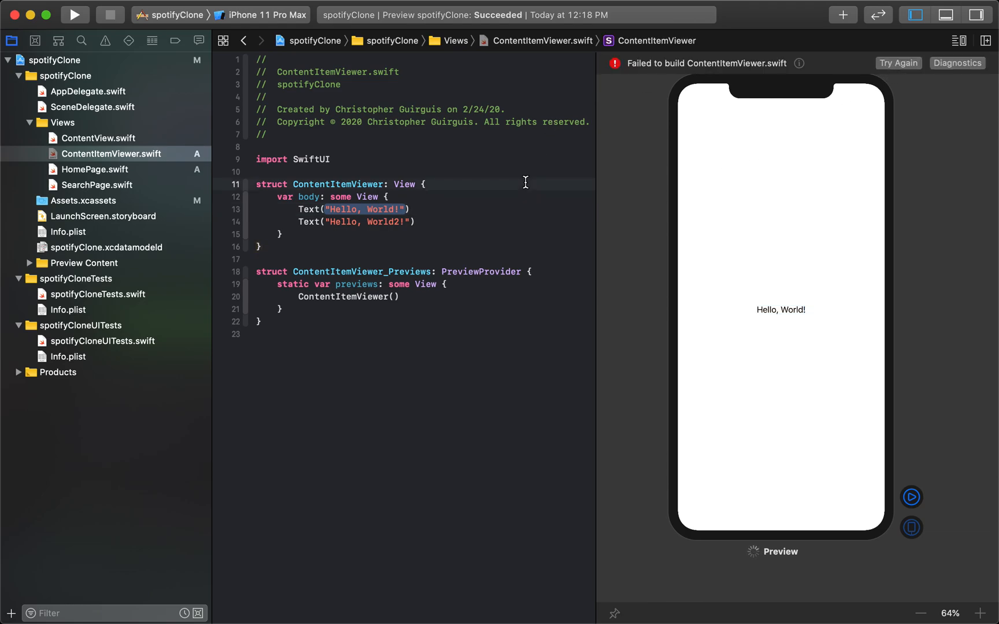
pyautogui.moveTo(507, 221)
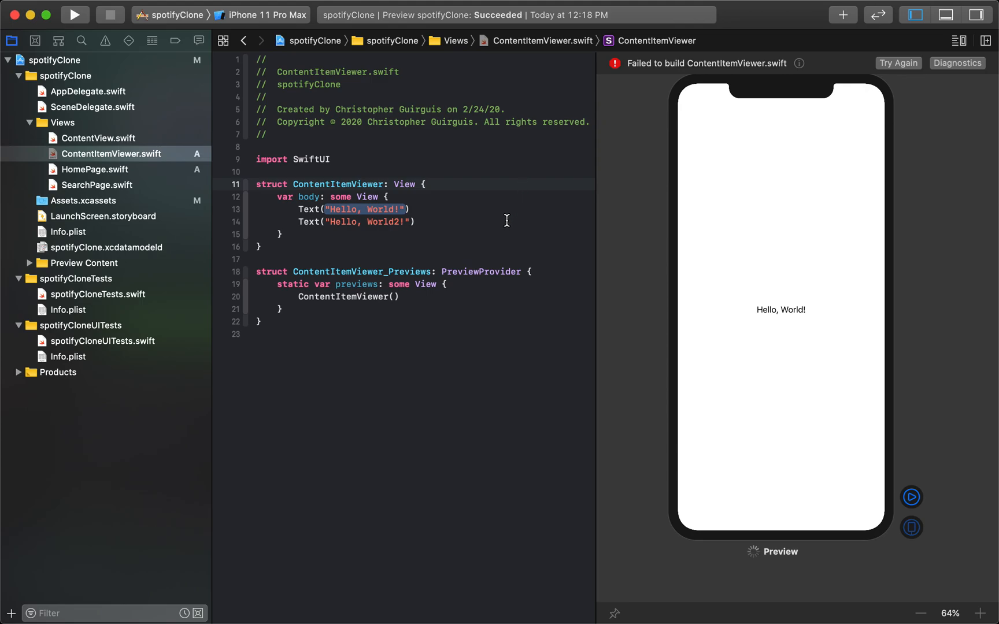
pyautogui.click(427, 184)
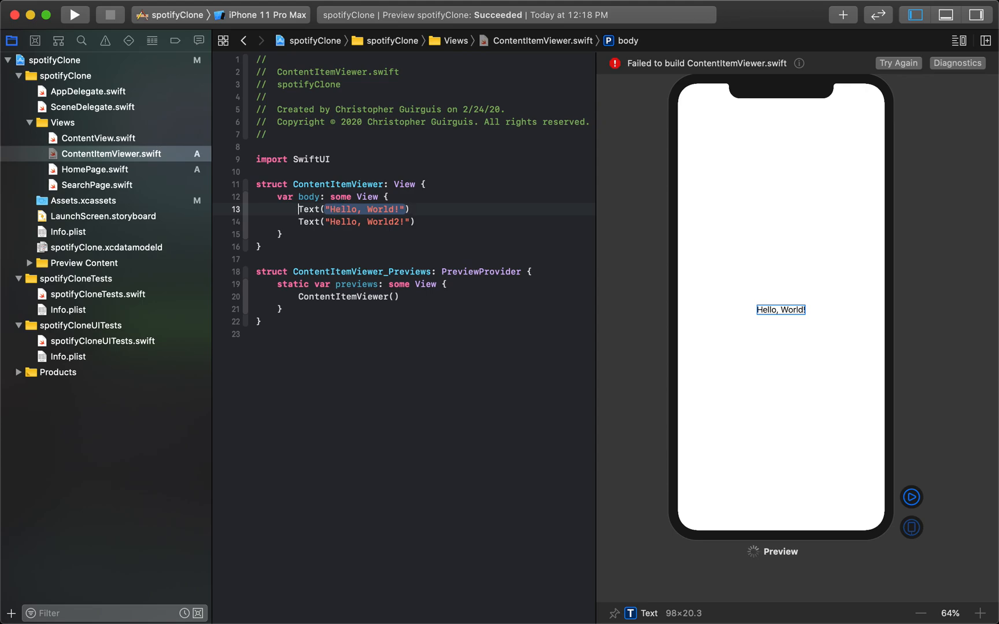
# Delete the first Text, change the other to 'Can of soup', and embed it in a VStack.
pyautogui.click(780, 310)
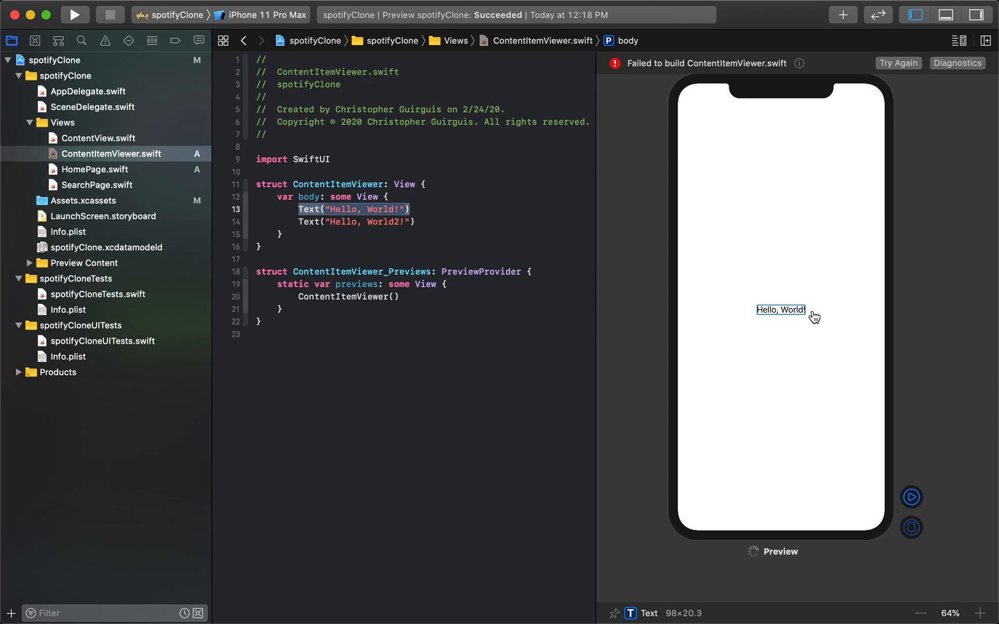
pyautogui.moveTo(772, 370)
pyautogui.write('Text("Can of s')
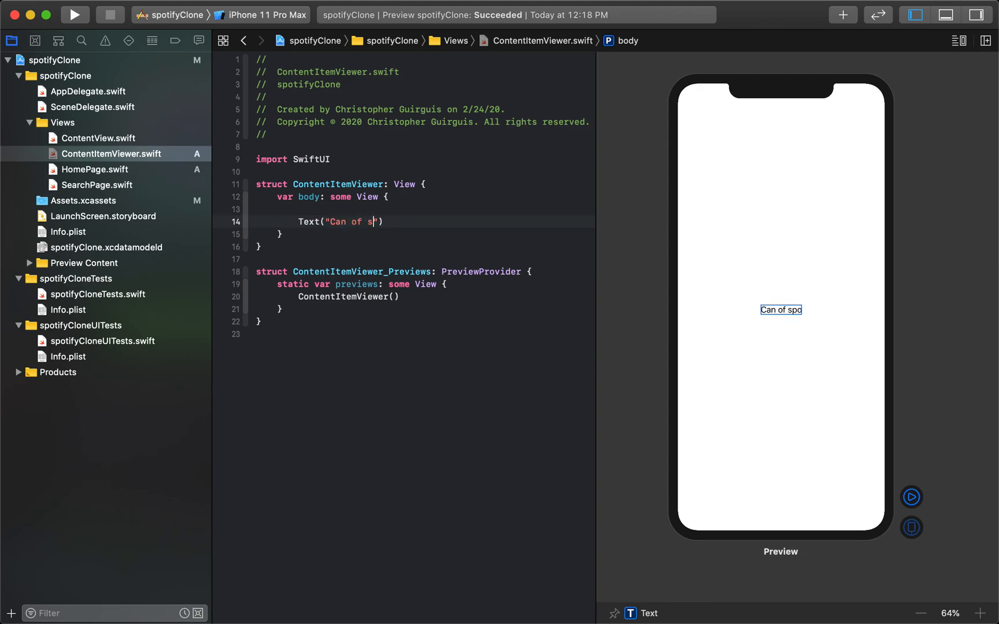
pyautogui.write('oup')
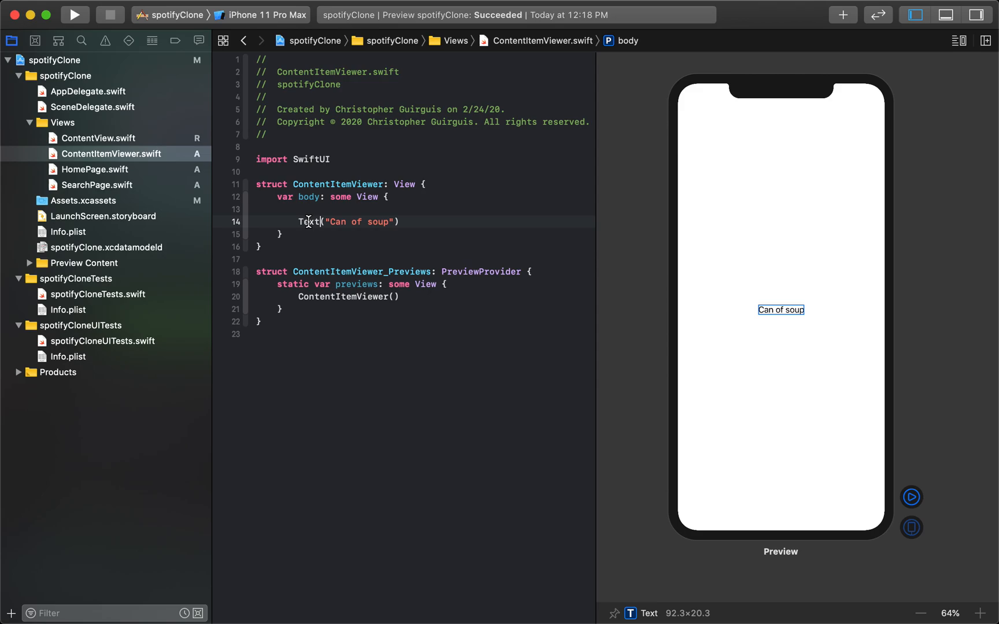
pyautogui.click(310, 221)
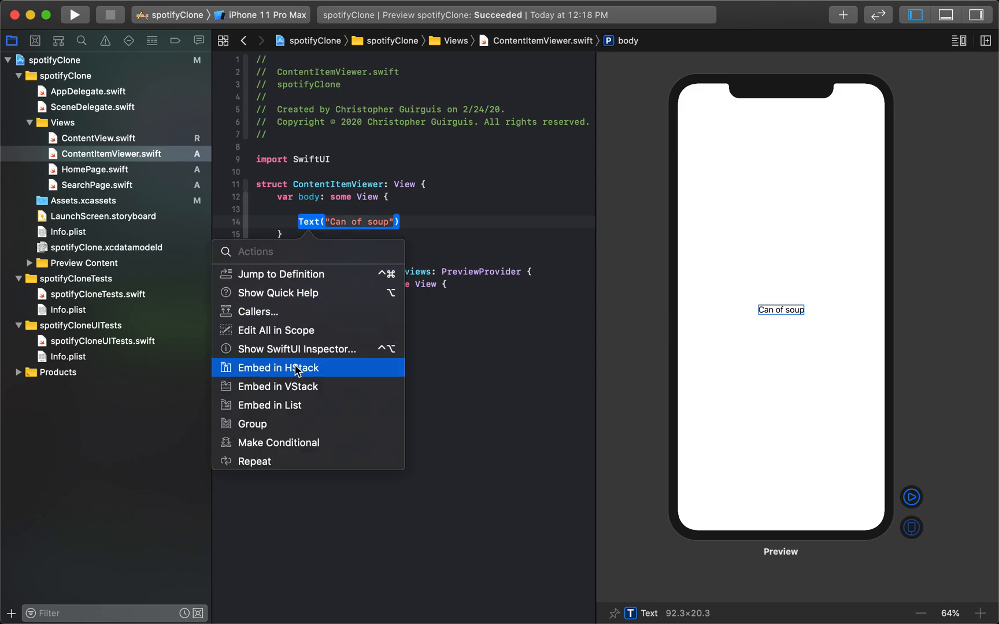
pyautogui.click(278, 386)
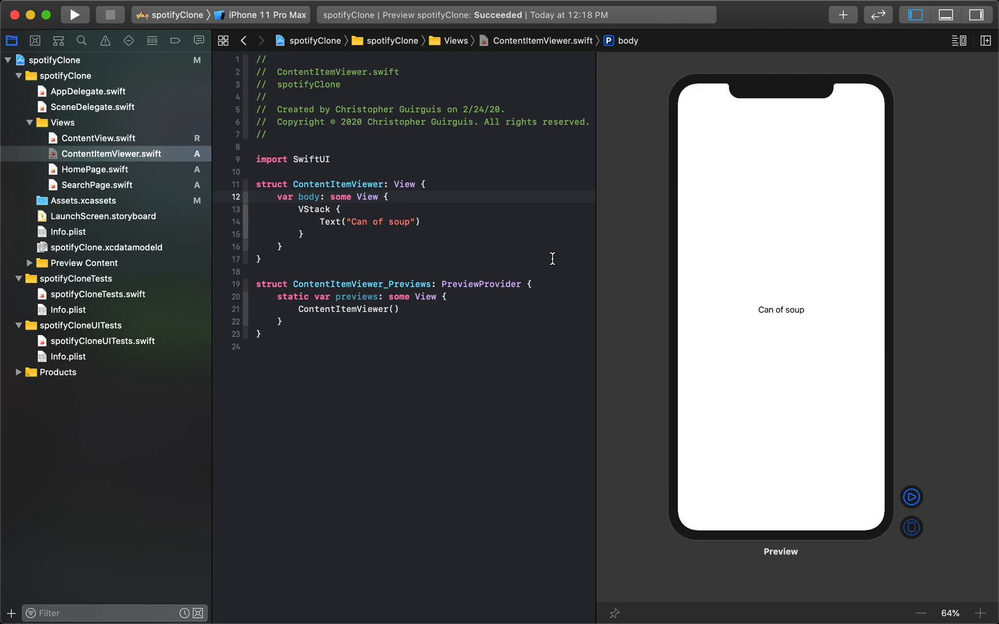
# Experiment with duplicate 'Can of soup' Text lines, then leave a single Text("Title") in the VStack.
pyautogui.click(781, 310)
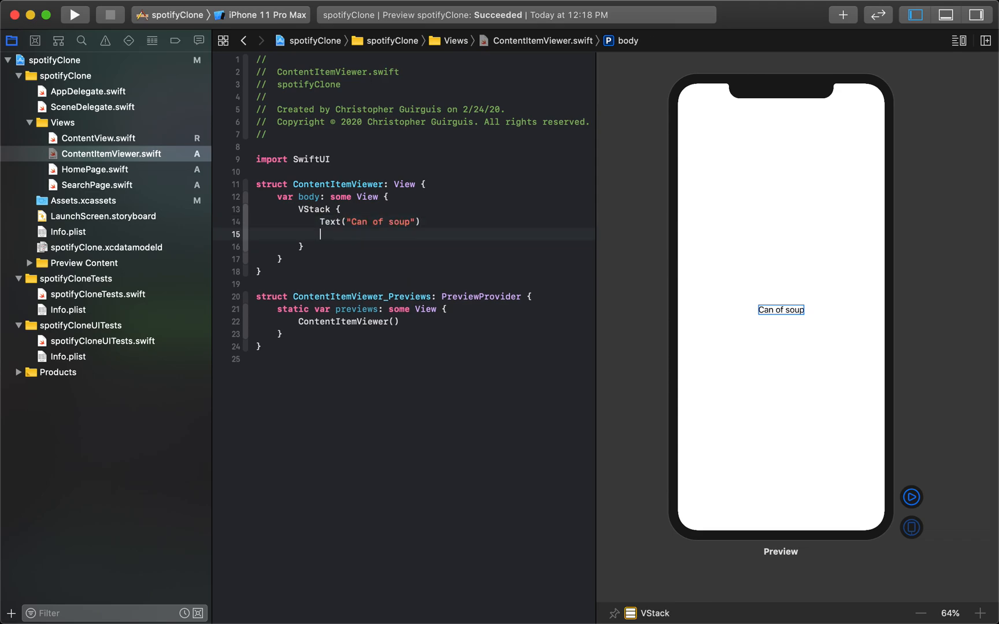
pyautogui.write('Text("Can of soup")')
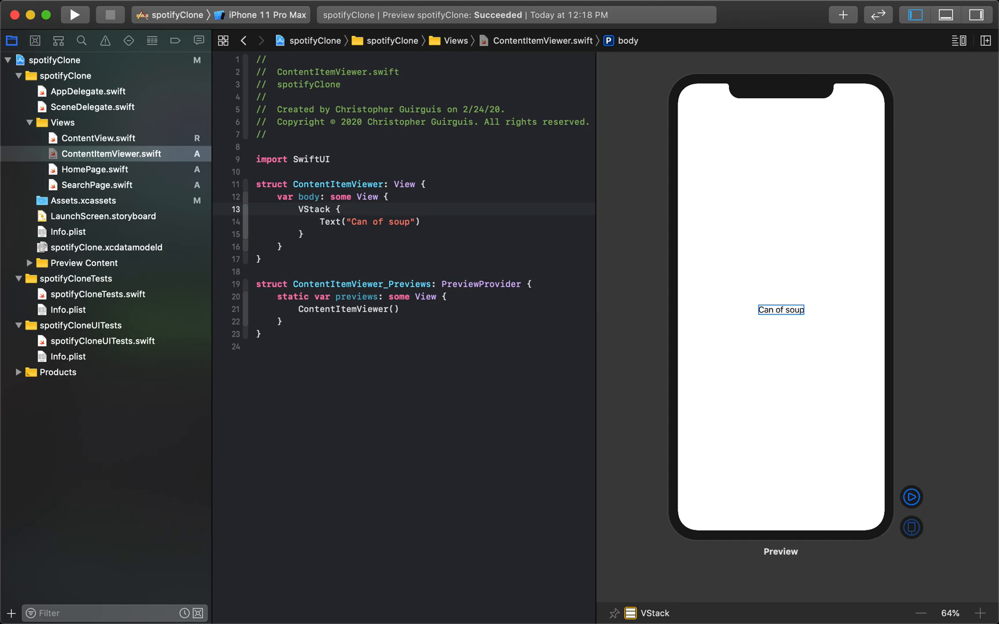
pyautogui.click(340, 209)
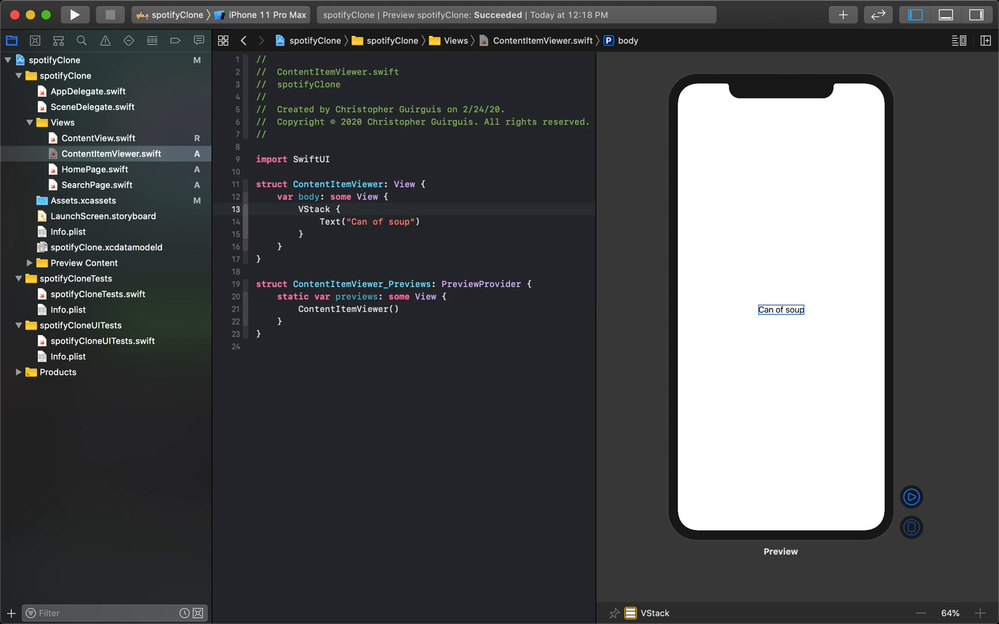
pyautogui.click(341, 209)
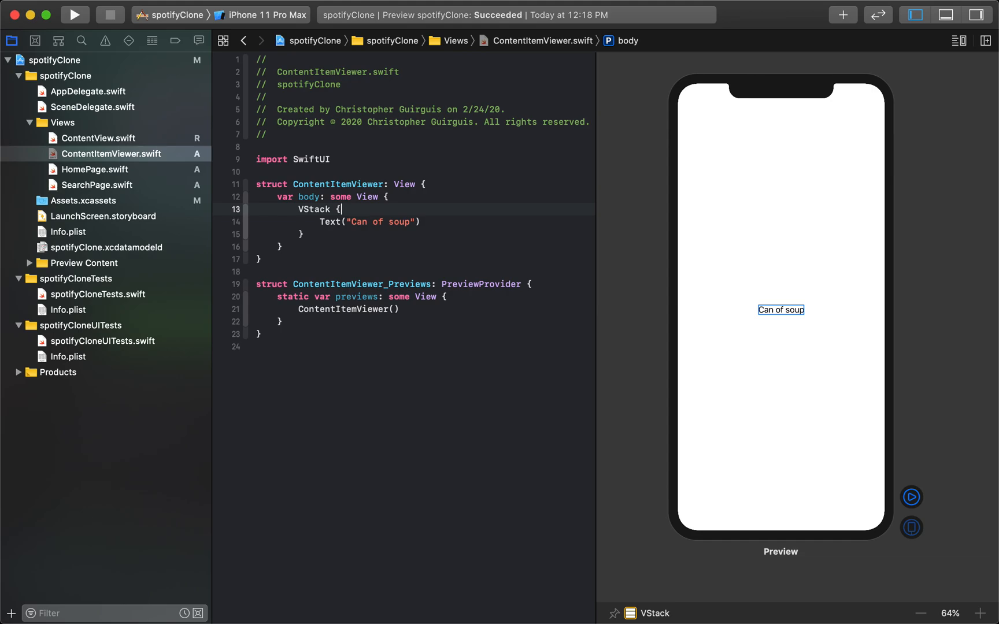
pyautogui.click(331, 209)
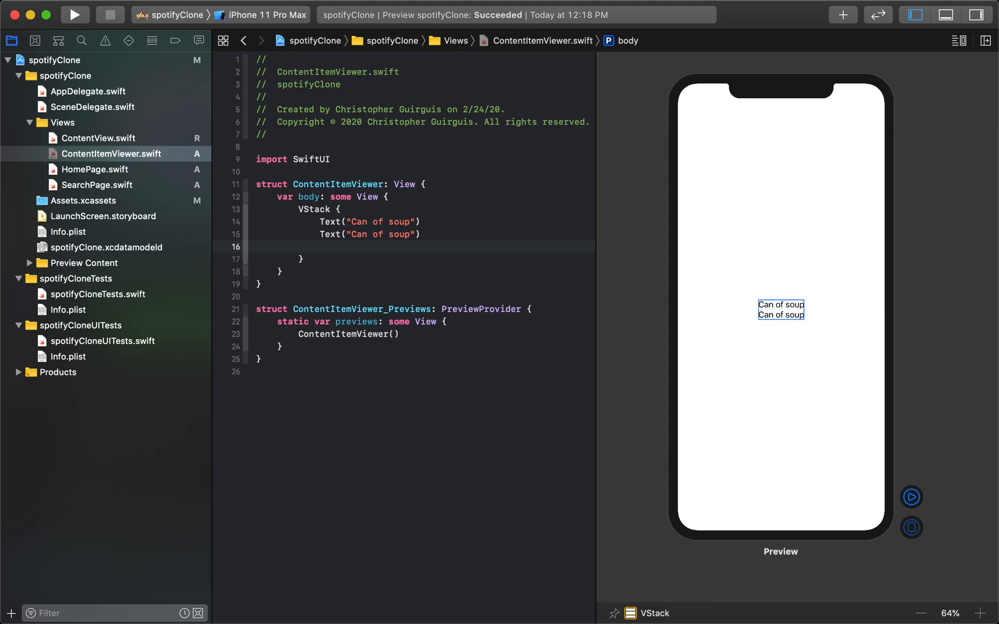
pyautogui.write('Text("Can of soup")')
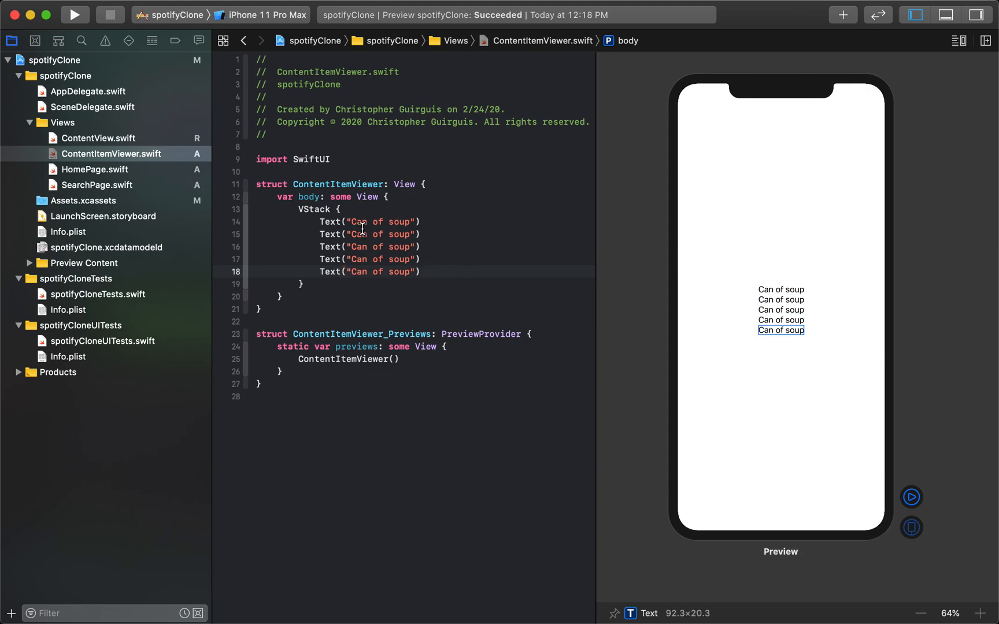
pyautogui.write('2')
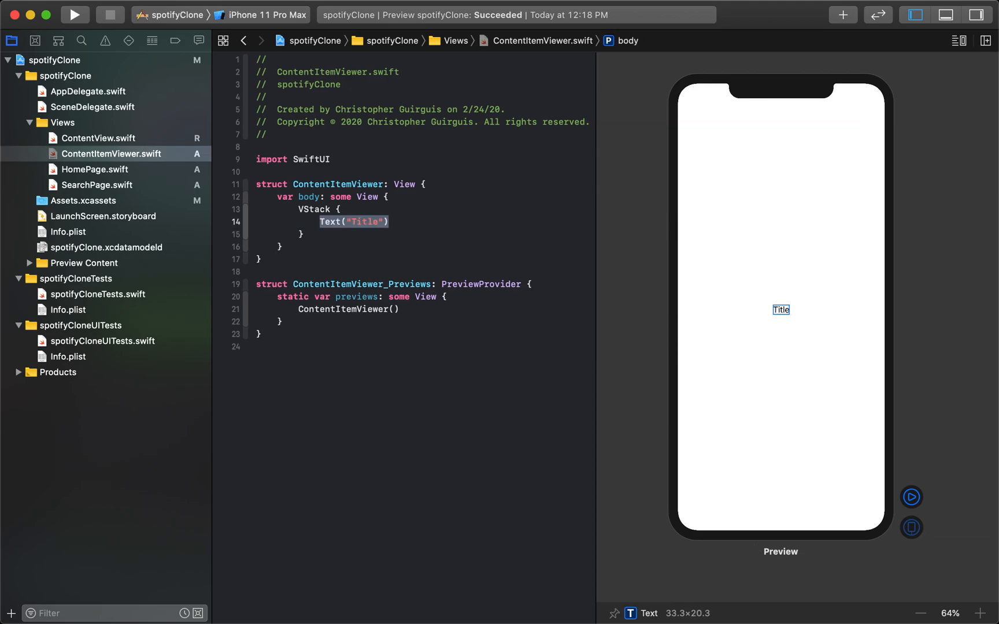
# Add Text("Subtitle") below Title and check the QuickTime reference recording.
pyautogui.write('Text("S")')
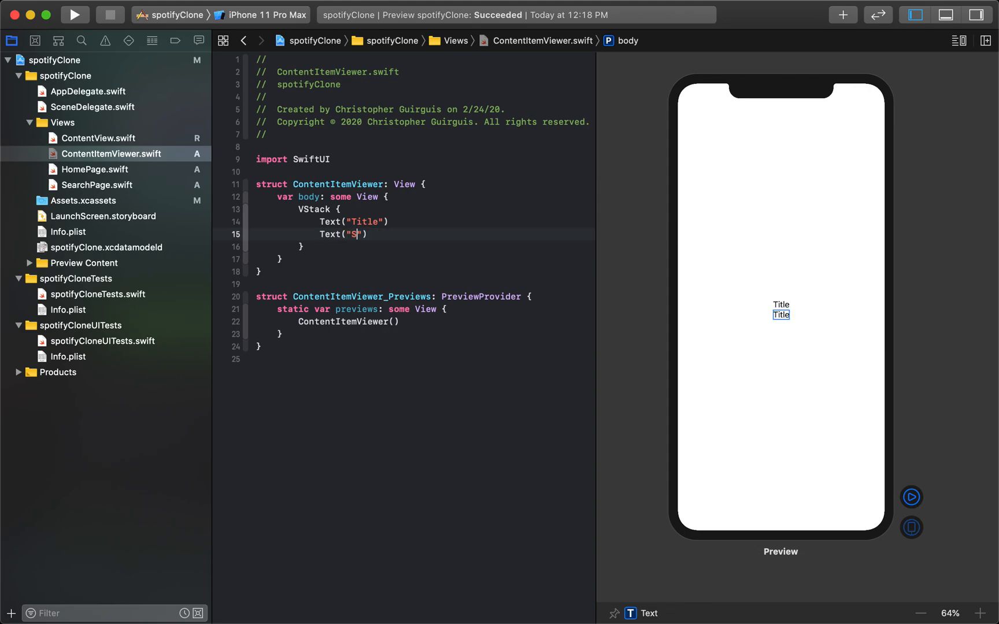
pyautogui.write('ubtitle')
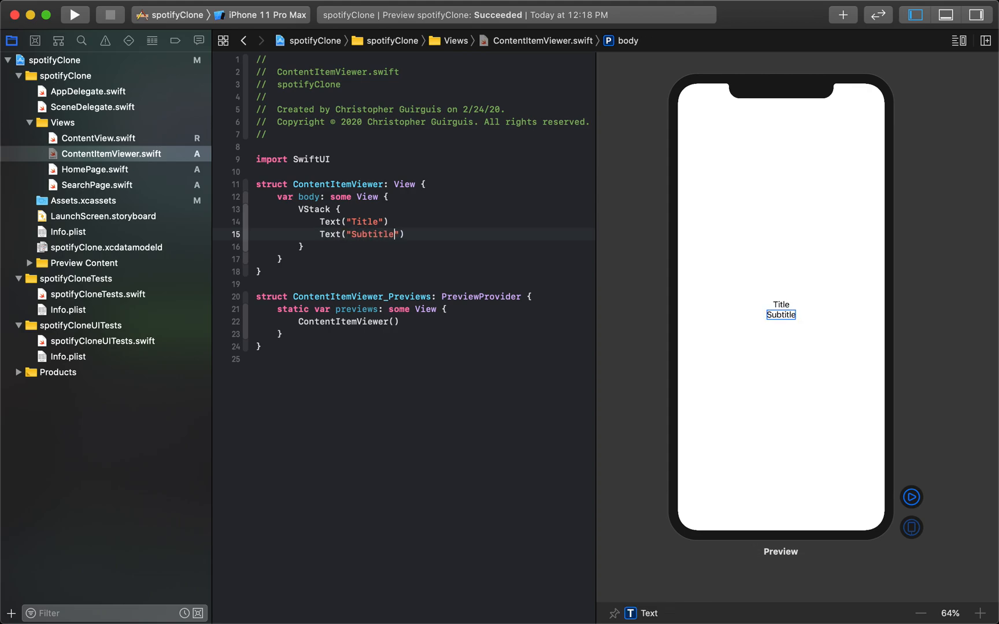
pyautogui.press('Cmd+Tab')
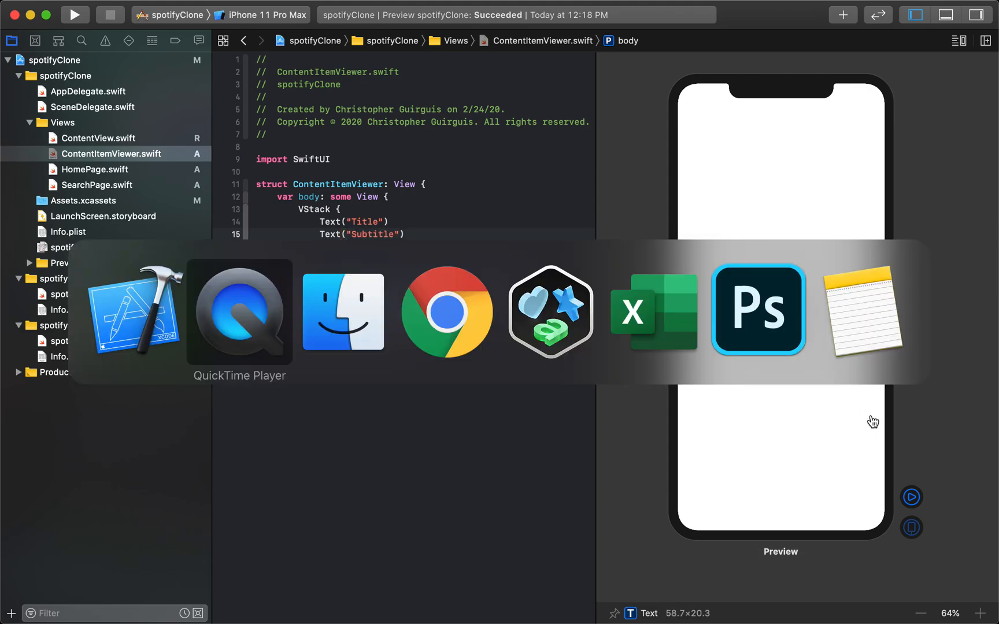
pyautogui.click(240, 312)
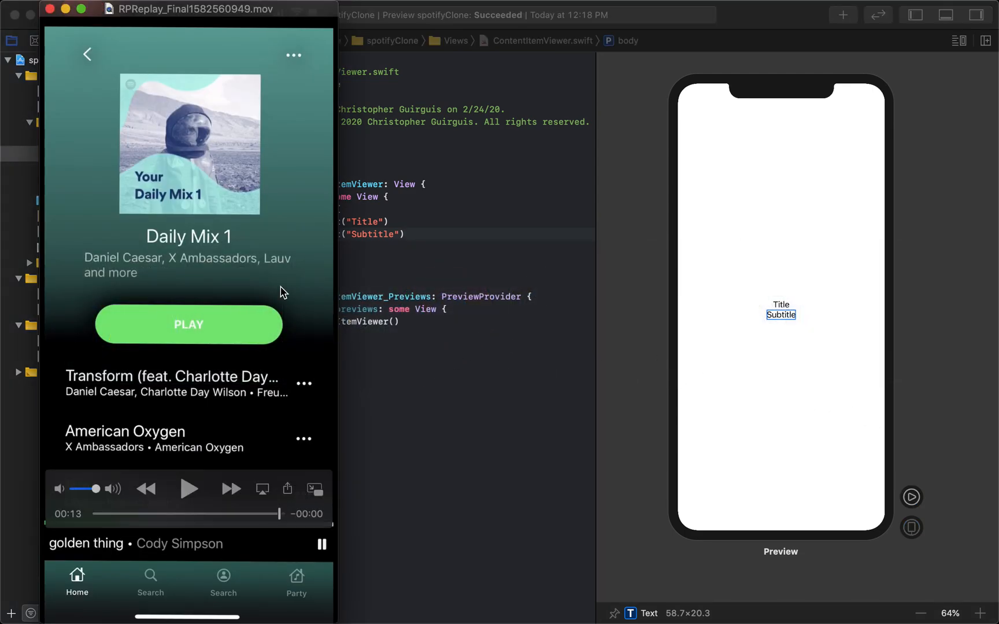
pyautogui.moveTo(253, 298)
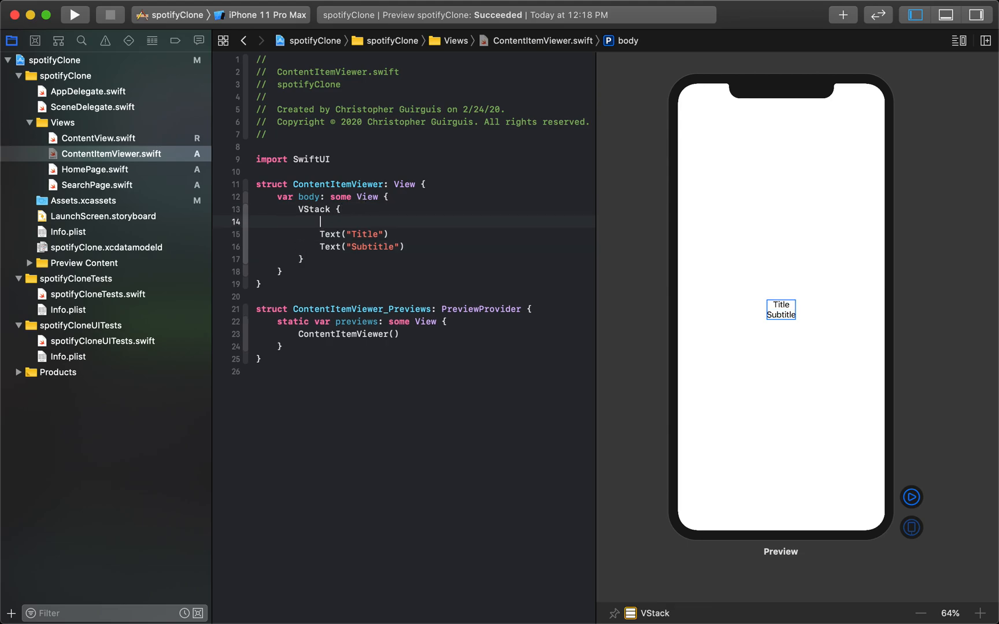
# Insert Image(systemName: "") above the Title text.
pyautogui.write('Image()')
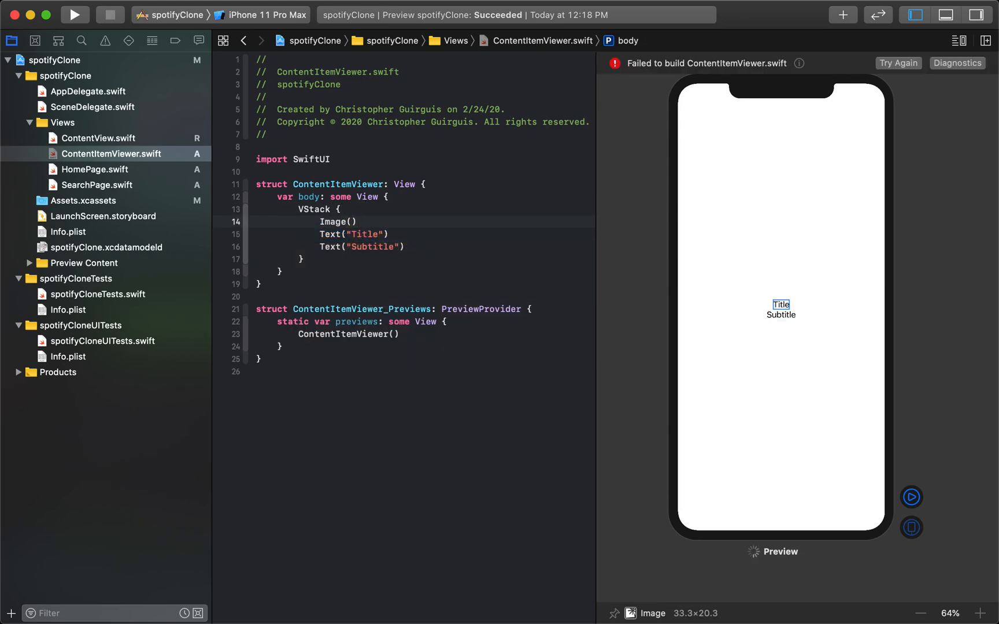
pyautogui.write('systemNam')
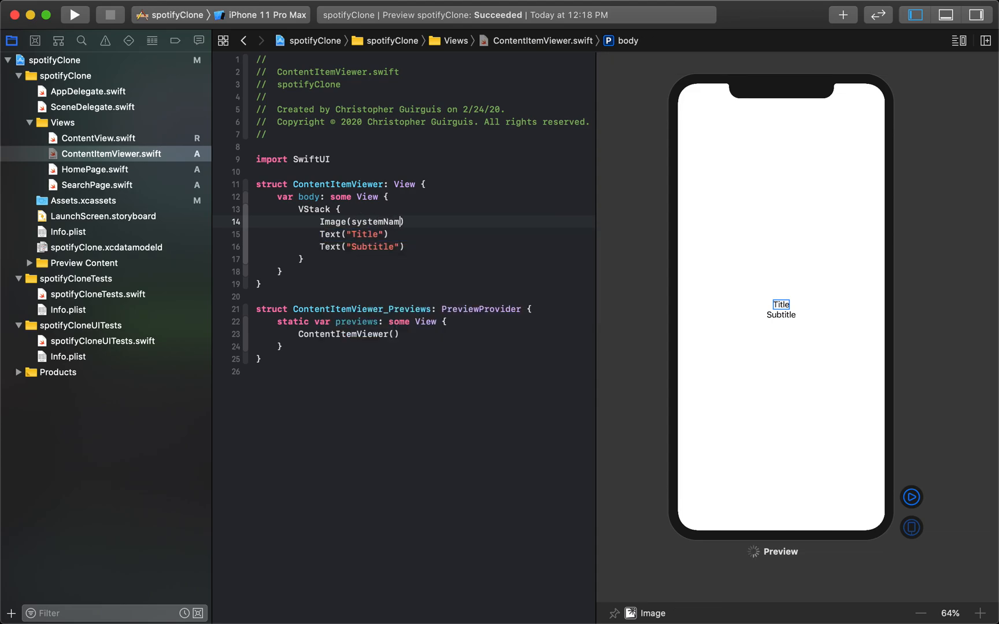
pyautogui.write(':""')
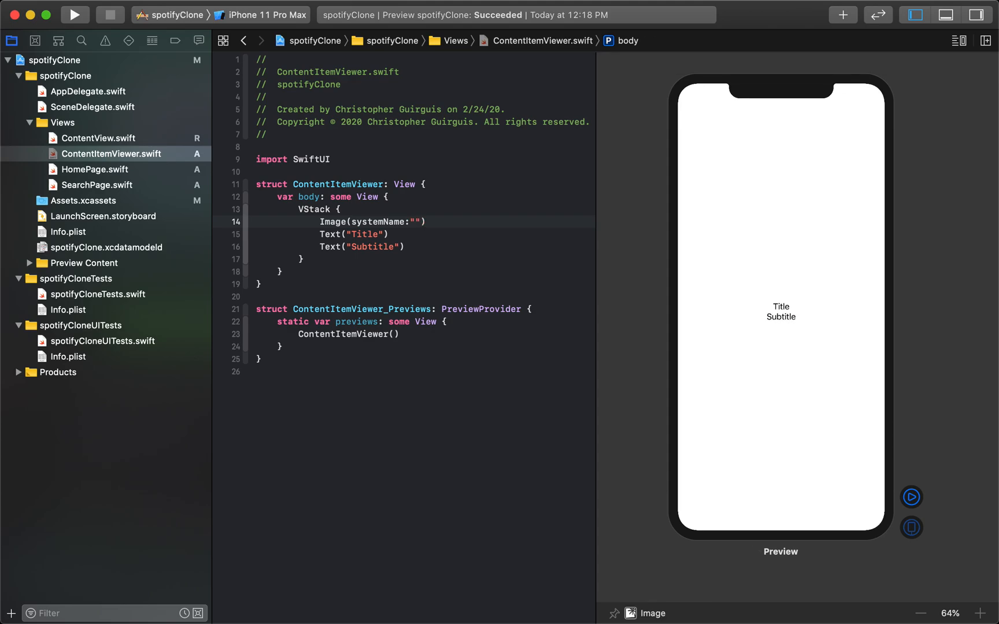
pyautogui.press('Cmd+Tab')
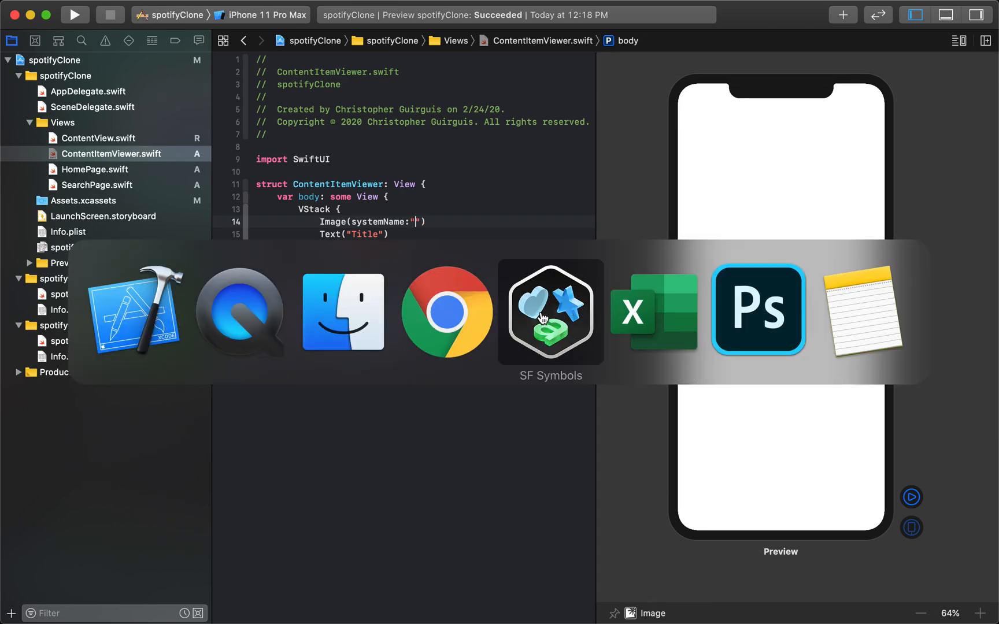
# Search SF Symbols for 'music' to locate the music.note symbol.
pyautogui.click(551, 313)
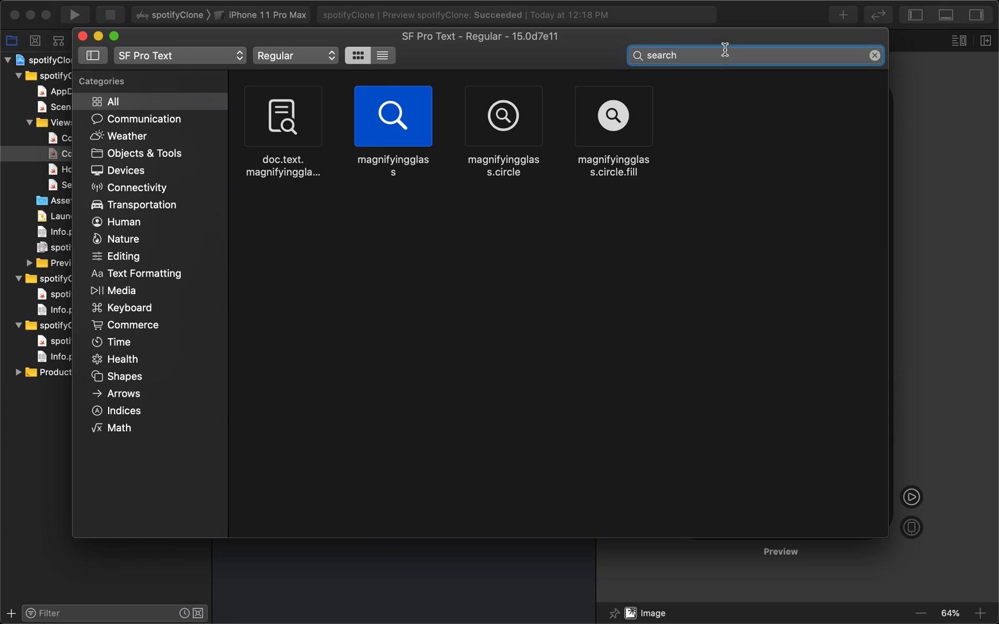
pyautogui.write('music')
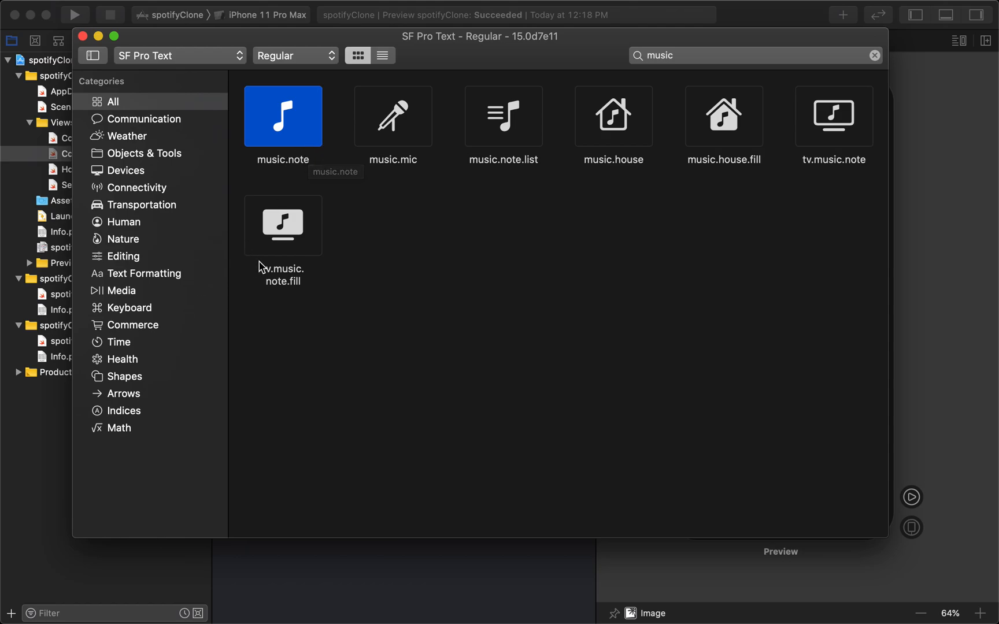
pyautogui.moveTo(279, 274)
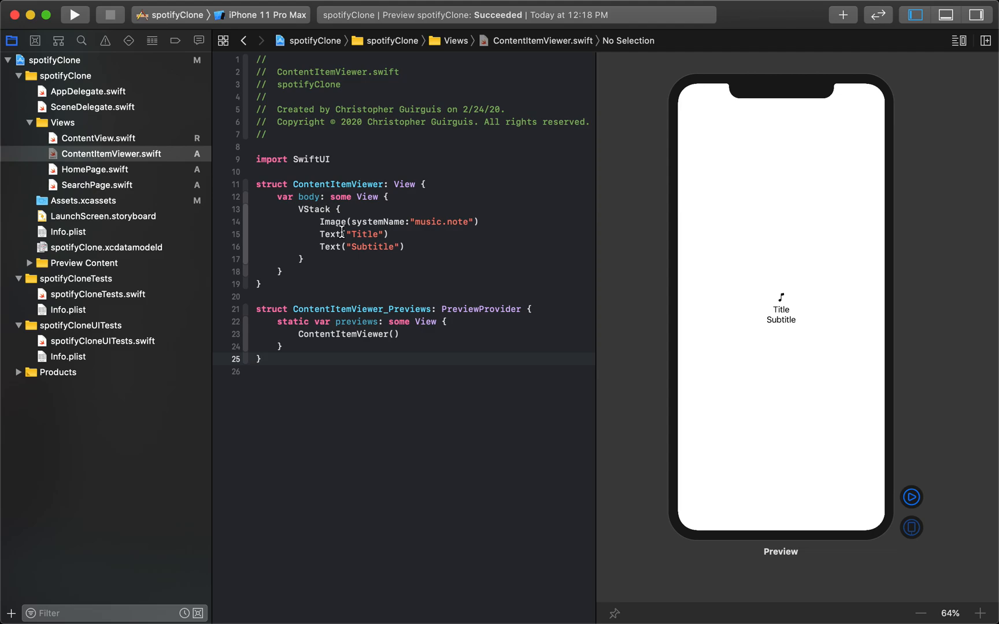
# Set the image to music.note and add a Spacer() after the Subtitle text.
pyautogui.click(781, 320)
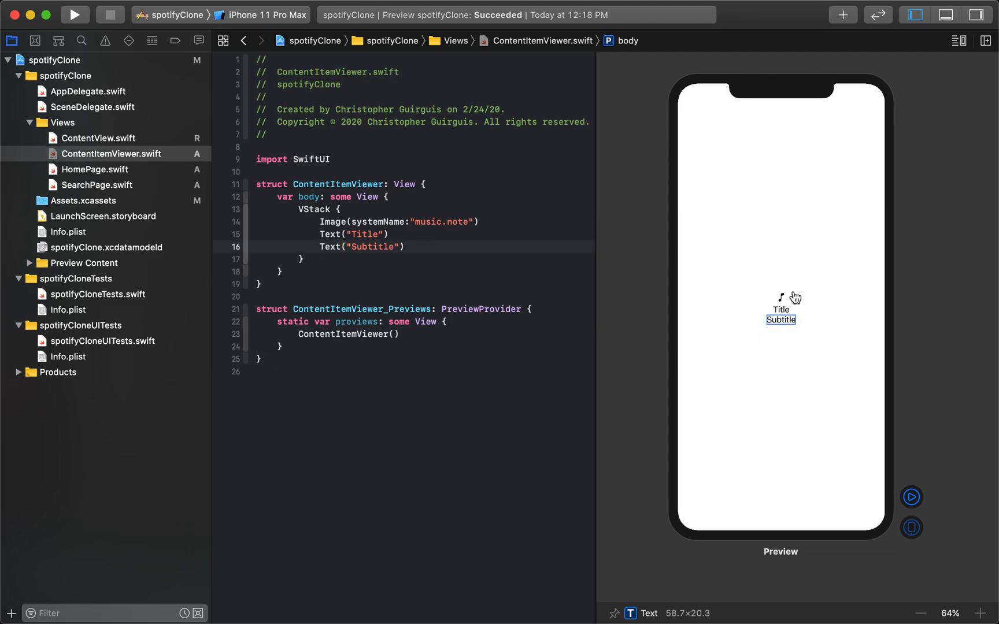
pyautogui.press('Cmd+Tab')
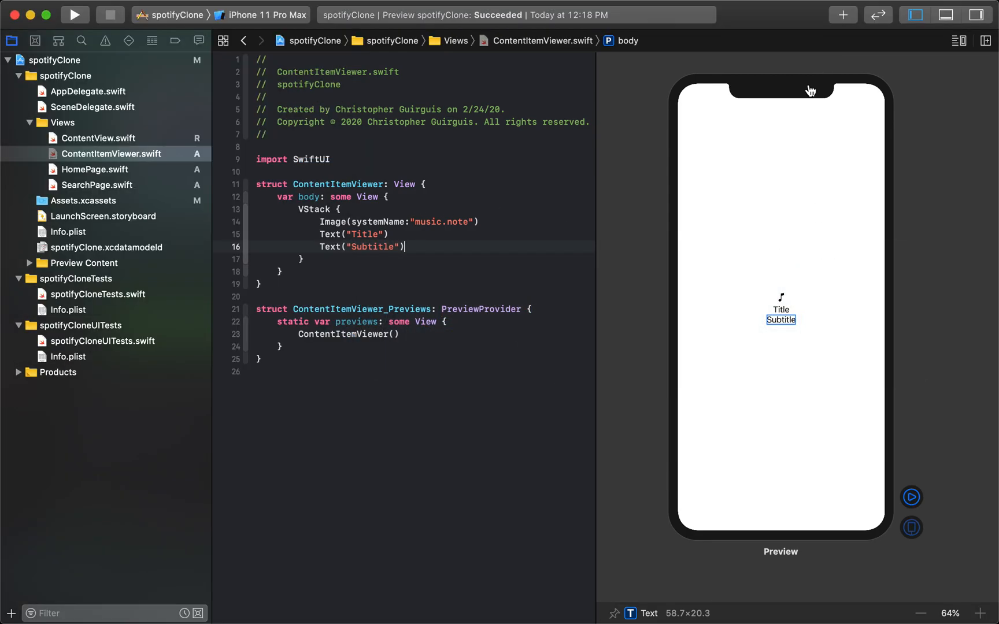
pyautogui.moveTo(460, 247)
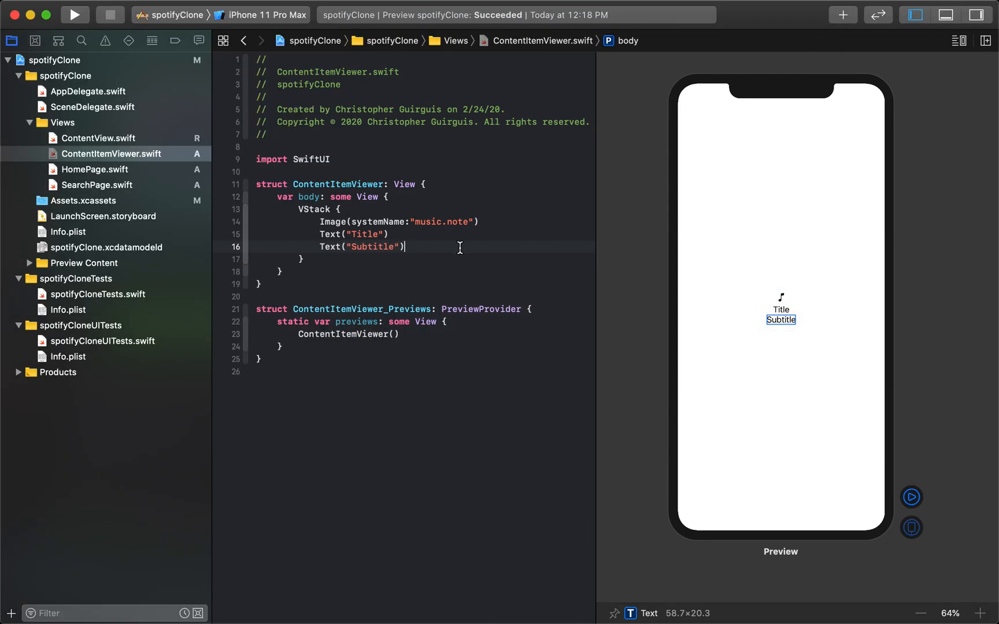
pyautogui.press('Return')
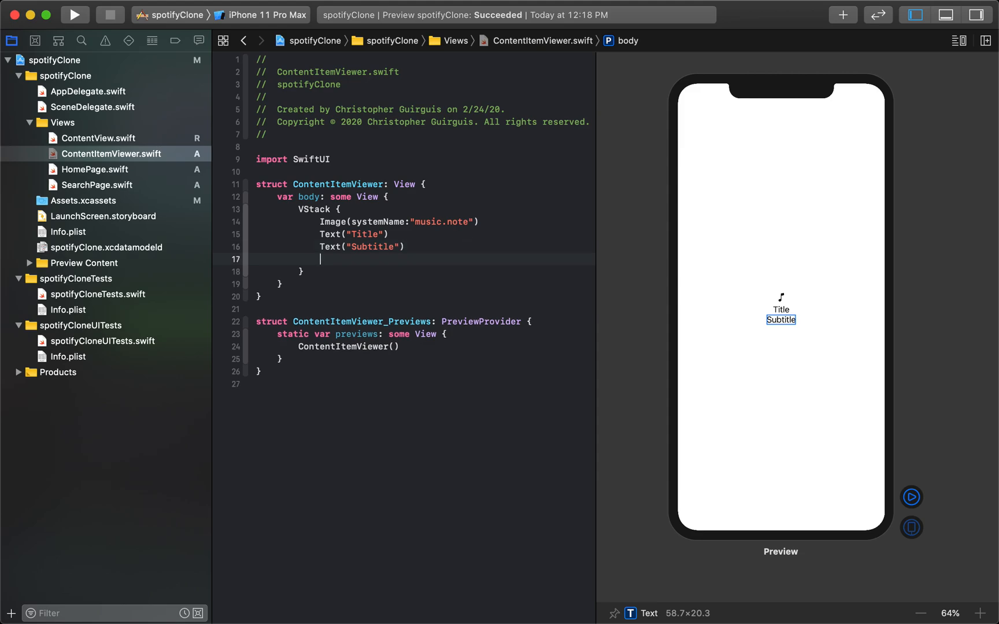
pyautogui.write('Sp')
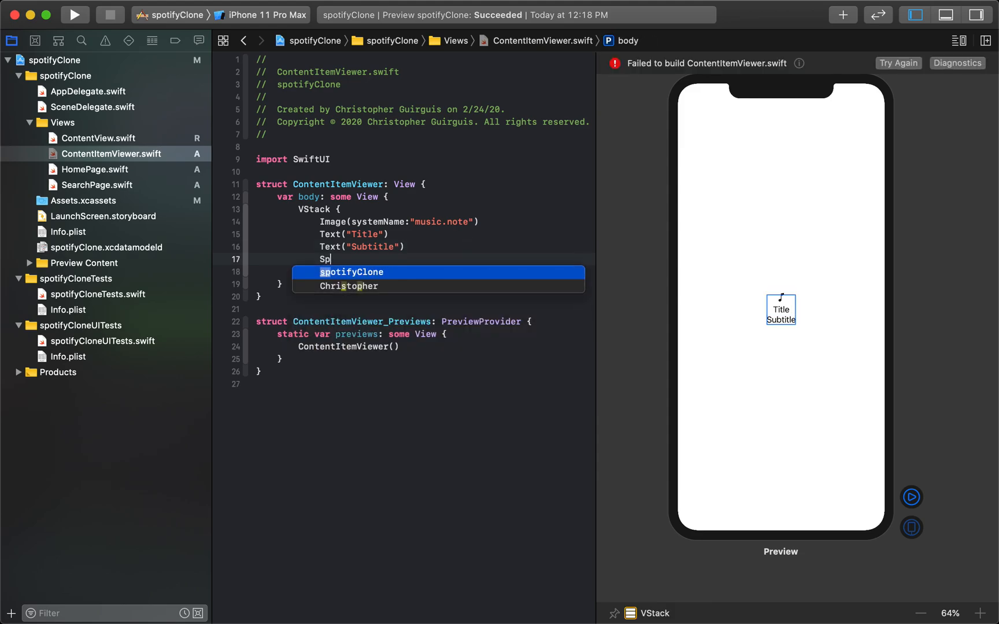
pyautogui.write('ac')
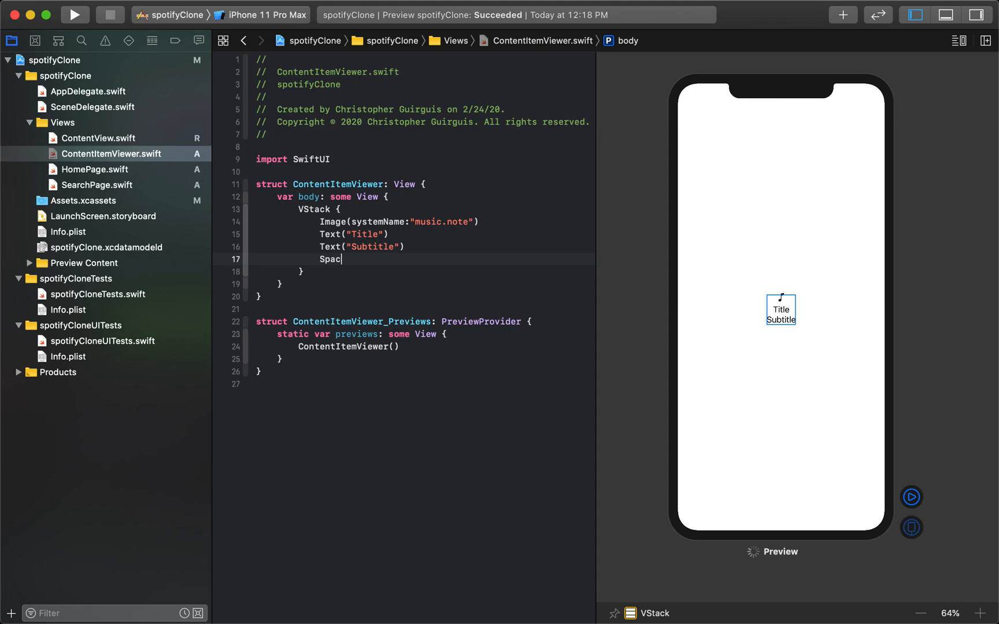
pyautogui.write('er()')
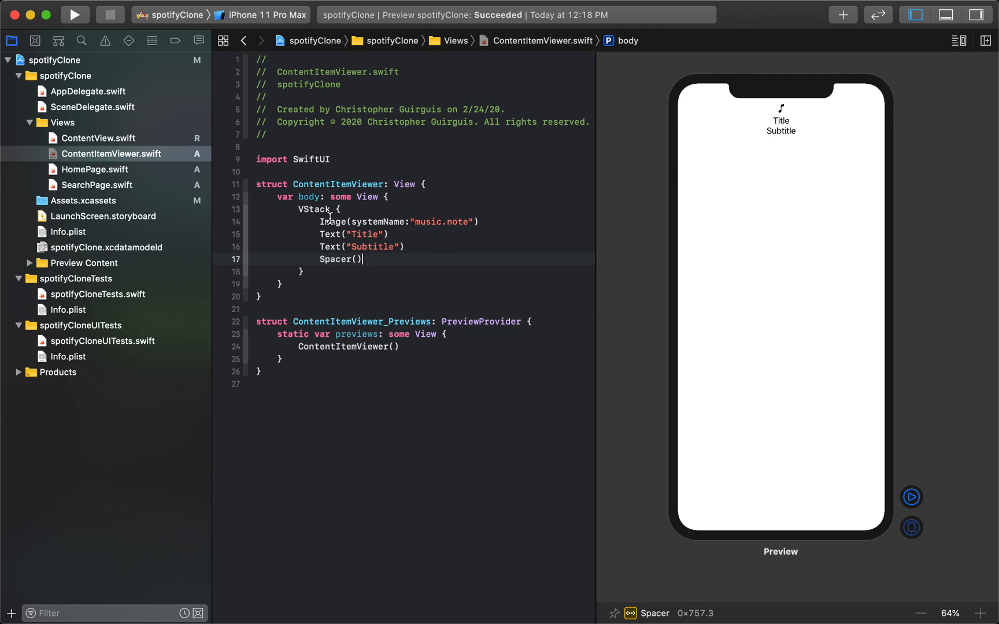
pyautogui.moveTo(388, 256)
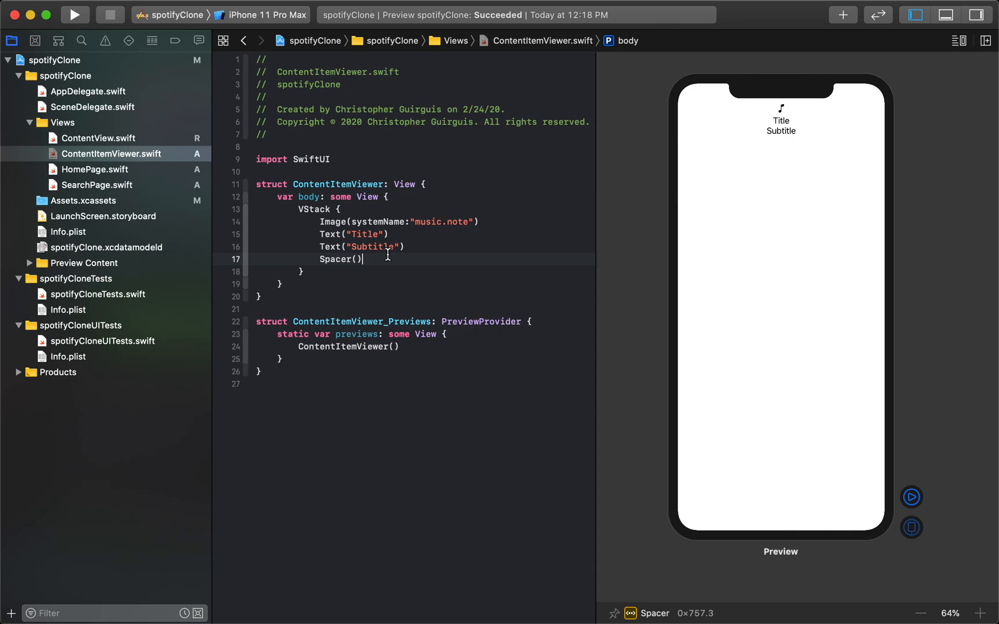
pyautogui.moveTo(733, 396)
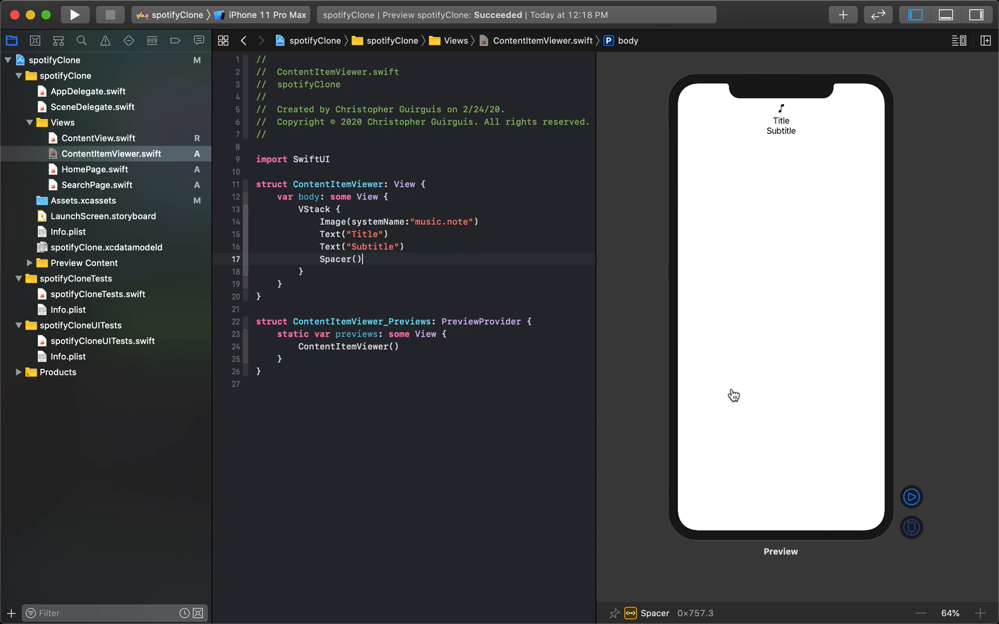
pyautogui.moveTo(782, 128)
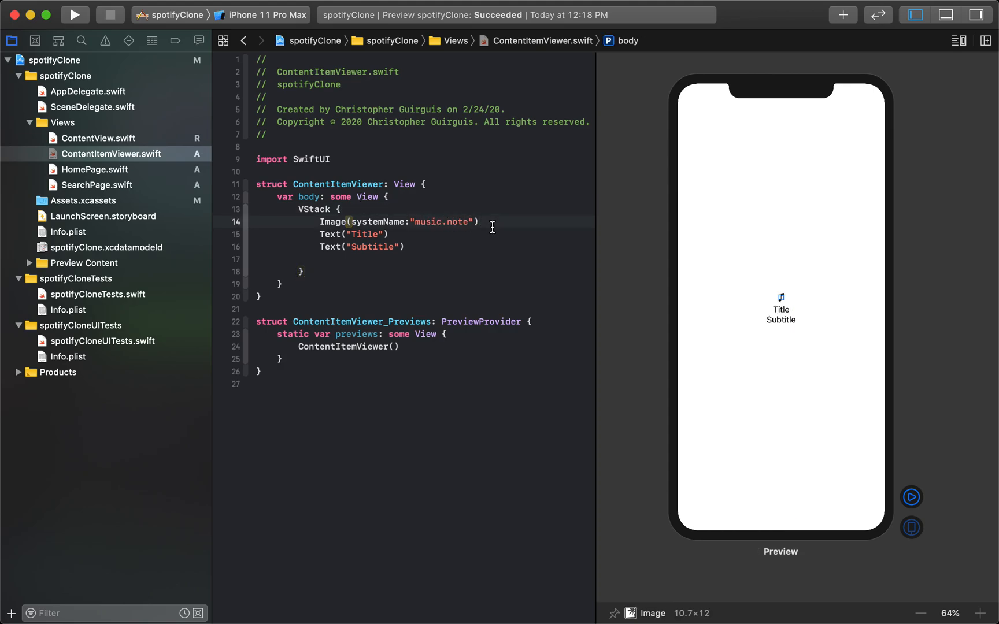
# Add Spacer() lines after the Image and Title lines, then edit the first spacer.
pyautogui.write('Spacer()')
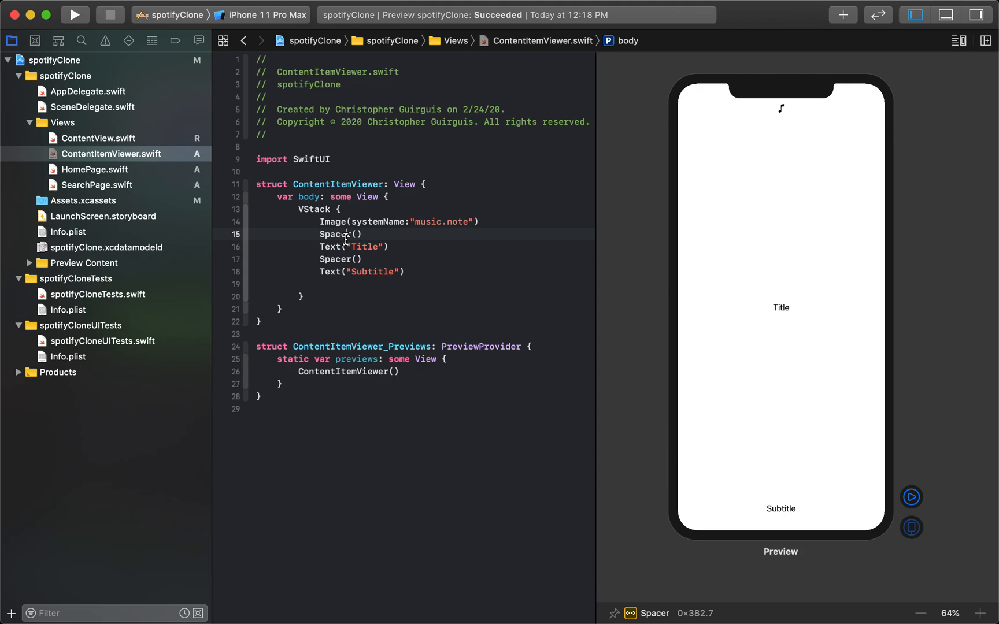
pyautogui.moveTo(389, 241)
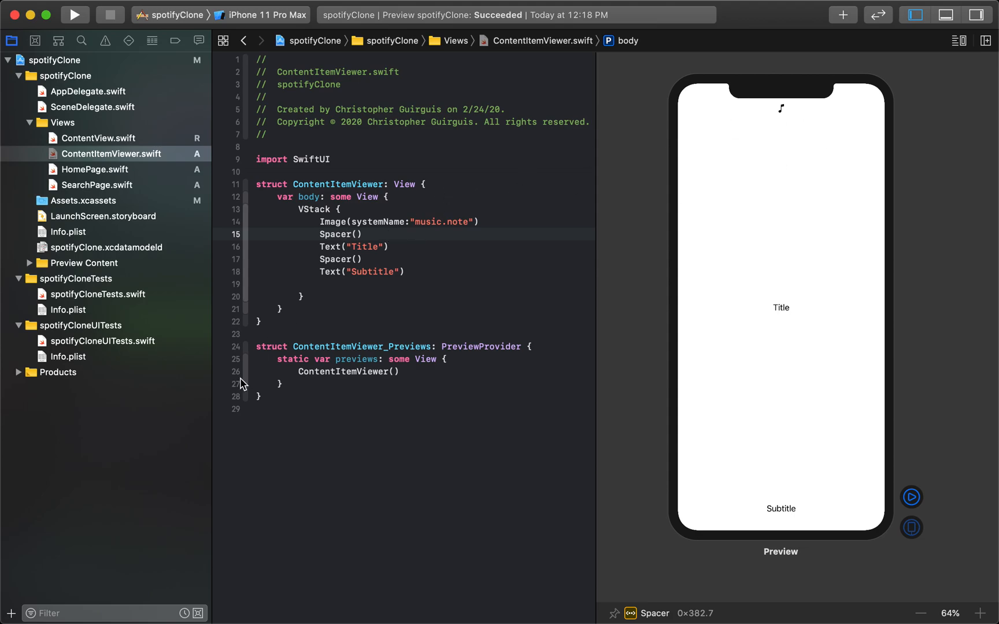
pyautogui.click(347, 234)
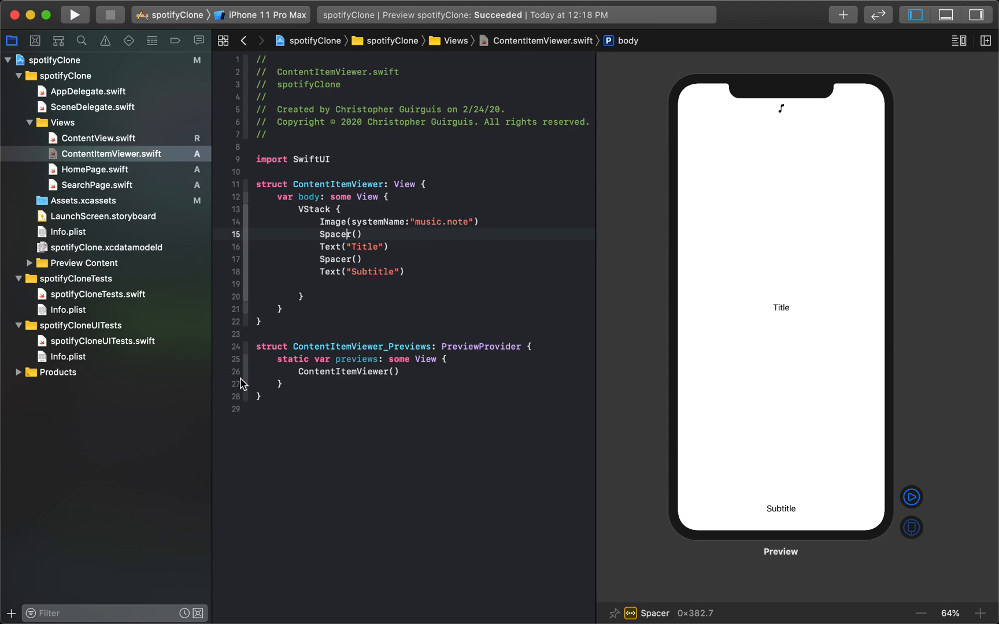
pyautogui.moveTo(767, 161)
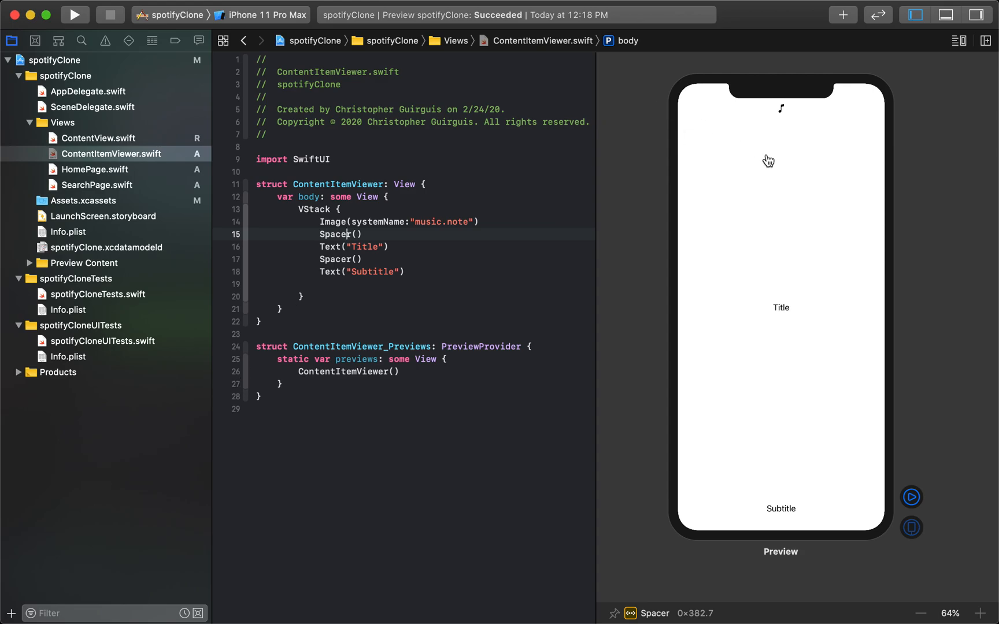
pyautogui.moveTo(781, 401)
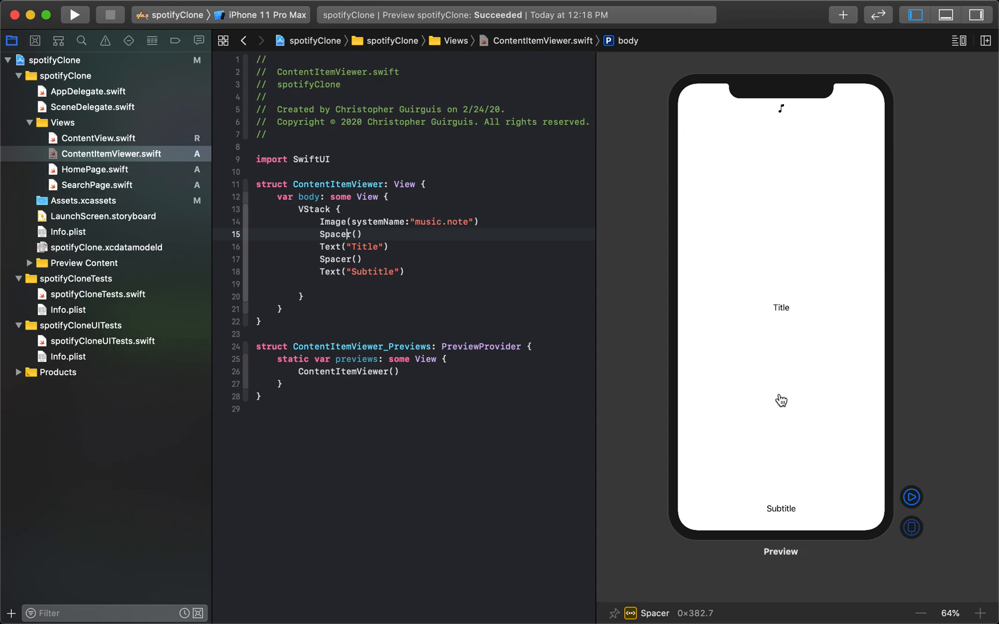
pyautogui.press('Backspace')
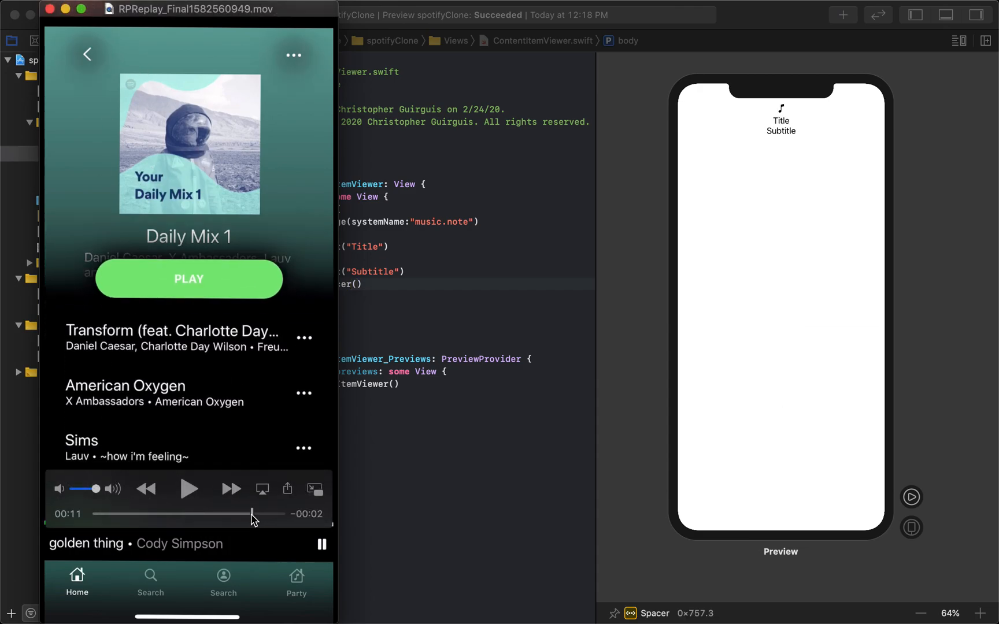
# Rewind the Daily Mix reference recording in QuickTime Player to its start.
pyautogui.moveTo(251, 513); pyautogui.dragTo(102, 514)
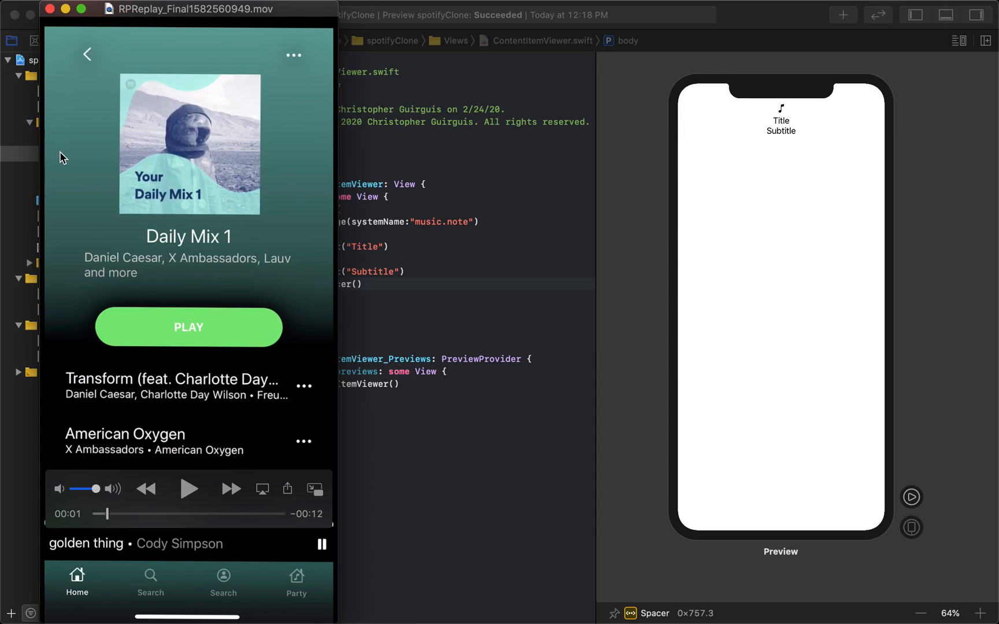
pyautogui.moveTo(95, 366)
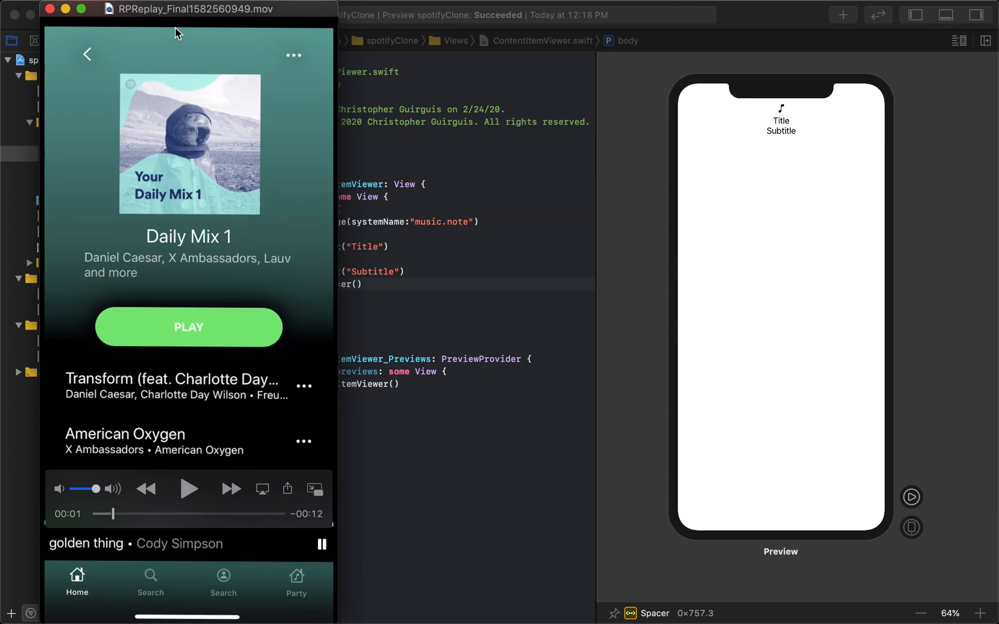
pyautogui.moveTo(174, 82)
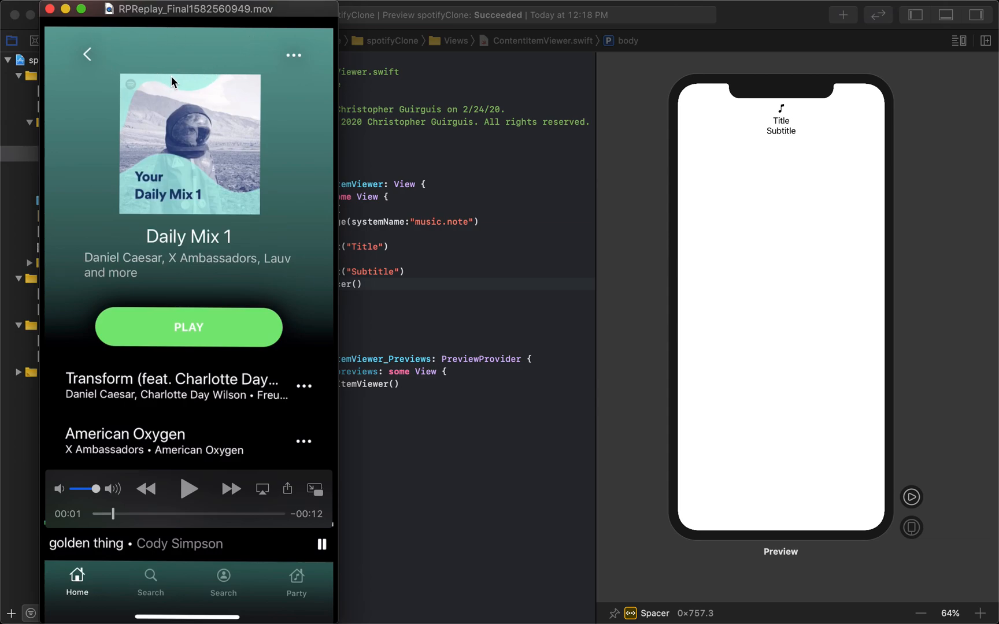
pyautogui.moveTo(190, 33)
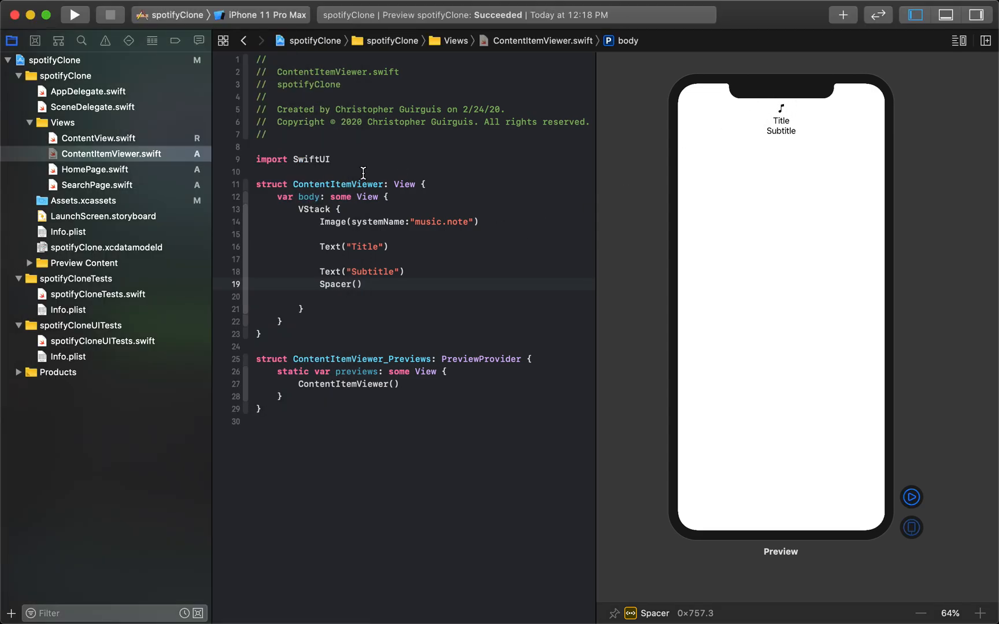
pyautogui.moveTo(352, 209)
pyautogui.write('Spacer(')
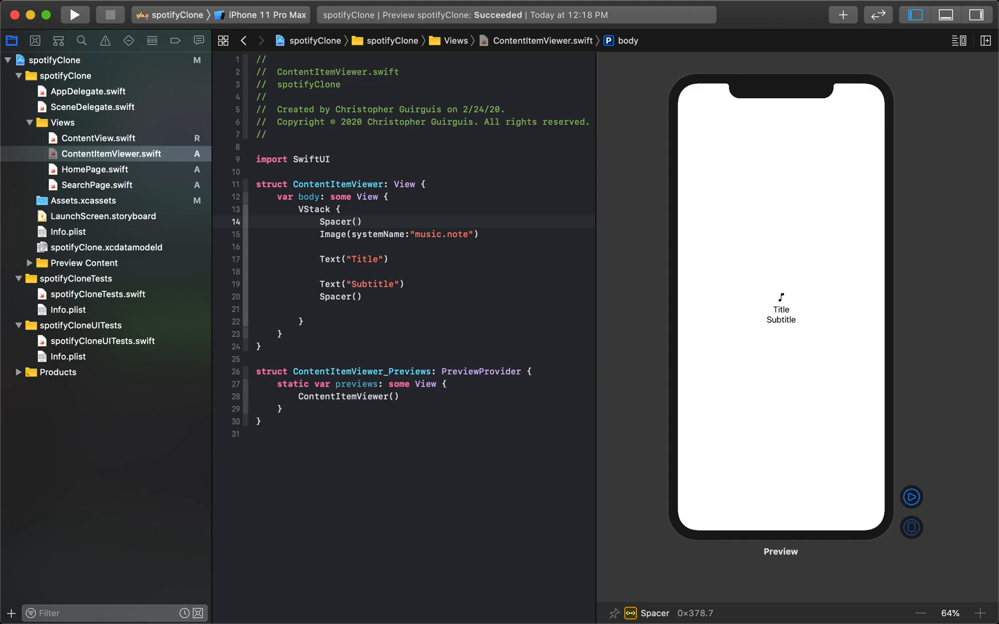
# Give the first Spacer .frame(height: 50), briefly trying 350 before reverting to 50.
pyautogui.write('.')
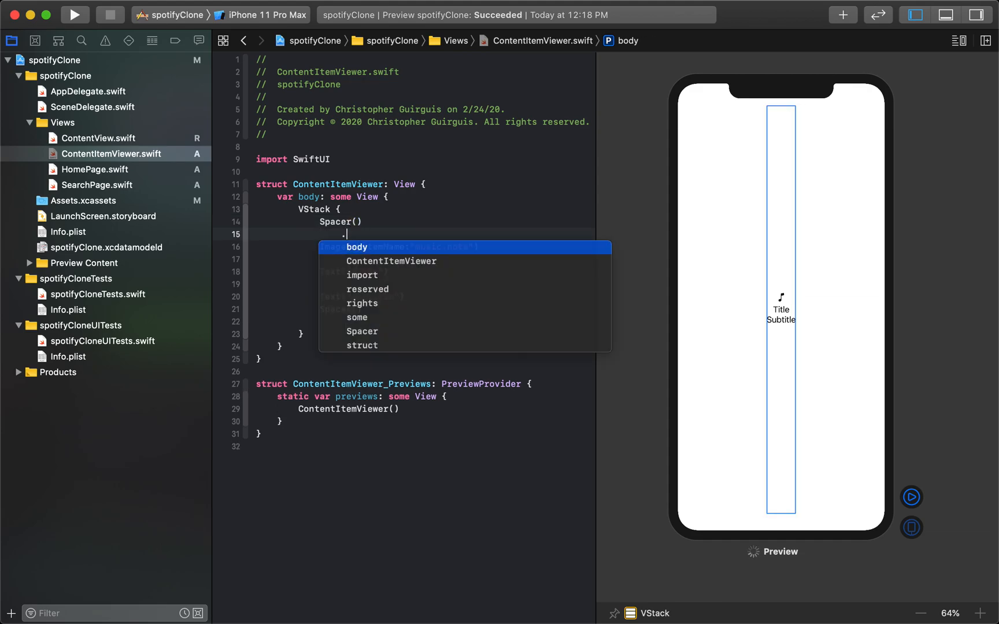
pyautogui.write('fram')
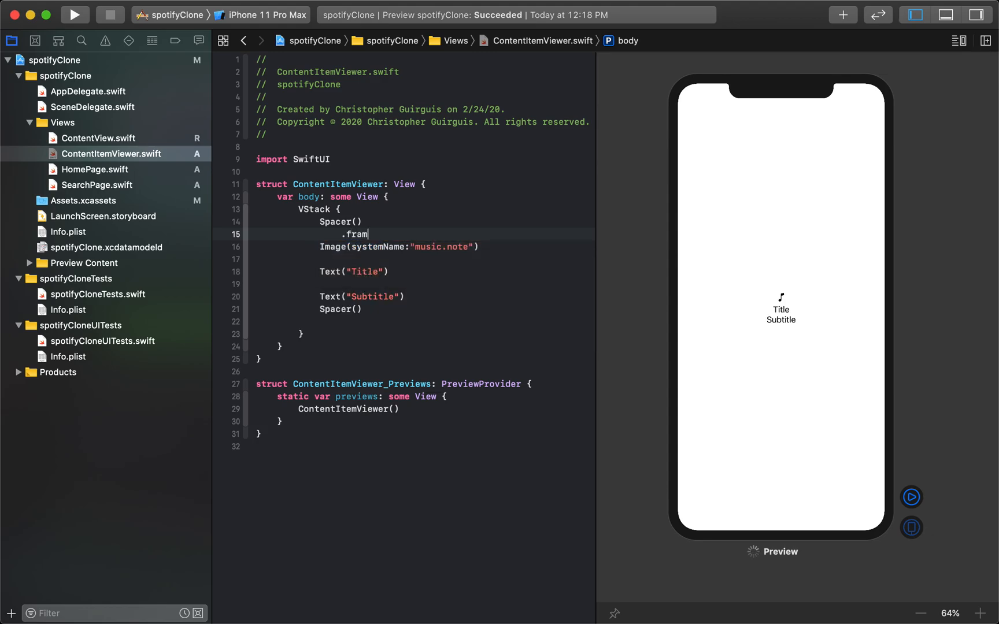
pyautogui.write('e')
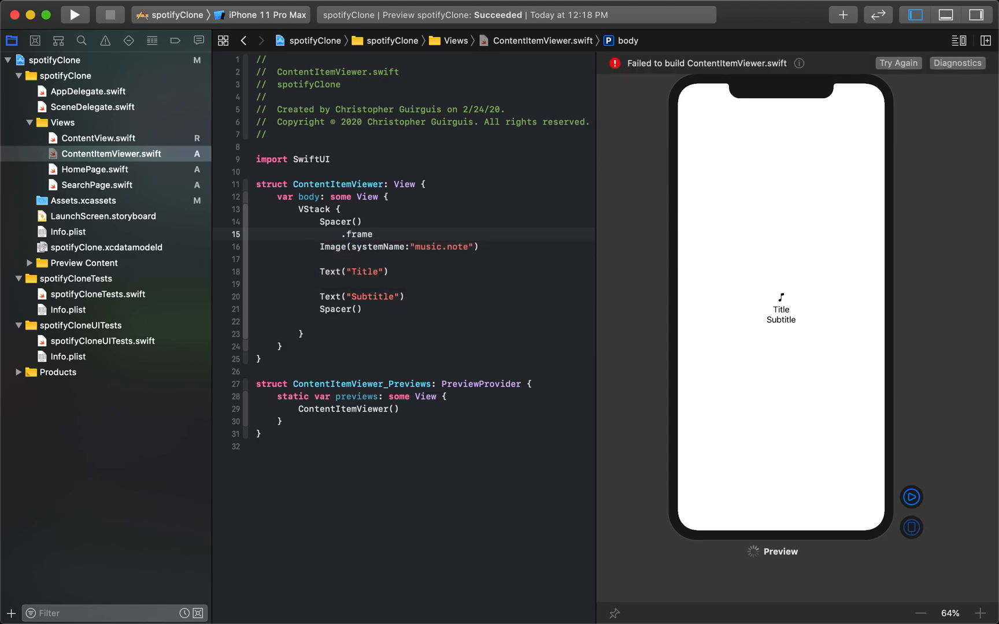
pyautogui.write('(height')
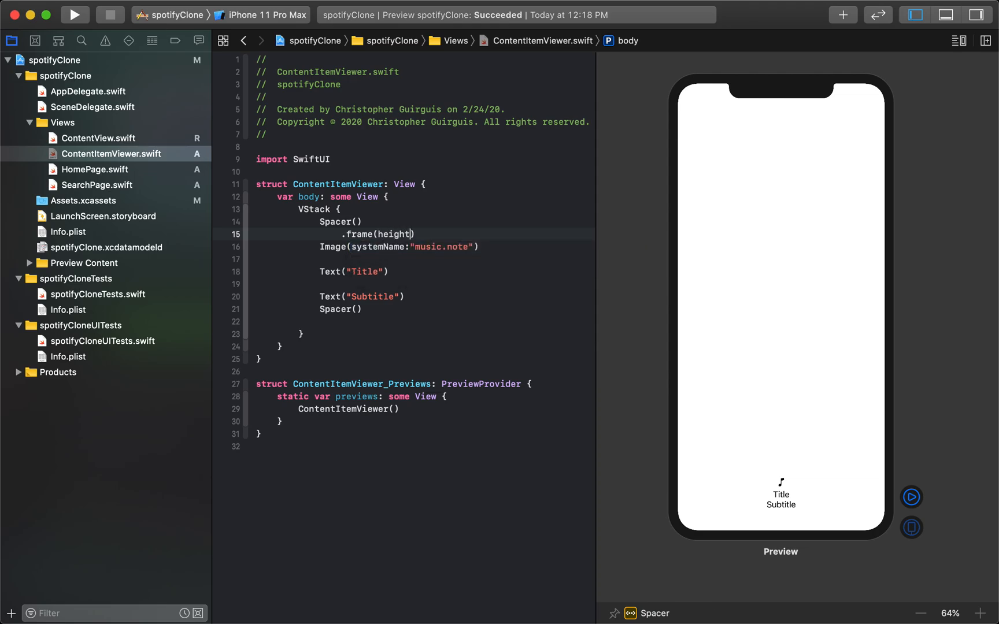
pyautogui.write('50')
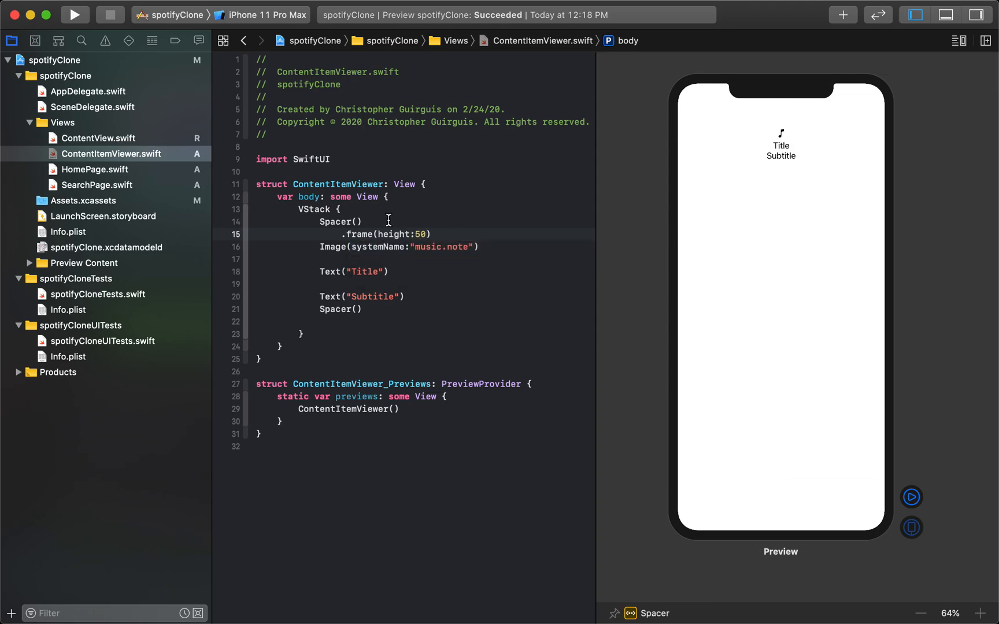
pyautogui.moveTo(746, 152)
pyautogui.write('2')
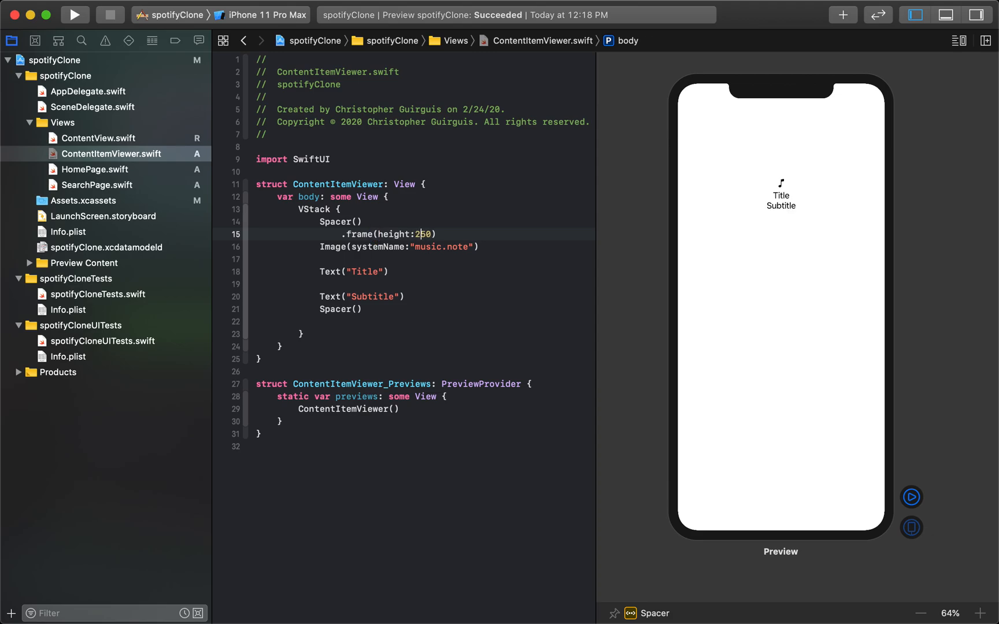
pyautogui.write('350')
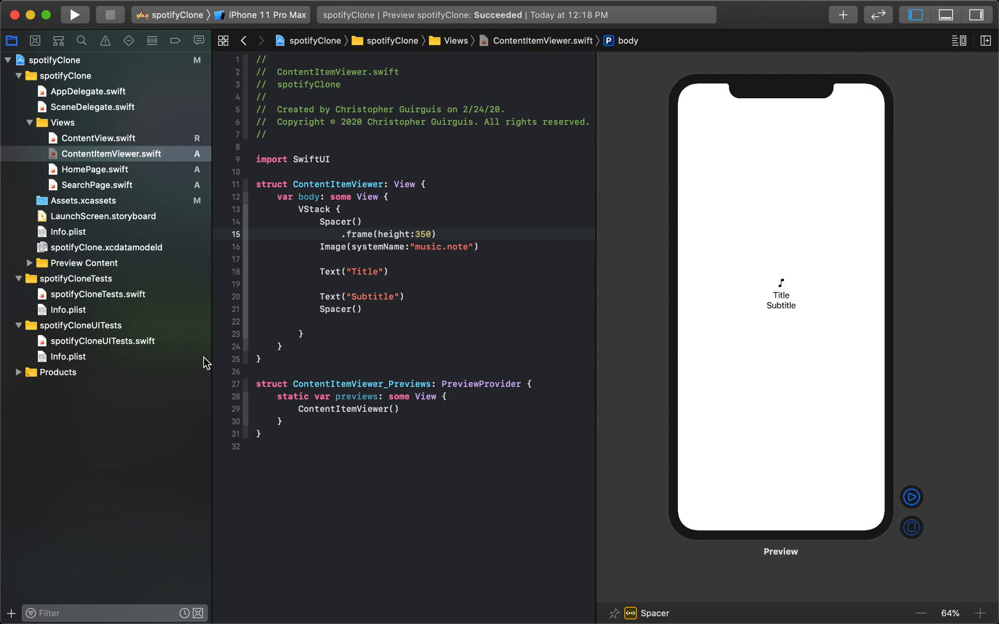
pyautogui.write('50')
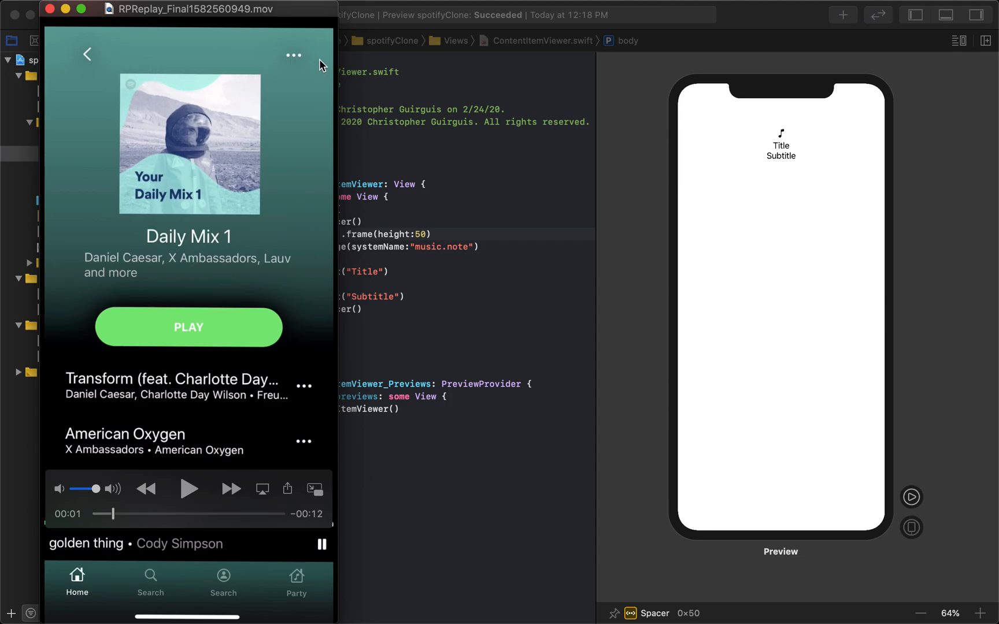
pyautogui.moveTo(194, 239)
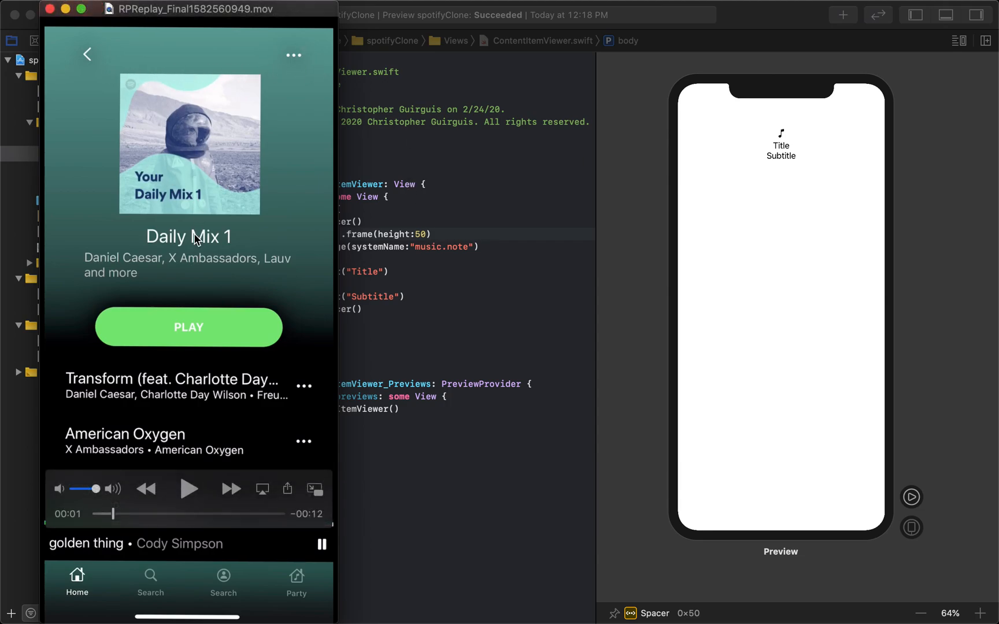
pyautogui.moveTo(191, 240)
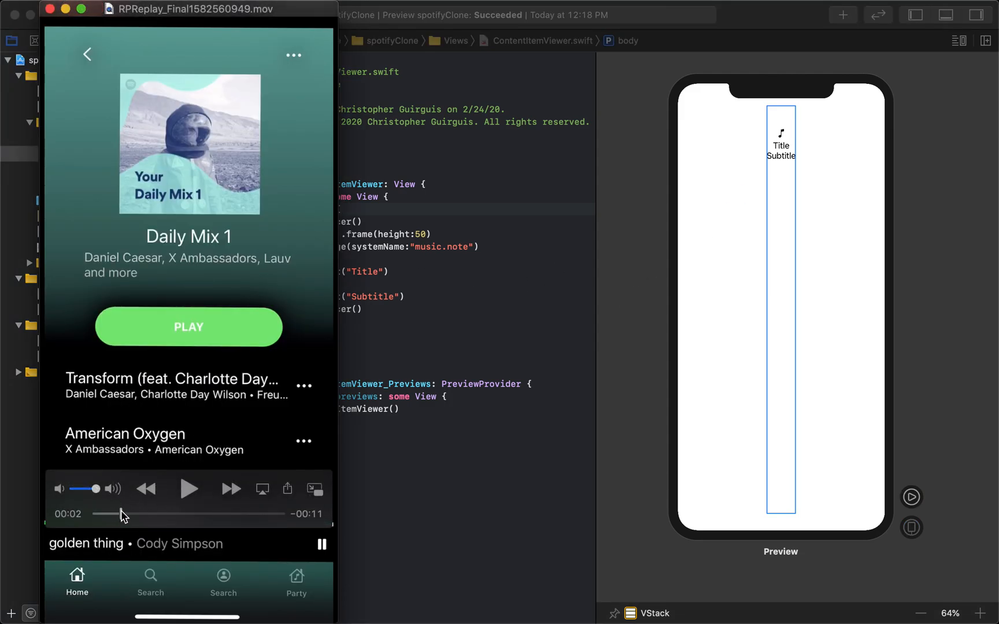
# Scrub the Daily Mix reference recording forward slightly in QuickTime Player.
pyautogui.moveTo(121, 514); pyautogui.dragTo(93, 514)
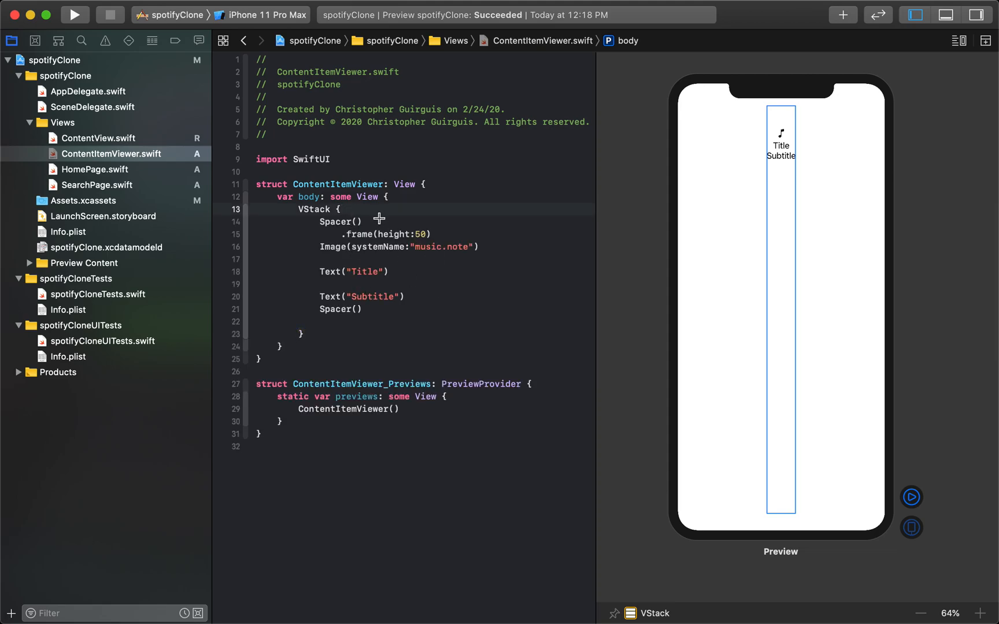
# Add a ZStack opening above the body's VStack so the VStack nests inside it.
pyautogui.click(244, 209)
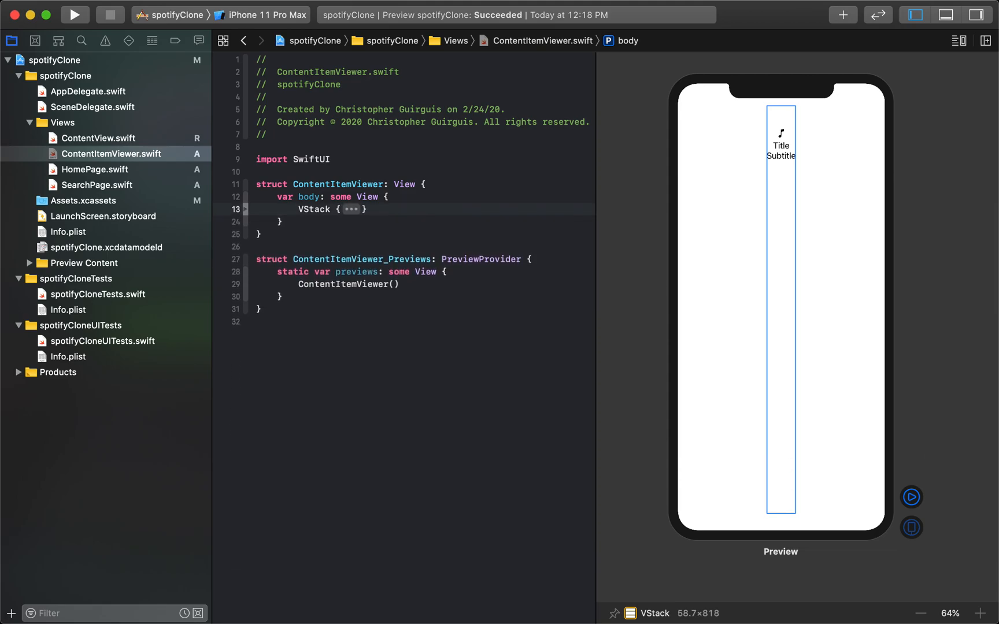
pyautogui.click(351, 210)
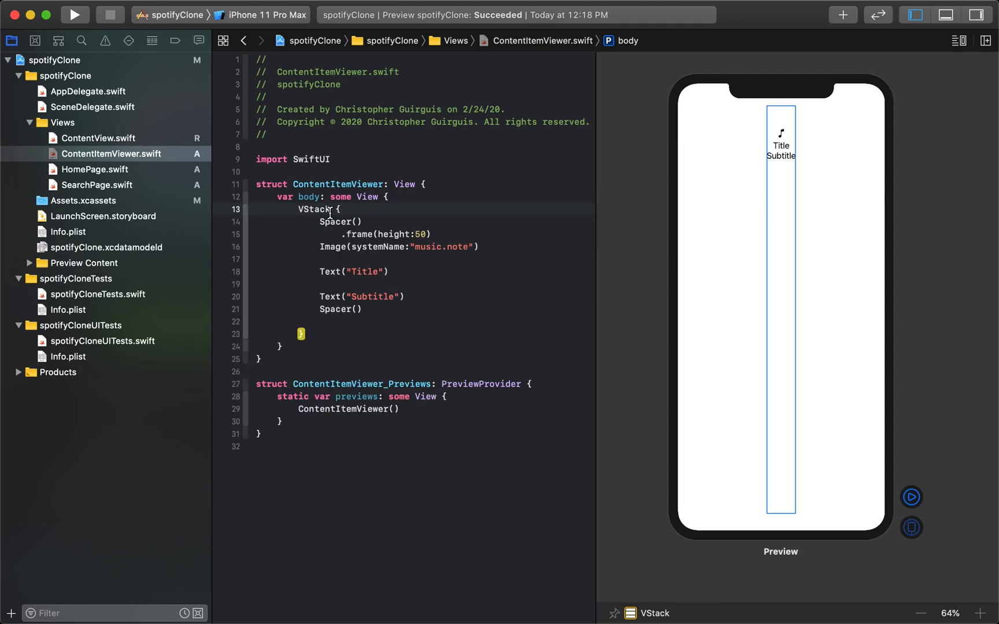
pyautogui.rightClick(310, 210)
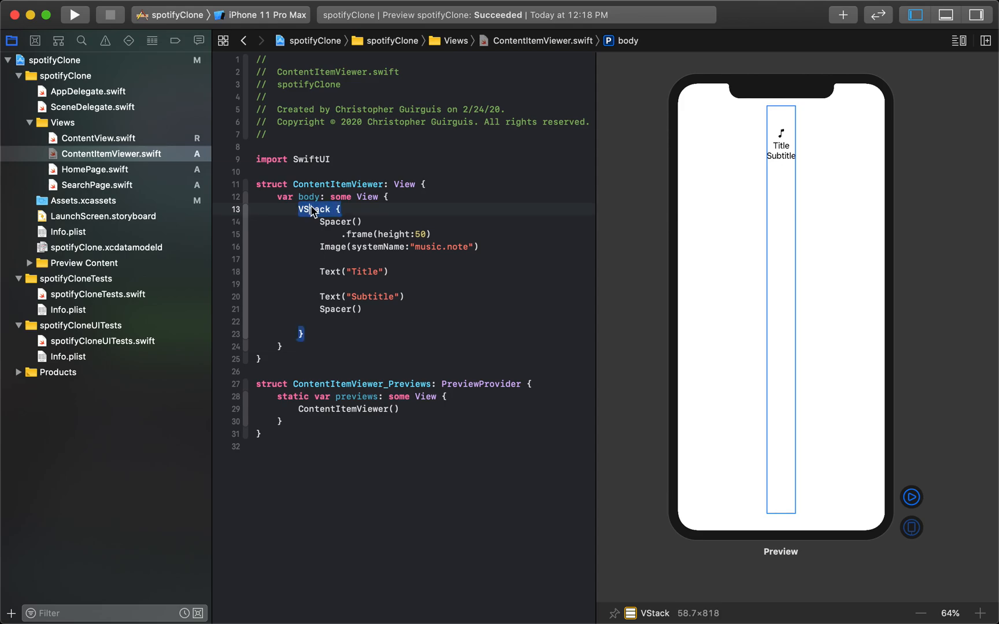
pyautogui.press('Delete')
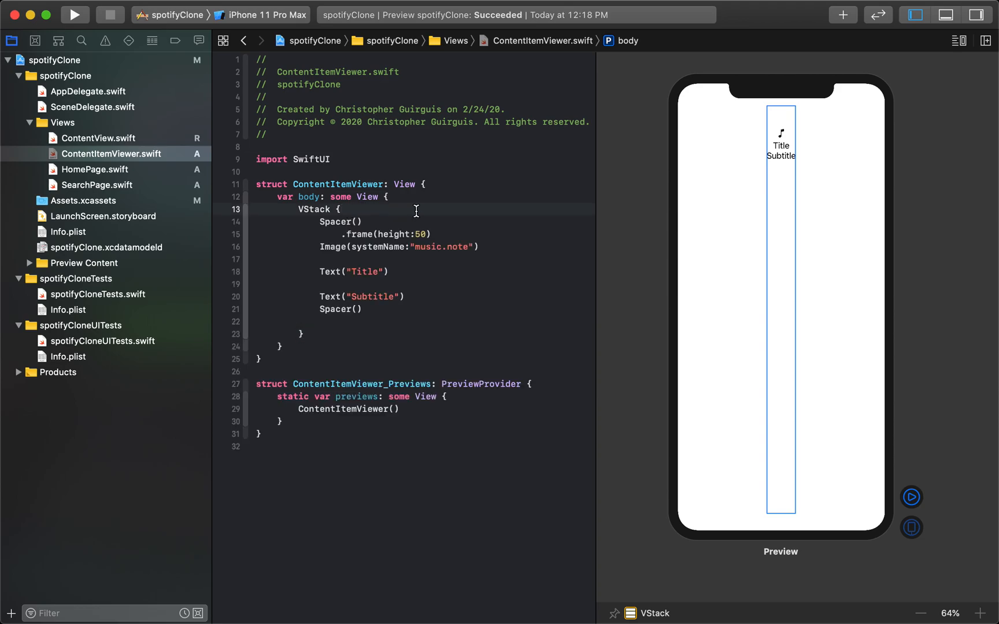
pyautogui.moveTo(440, 193)
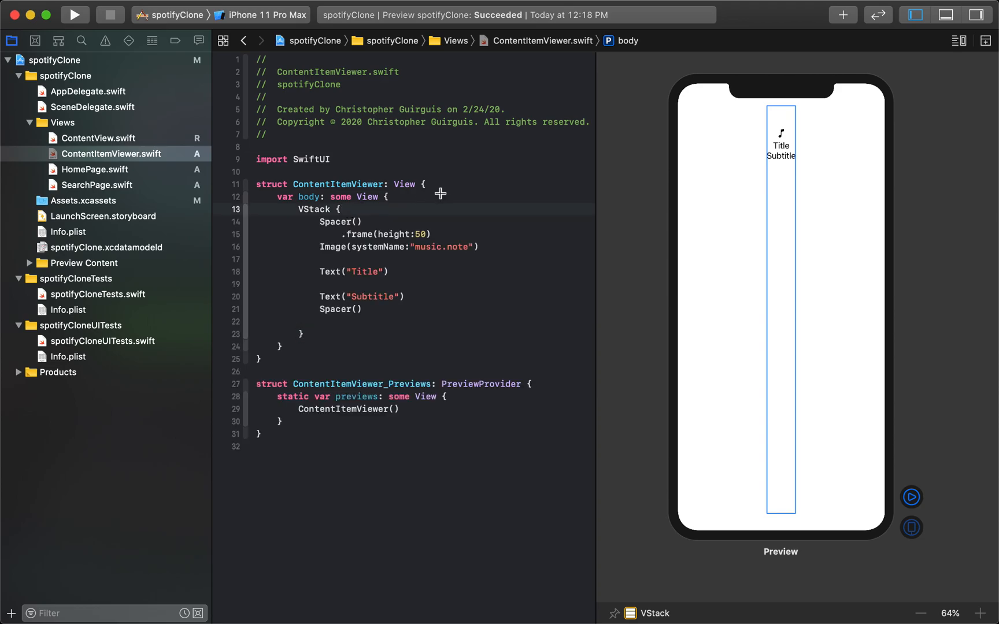
pyautogui.click(340, 209)
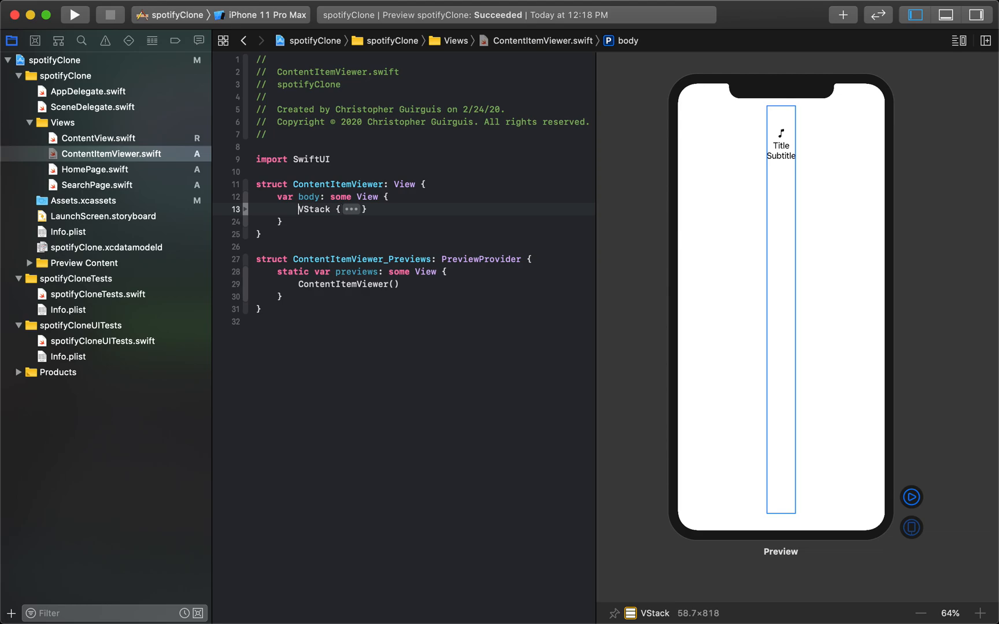
pyautogui.write('ZStack{')
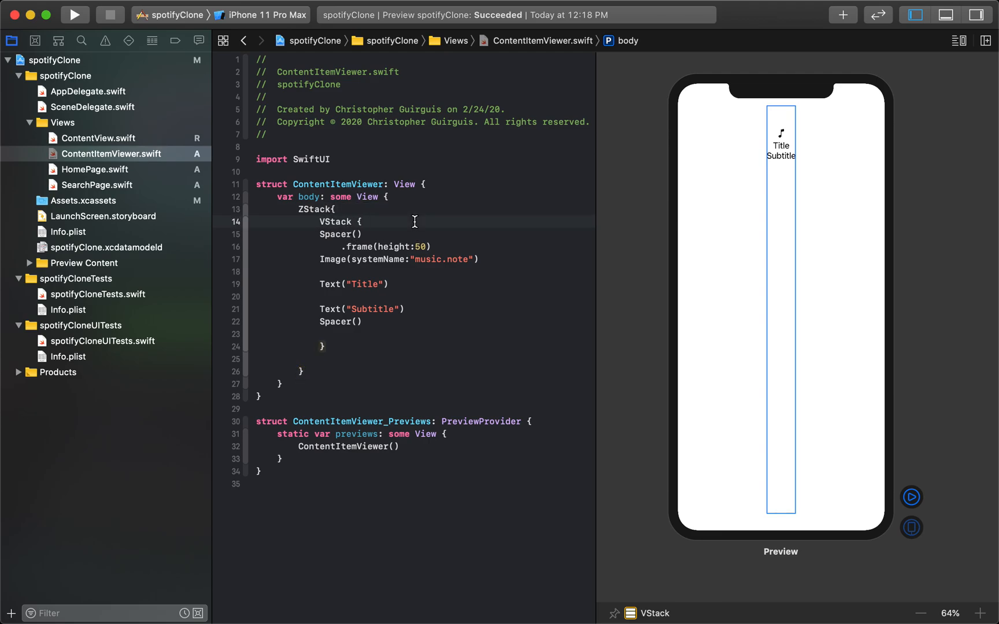
pyautogui.click(362, 221)
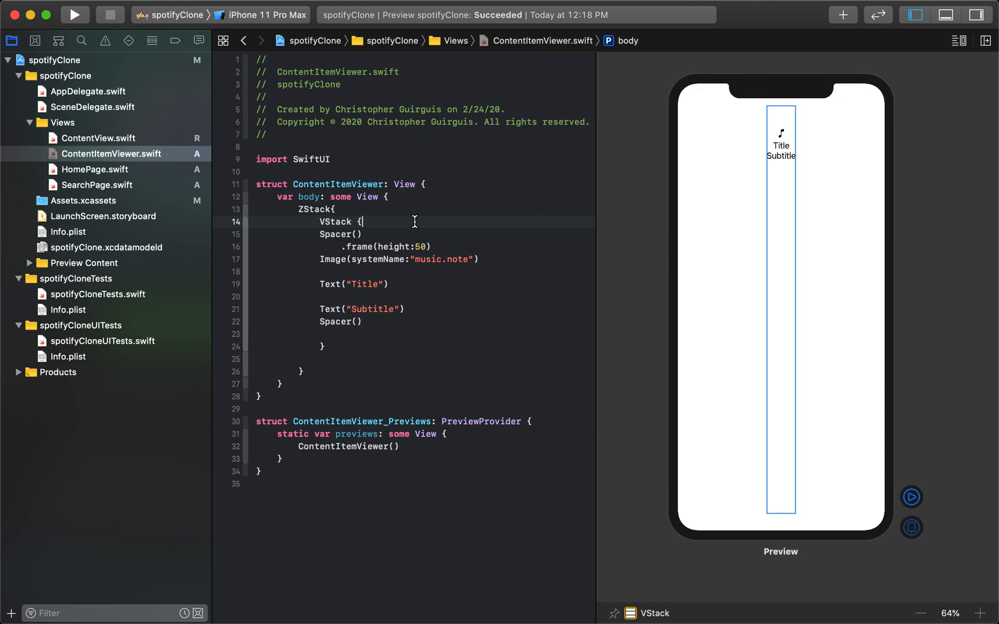
pyautogui.moveTo(423, 383)
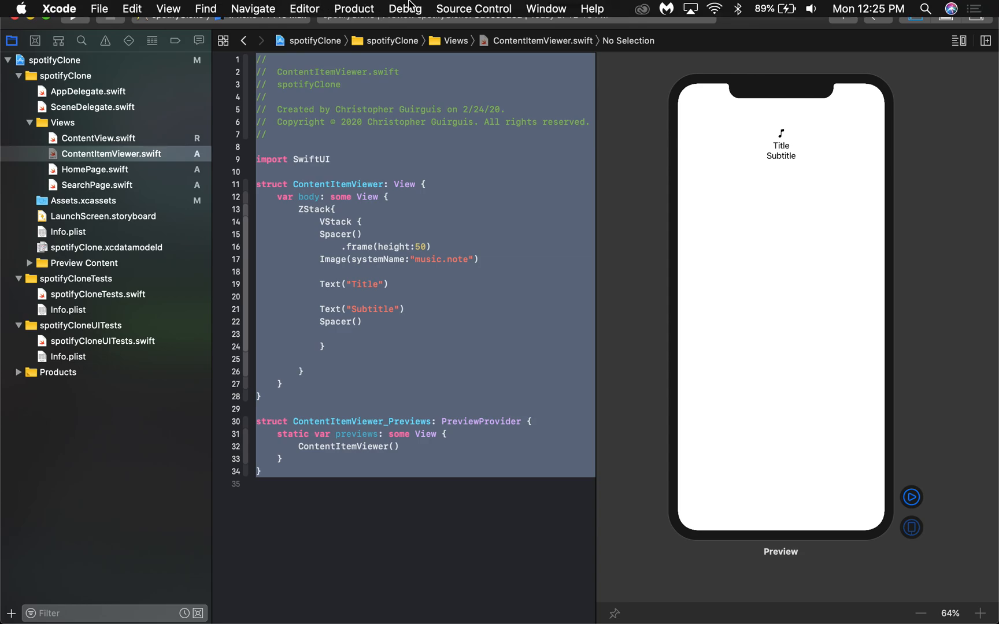
pyautogui.moveTo(388, 5)
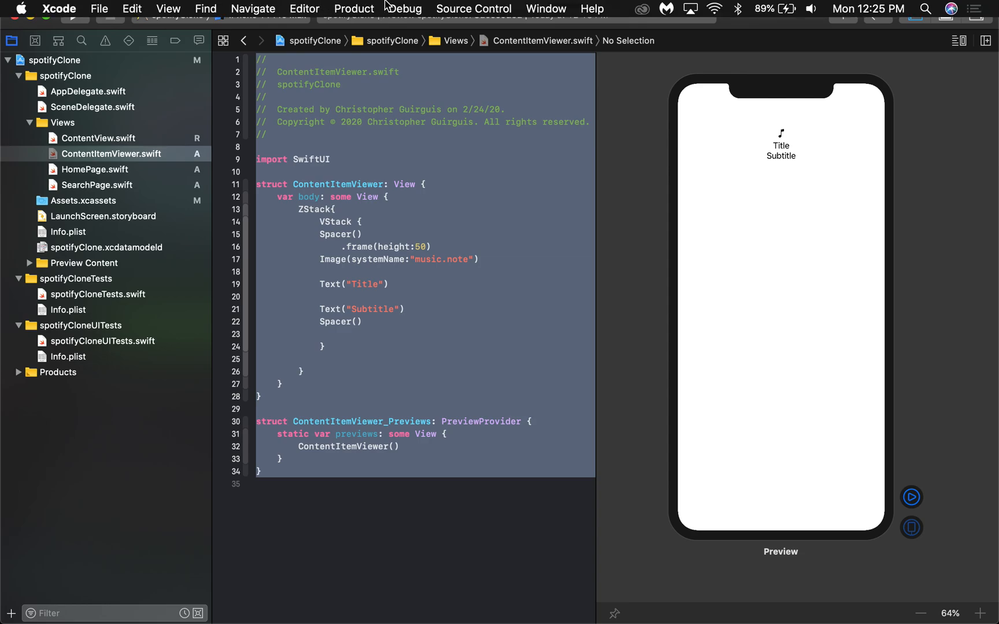
# Add Text("potato") and Text("alfredo") views after the VStack inside the ZStack.
pyautogui.click(304, 9)
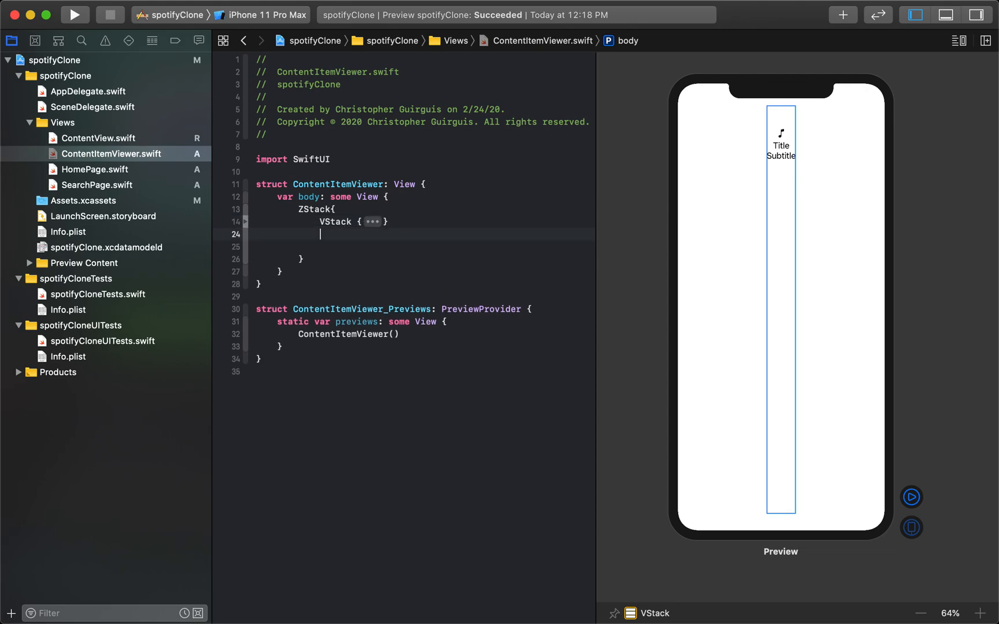
pyautogui.write('Texxt()')
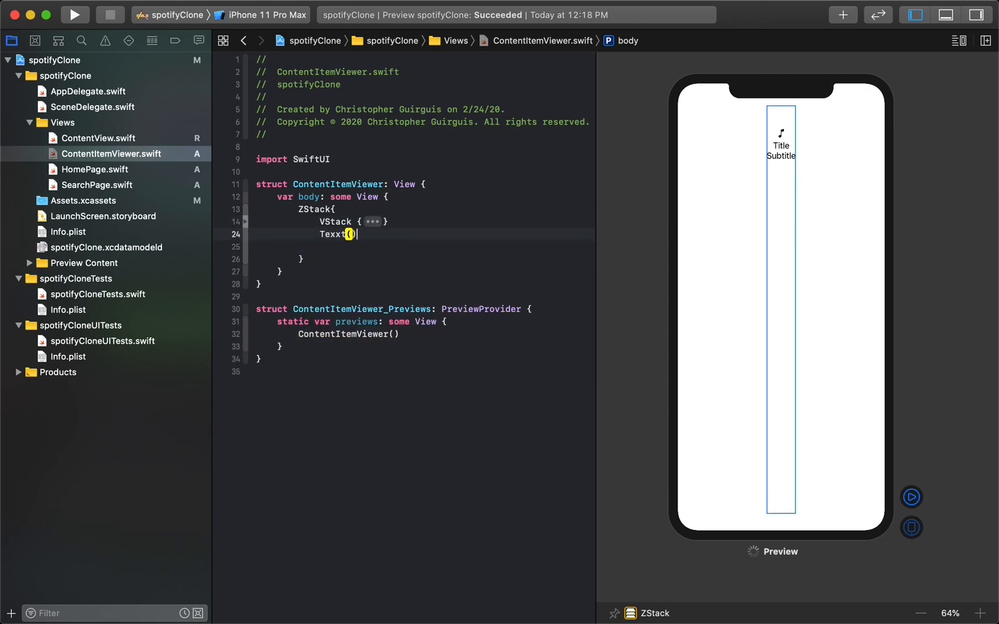
pyautogui.press('backspace')
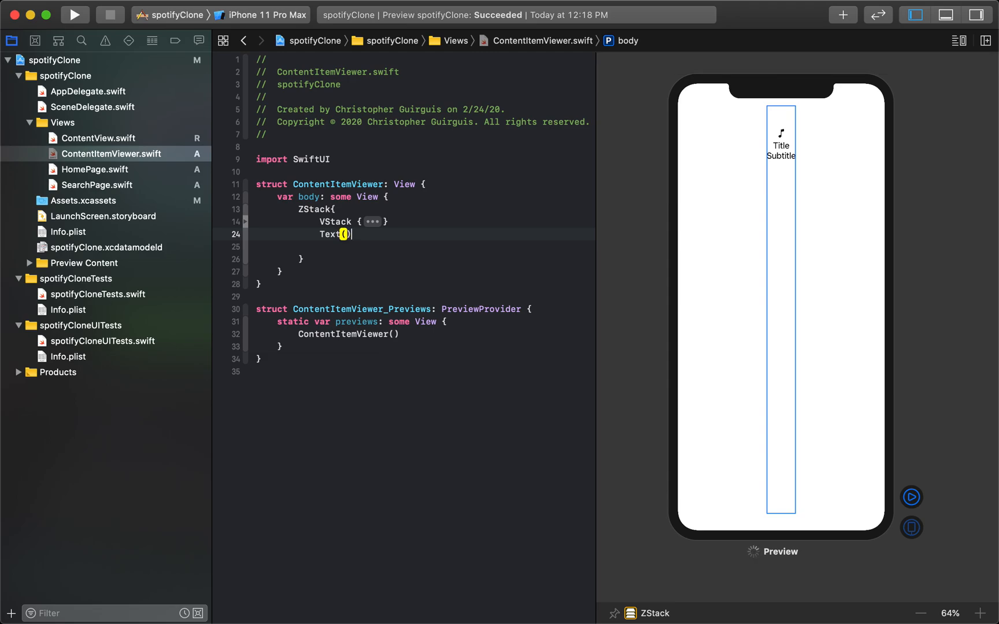
pyautogui.write('""')
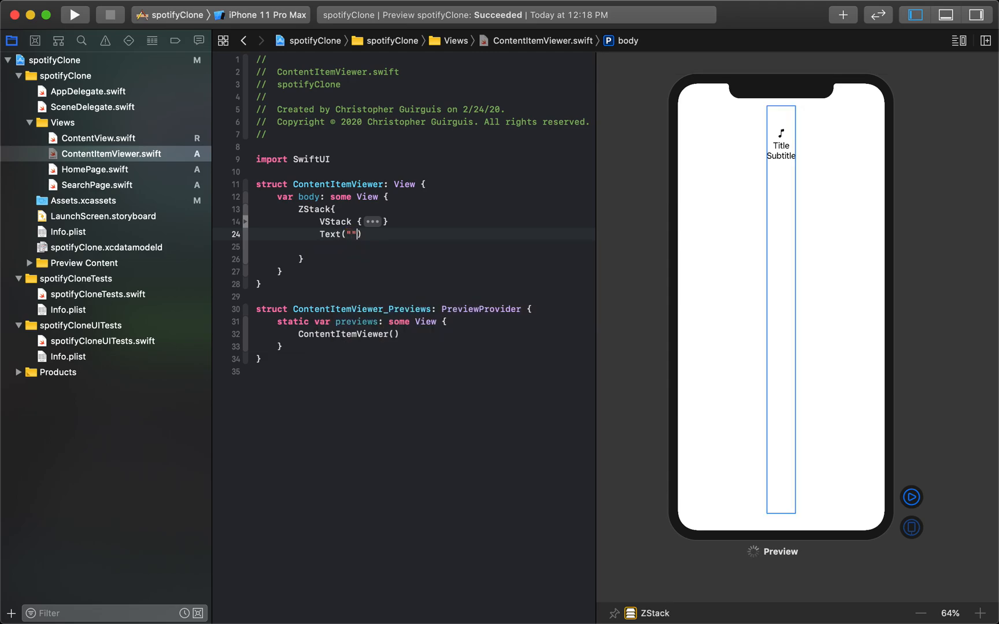
pyautogui.write('potato')
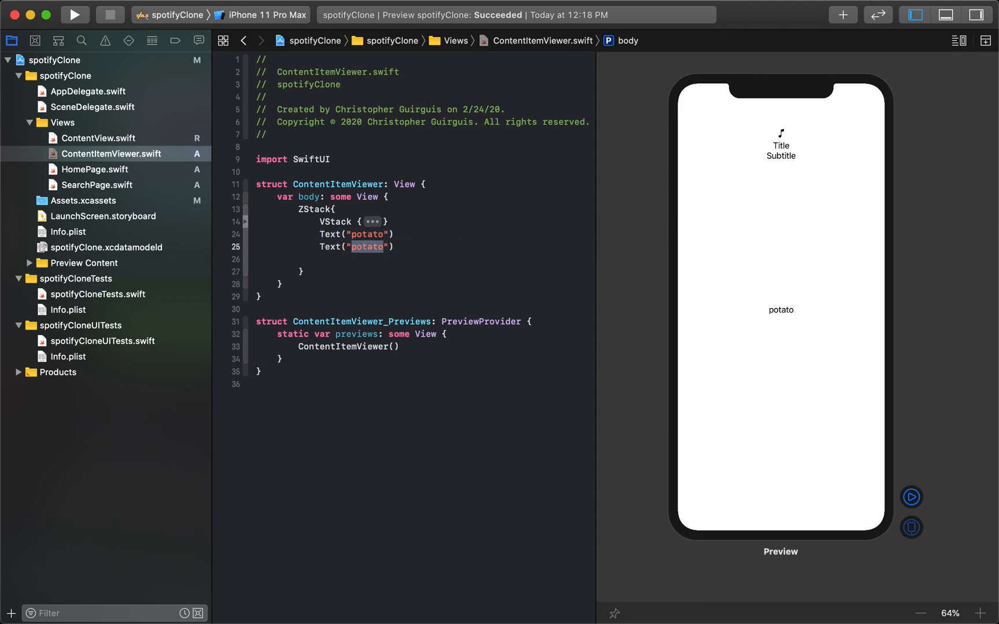
pyautogui.write('alfredo')
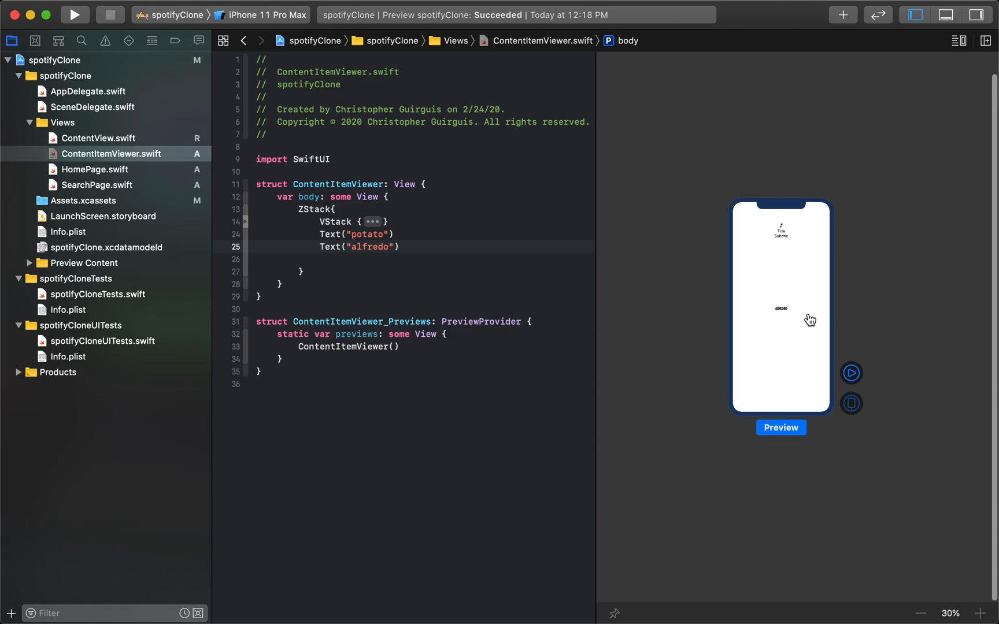
pyautogui.moveTo(795, 291)
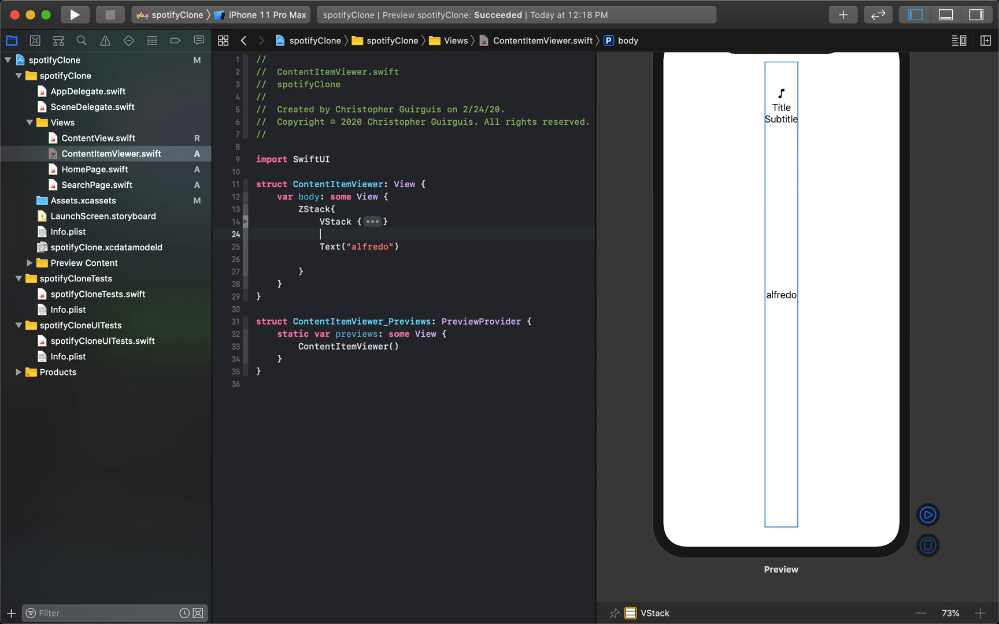
# Add an empty VStack {} as the ZStack's second child and scroll through the code.
pyautogui.write('VStack')
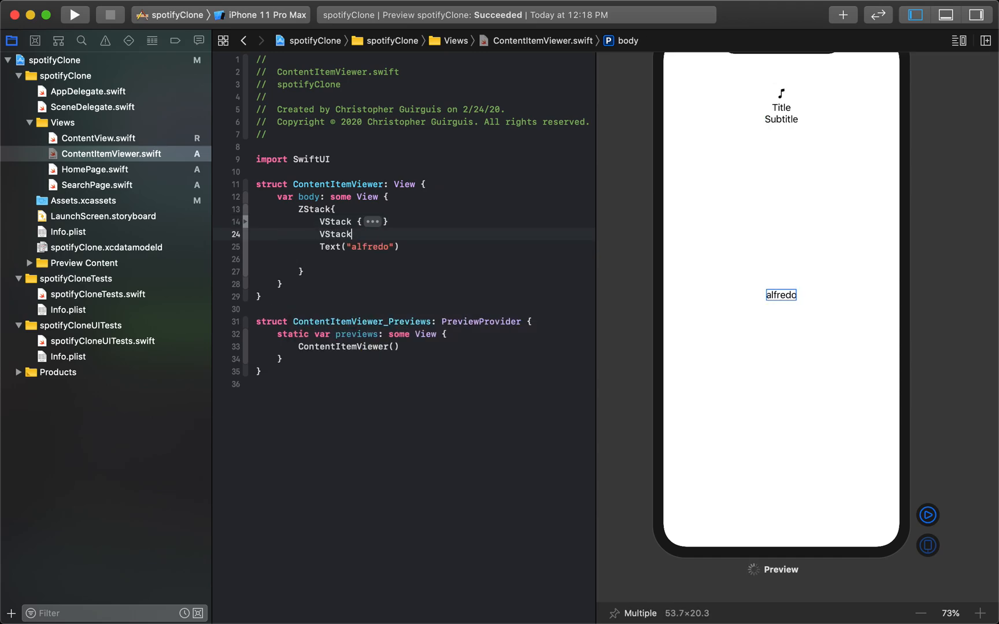
pyautogui.write('{}')
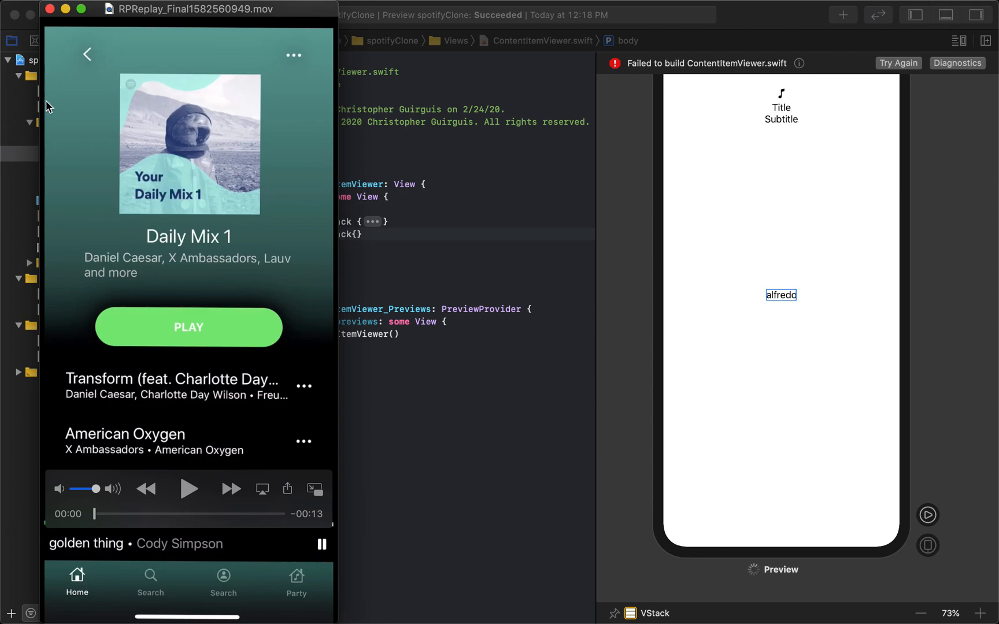
pyautogui.moveTo(48, 76)
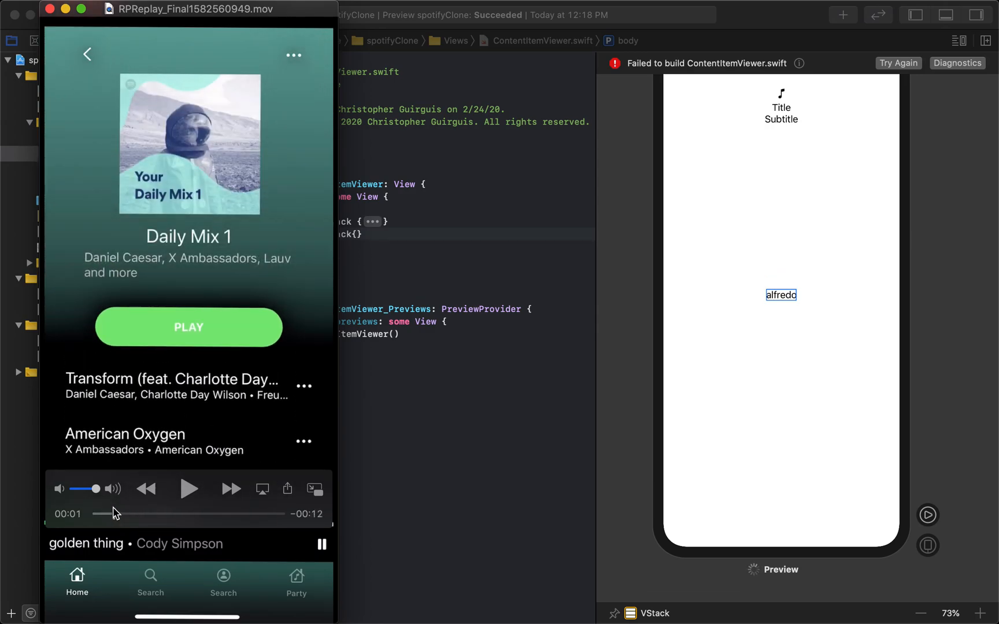
pyautogui.scroll(-3)
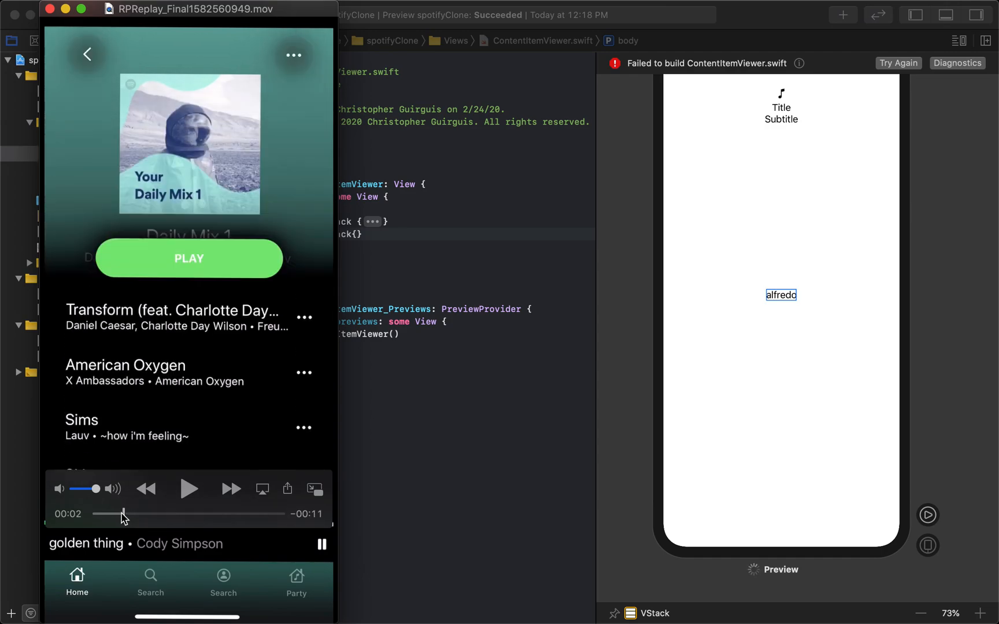
pyautogui.scroll(-3)
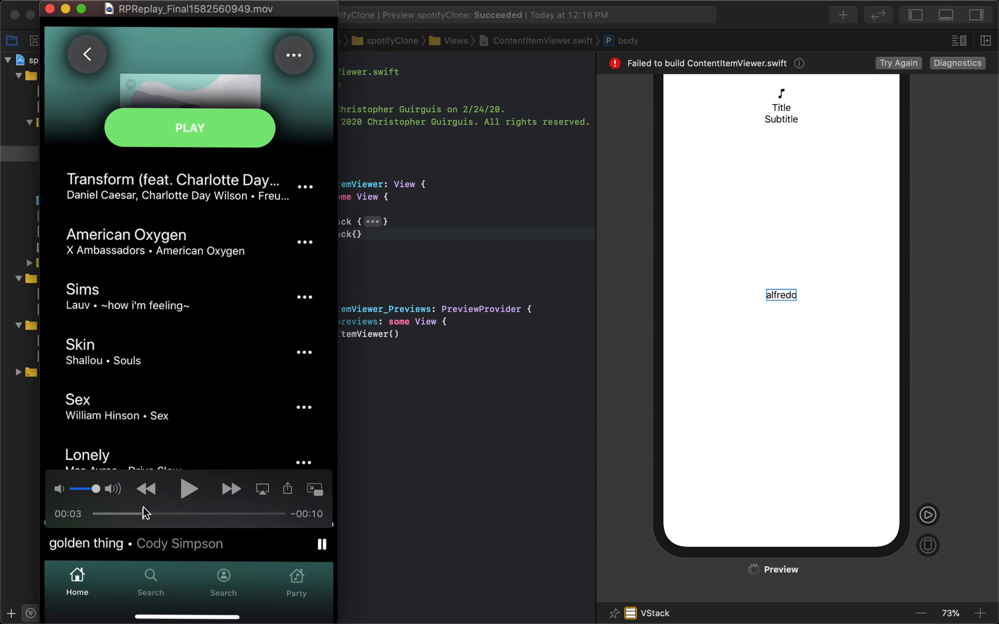
pyautogui.click(57, 11)
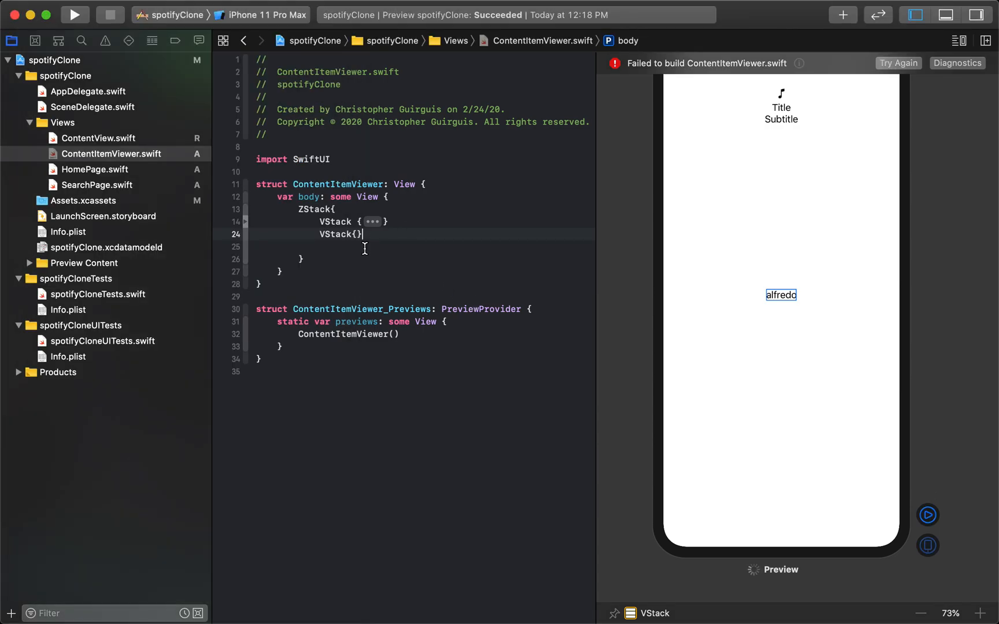
# Type Spacer().frame(height:100) inside the second VStack.
pyautogui.write('Spacer')
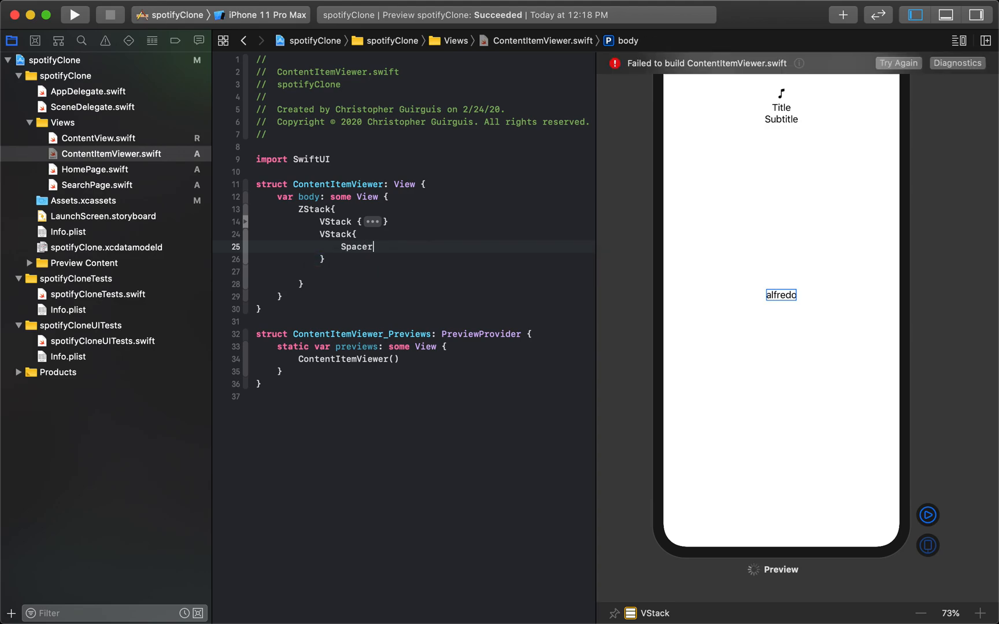
pyautogui.write('()')
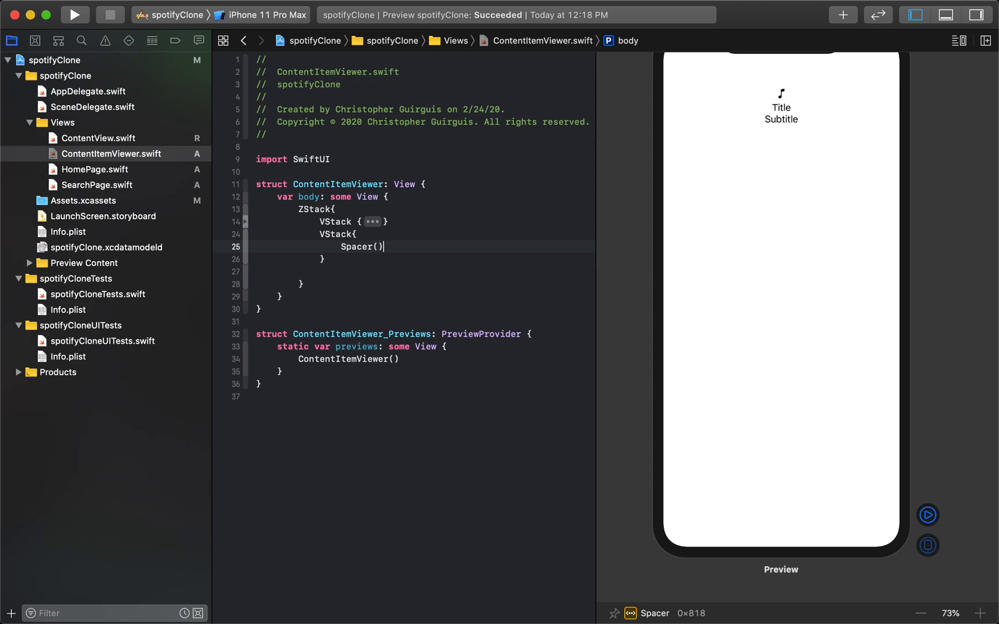
pyautogui.write('.frame')
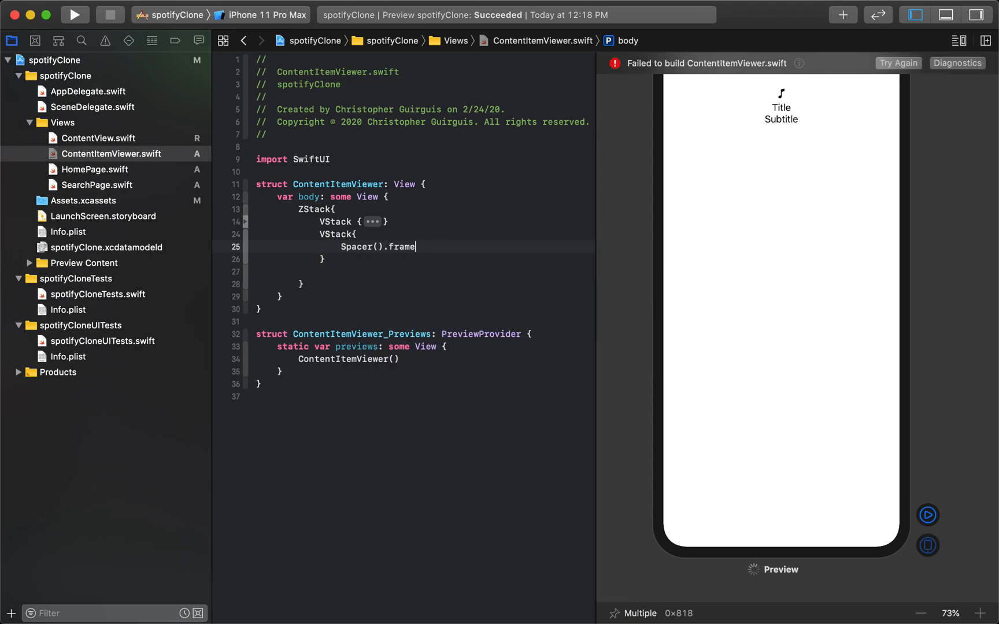
pyautogui.write('(height)')
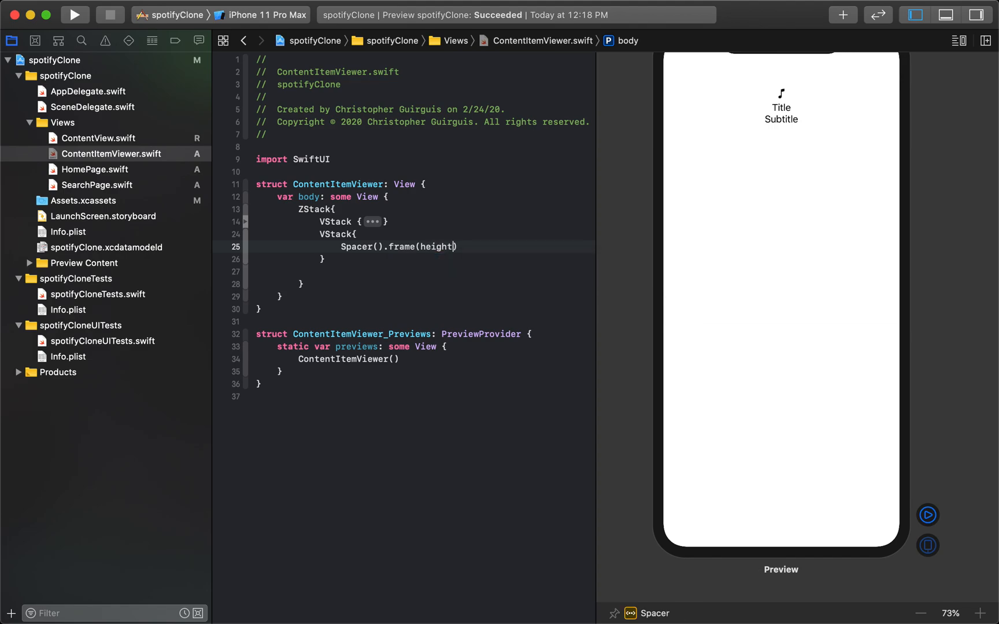
pyautogui.write(':100')
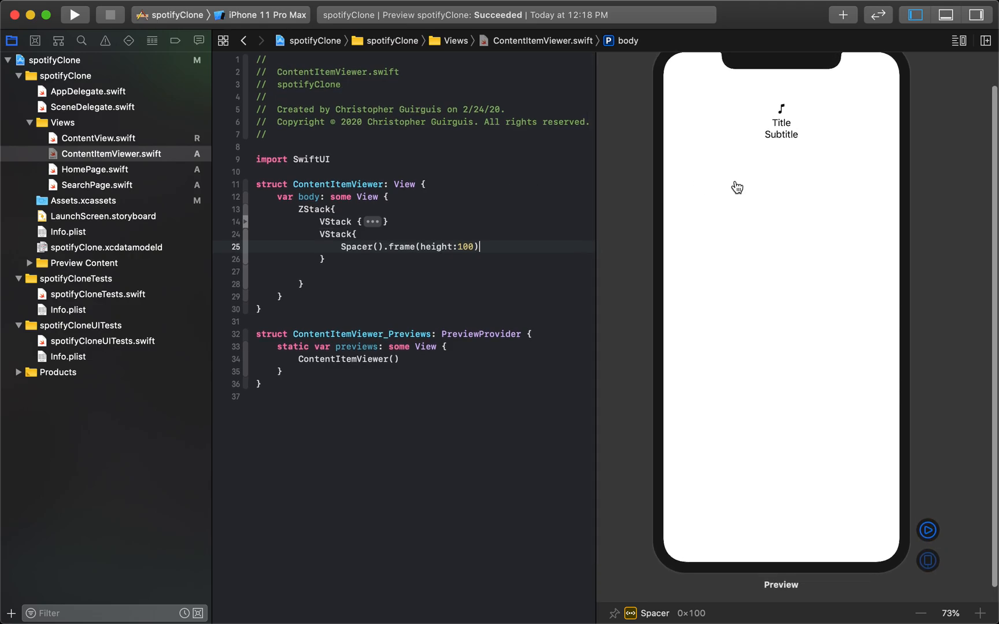
pyautogui.moveTo(503, 232)
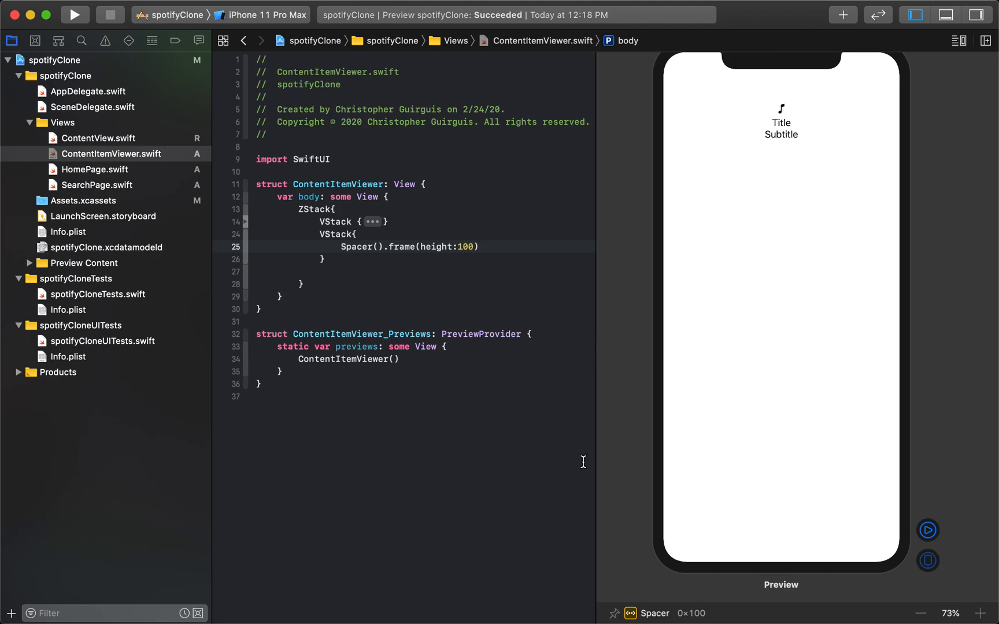
pyautogui.moveTo(478, 369)
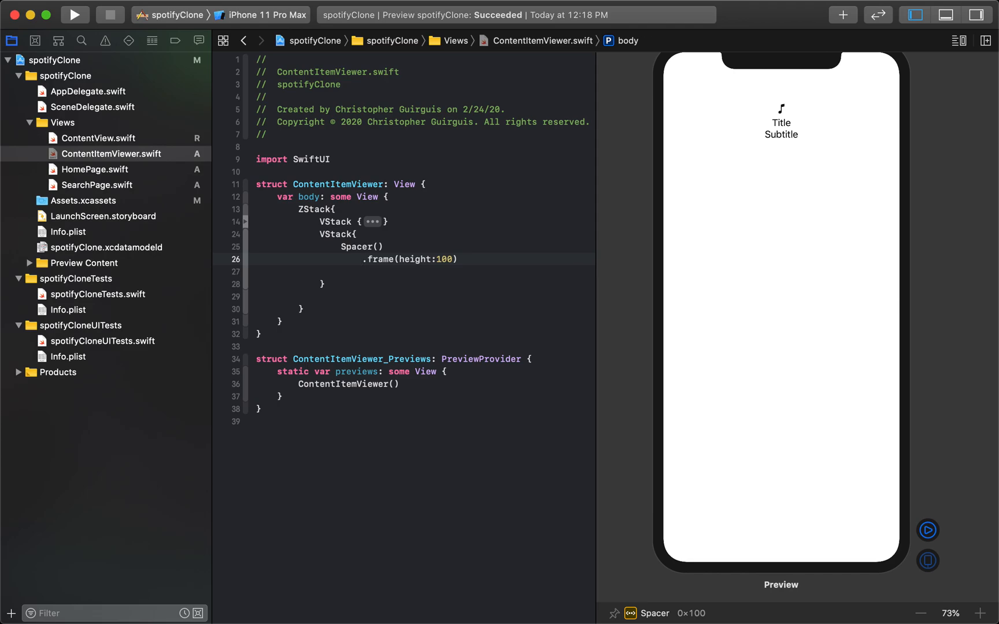
# Give the spacer a Color.red background and a frame width of 50.
pyautogui.write('.bac')
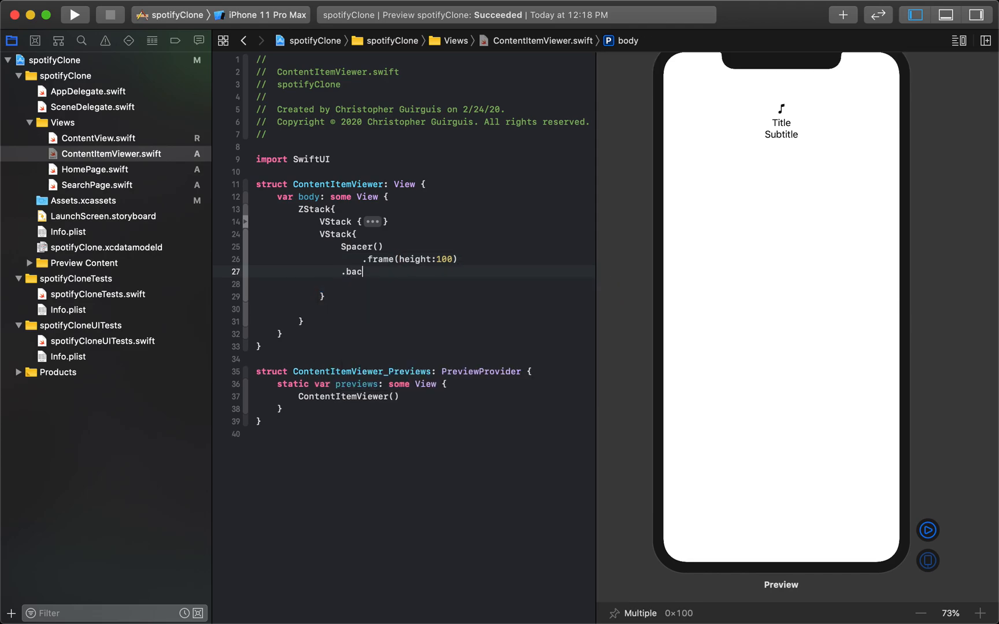
pyautogui.write('kground')
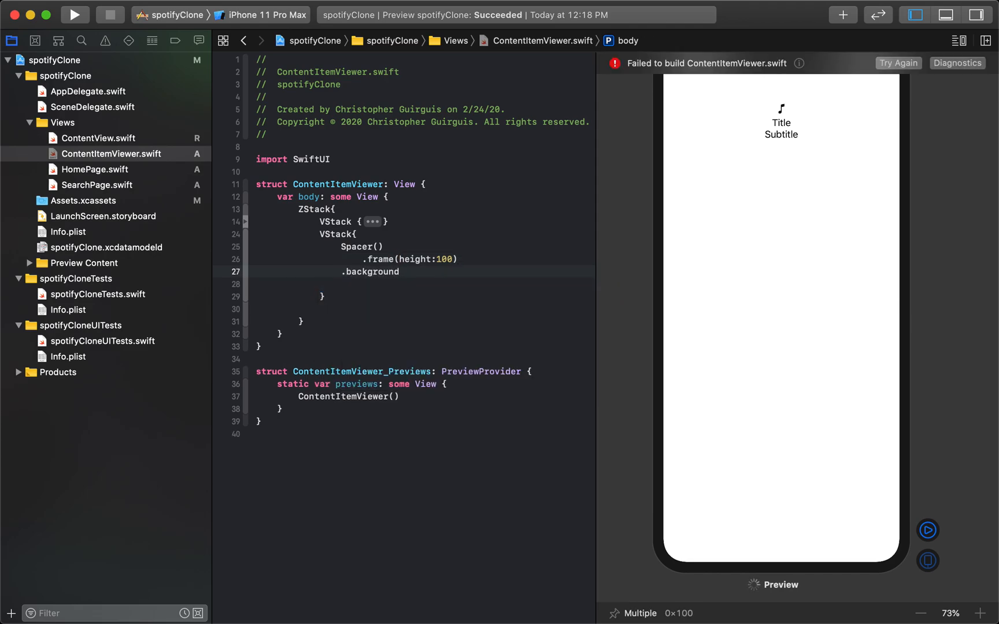
pyautogui.write('(Color')
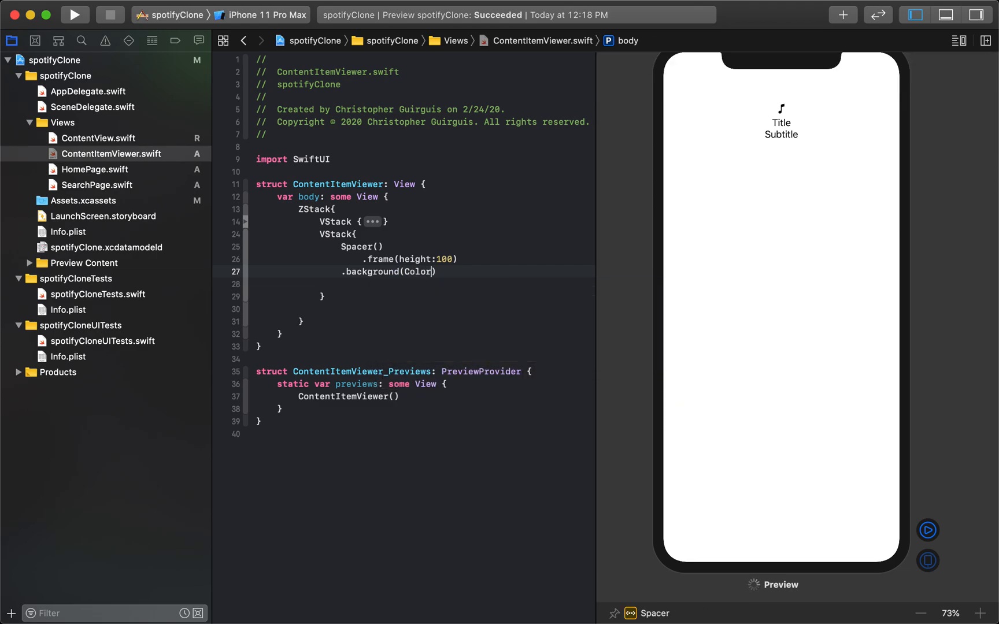
pyautogui.write('.red')
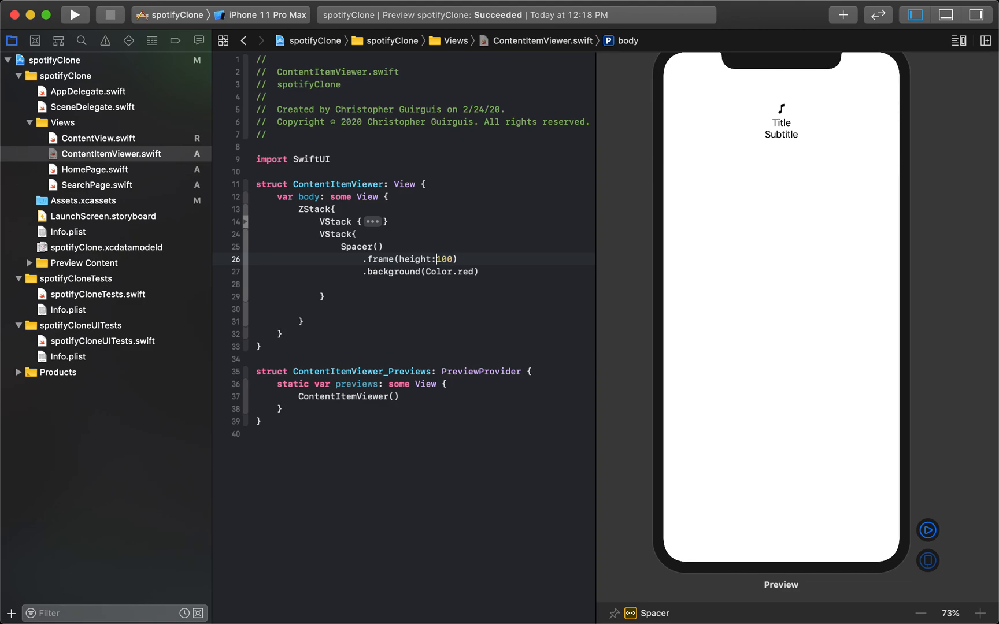
pyautogui.write('width:50,')
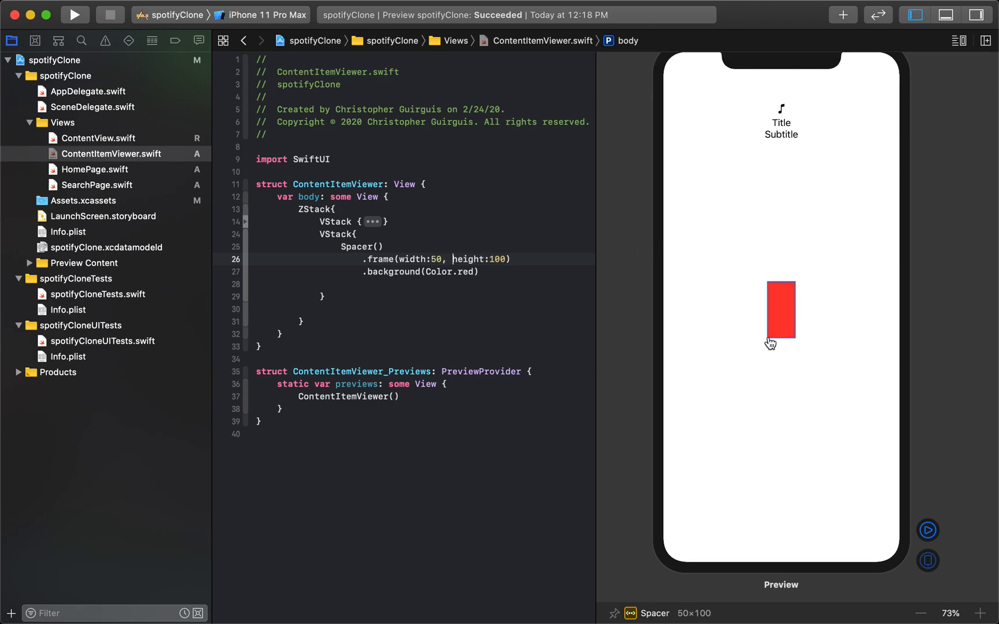
pyautogui.moveTo(763, 317)
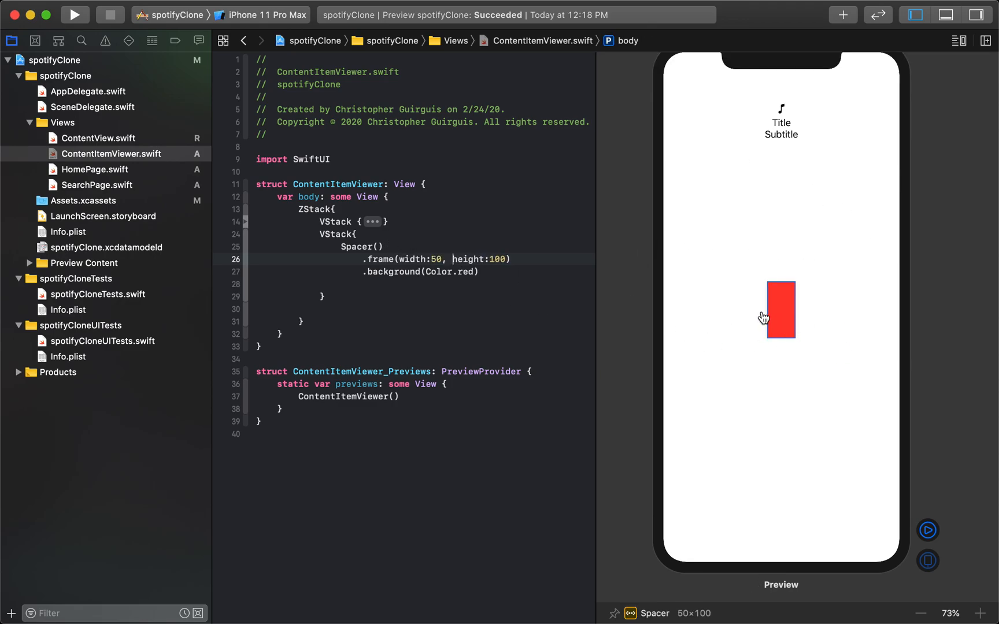
pyautogui.moveTo(610, 262)
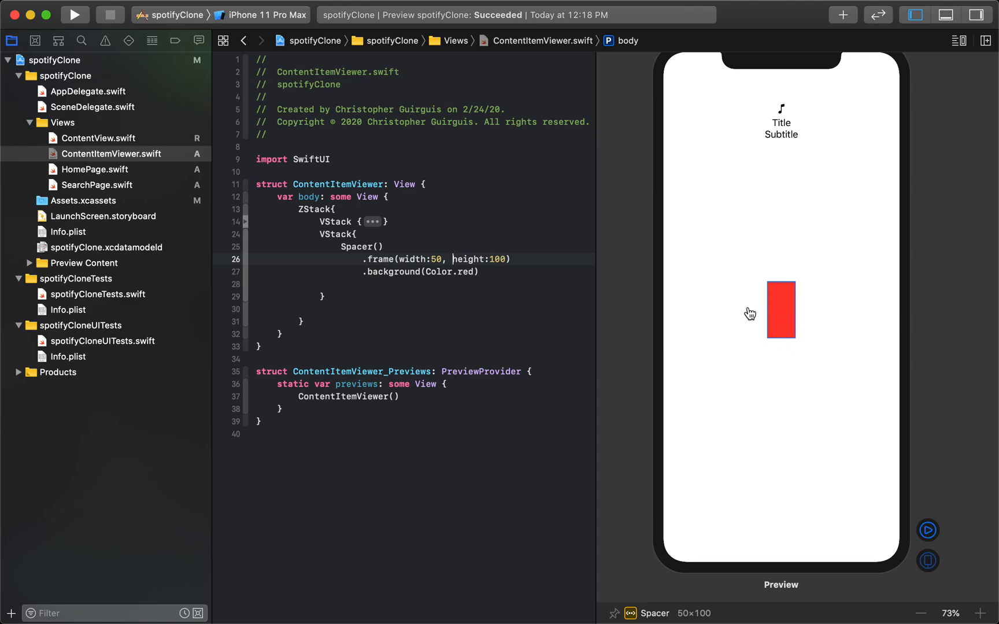
pyautogui.click(492, 272)
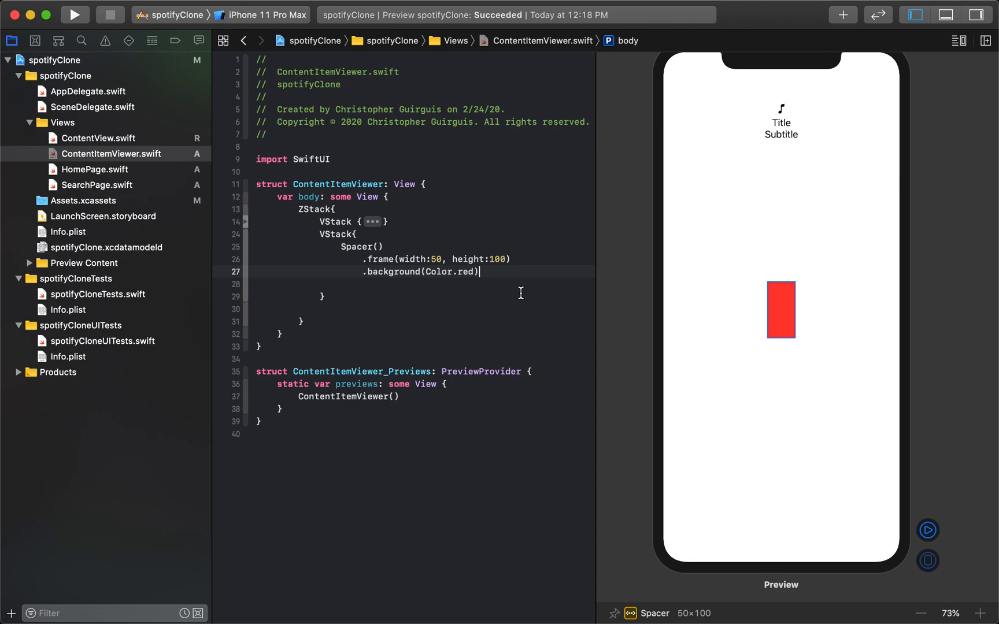
pyautogui.write('S')
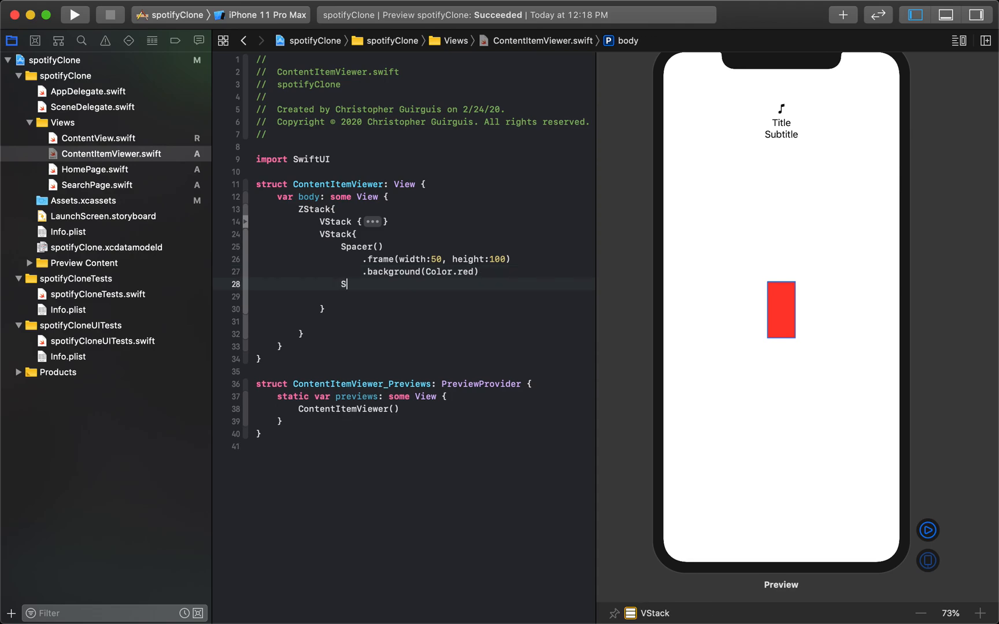
# Add a second Spacer with .frame(width: 200) and a Color.blue background.
pyautogui.write('pacer()')
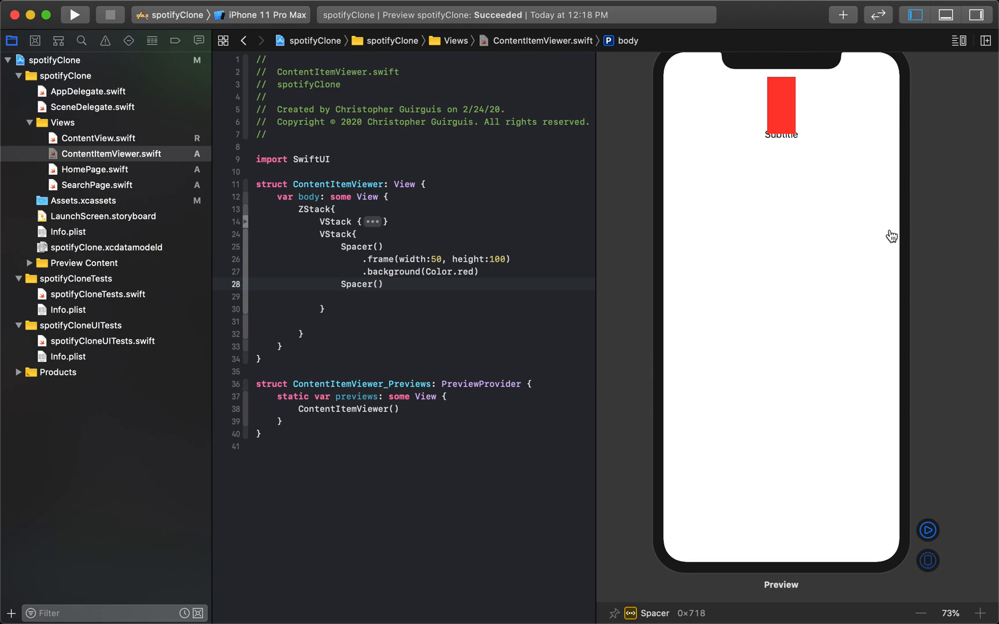
pyautogui.moveTo(704, 214)
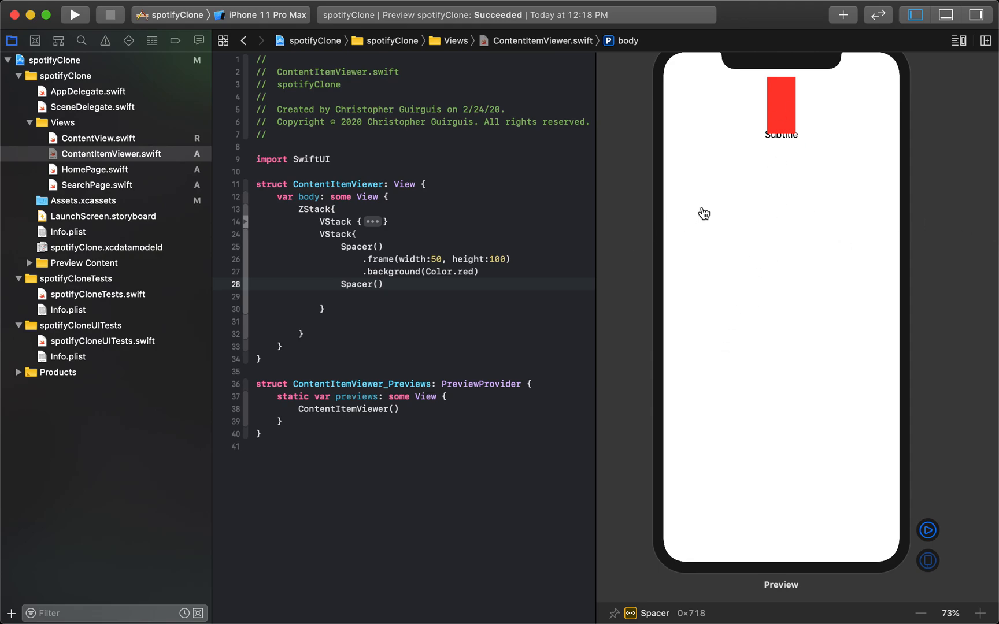
pyautogui.click(385, 284)
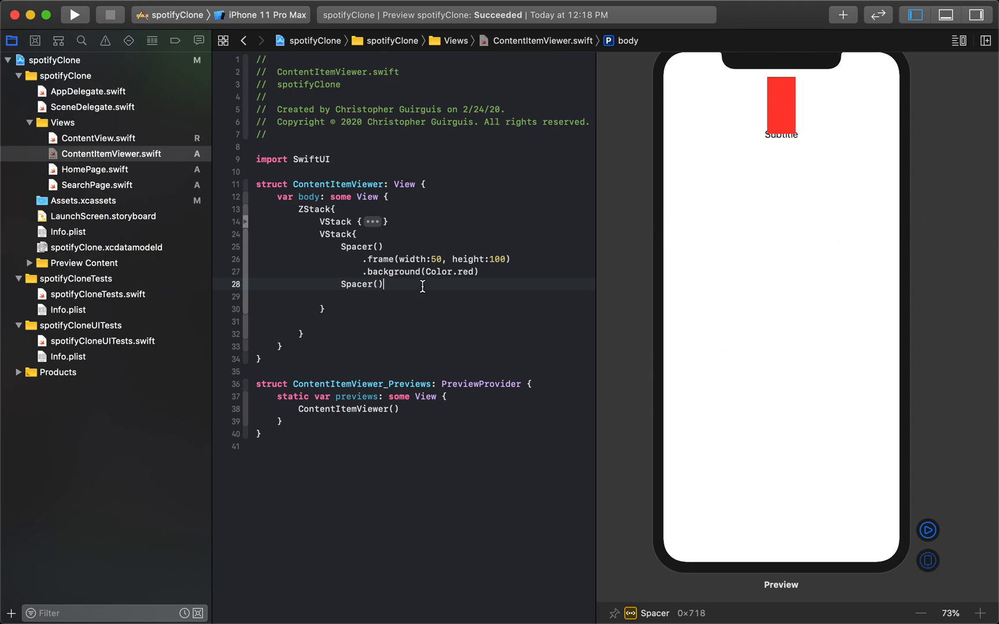
pyautogui.write('.')
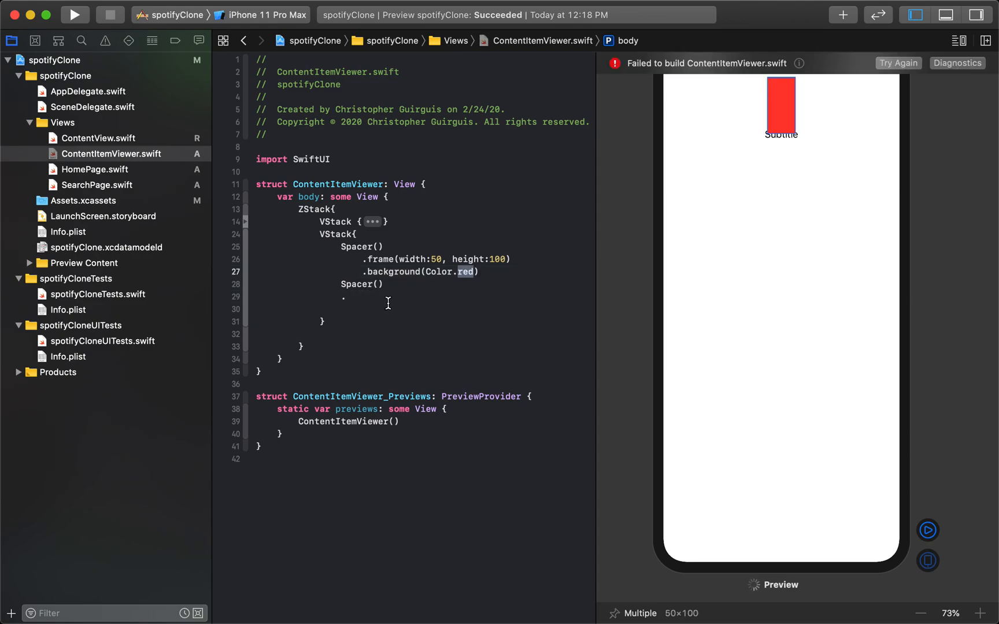
pyautogui.write('frame(')
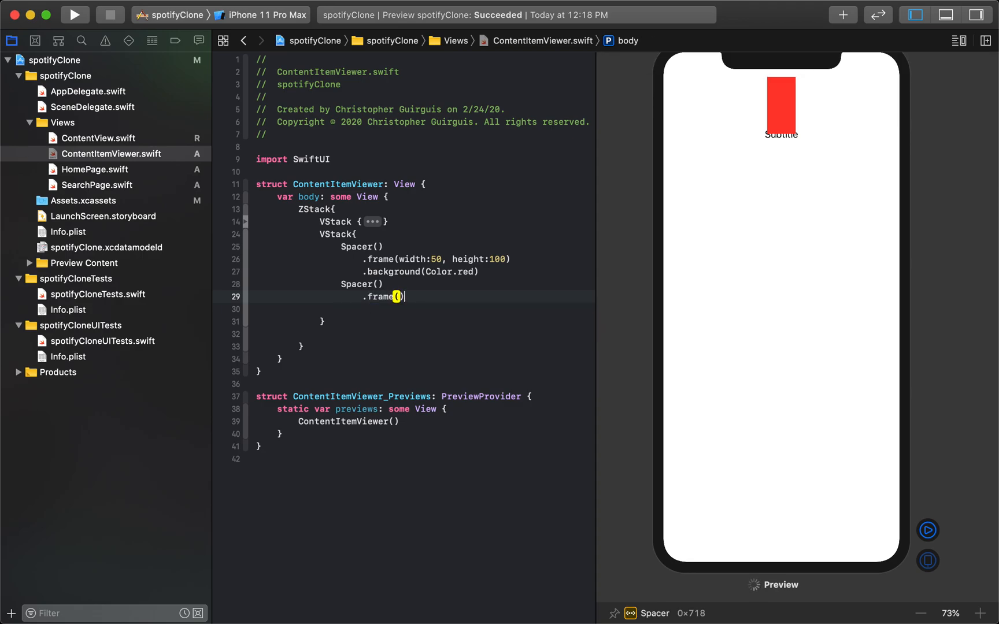
pyautogui.write('width')
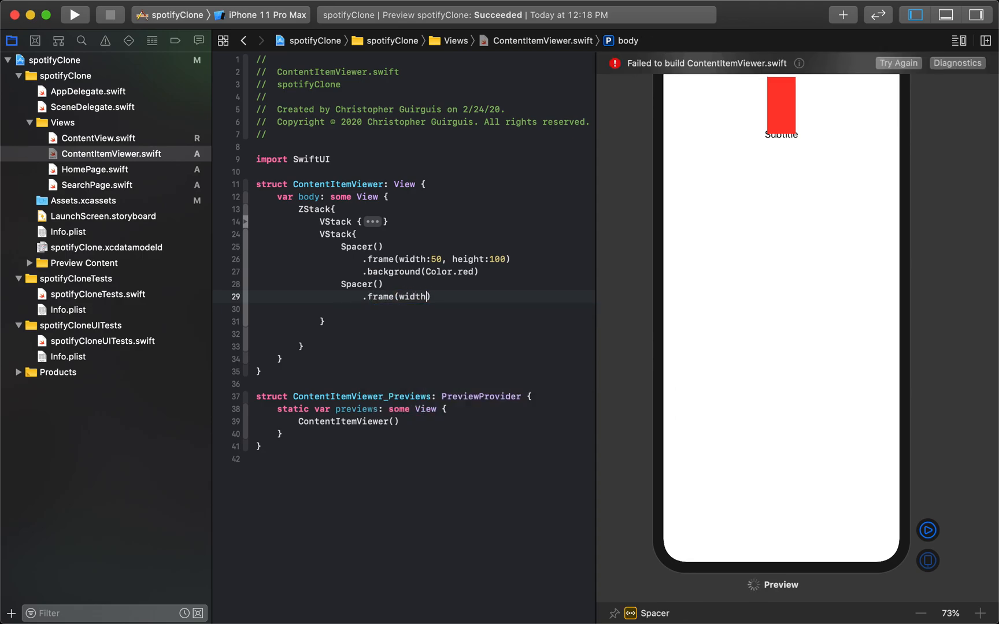
pyautogui.write(':200')
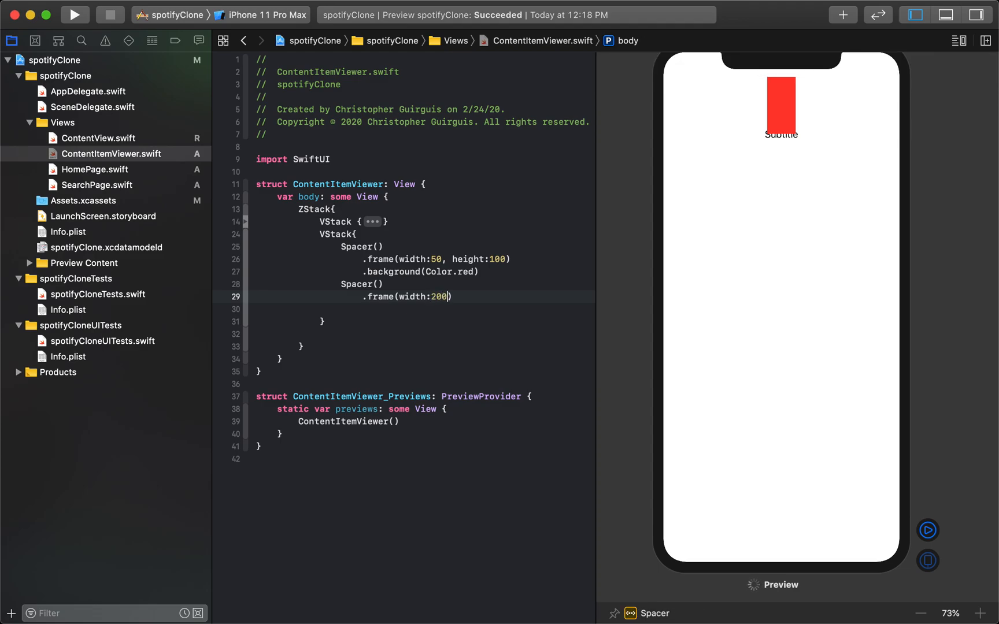
pyautogui.write('.')
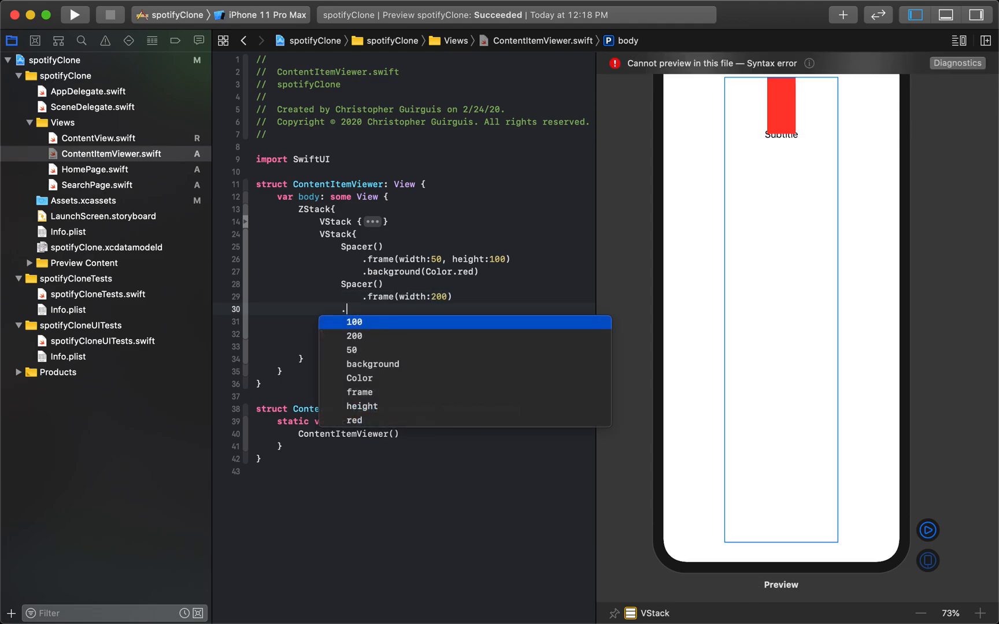
pyautogui.click(373, 364)
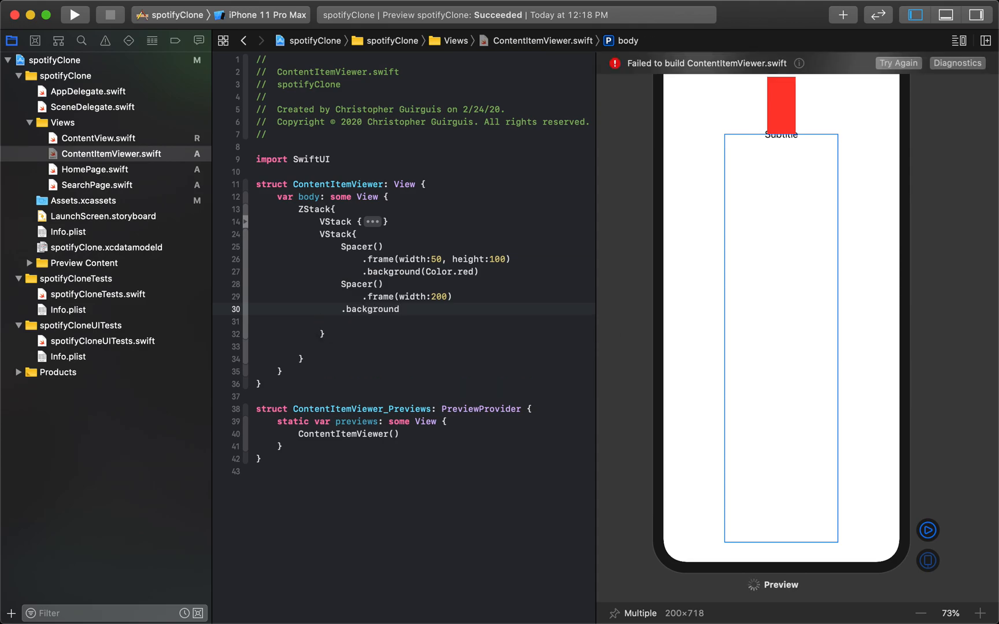
pyautogui.write('(Col')
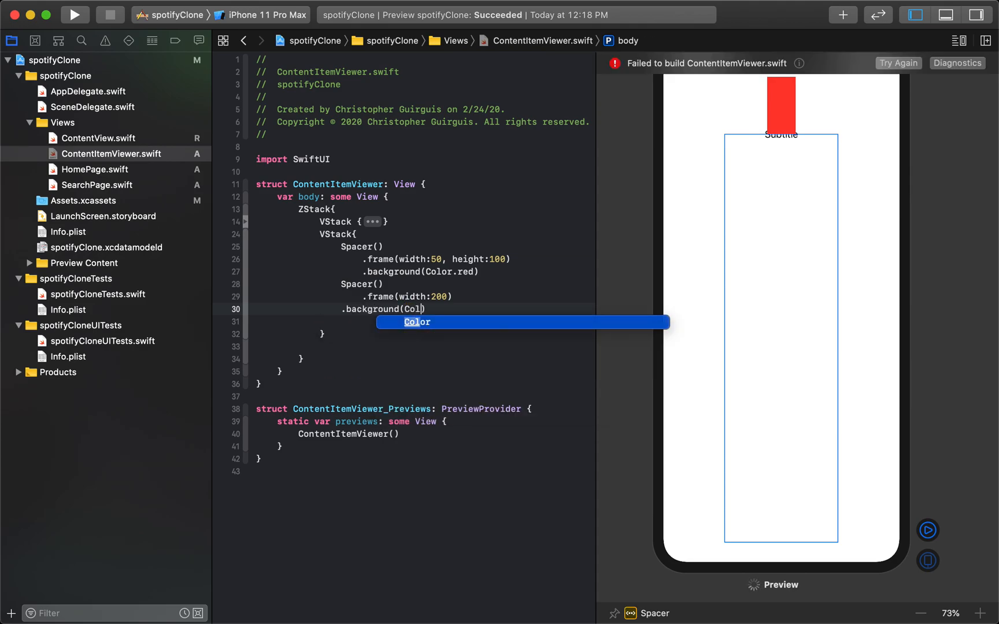
pyautogui.write('.blue')
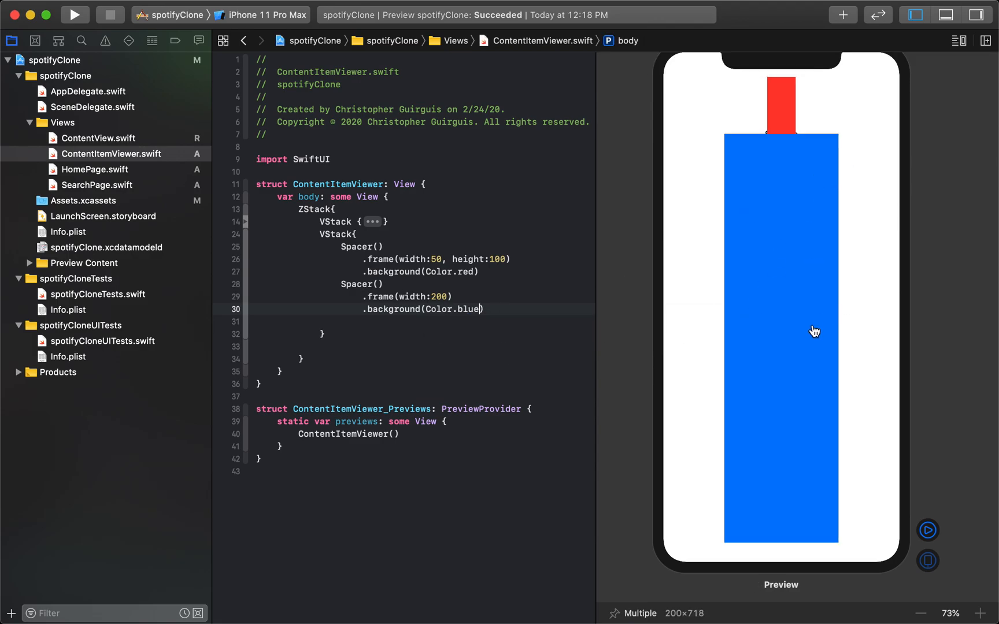
pyautogui.moveTo(449, 272)
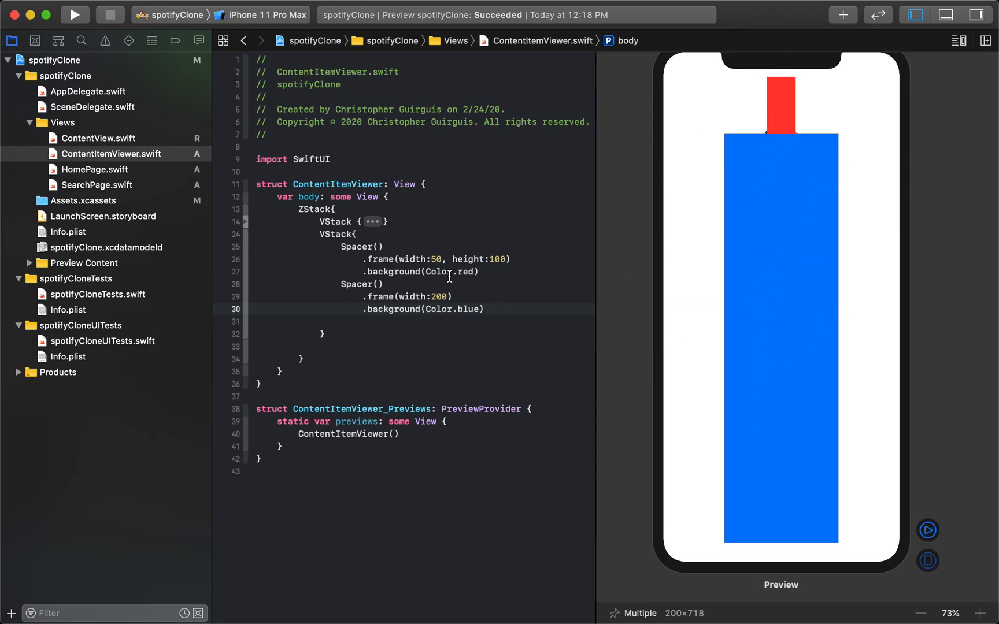
# Change the first spacer's background to Color.clear and its frame height to 200.
pyautogui.click(506, 309)
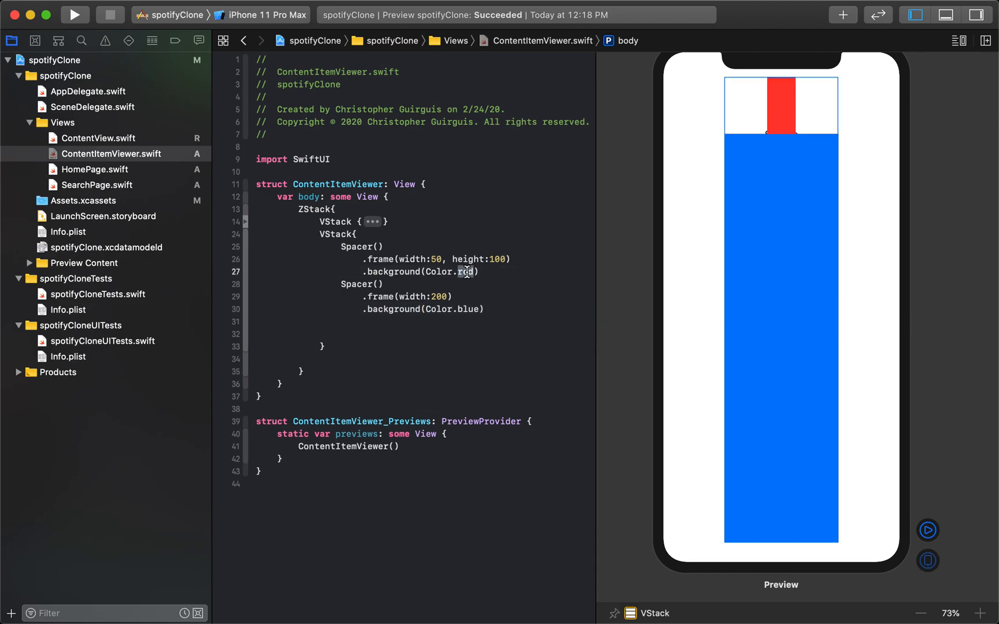
pyautogui.write('clear')
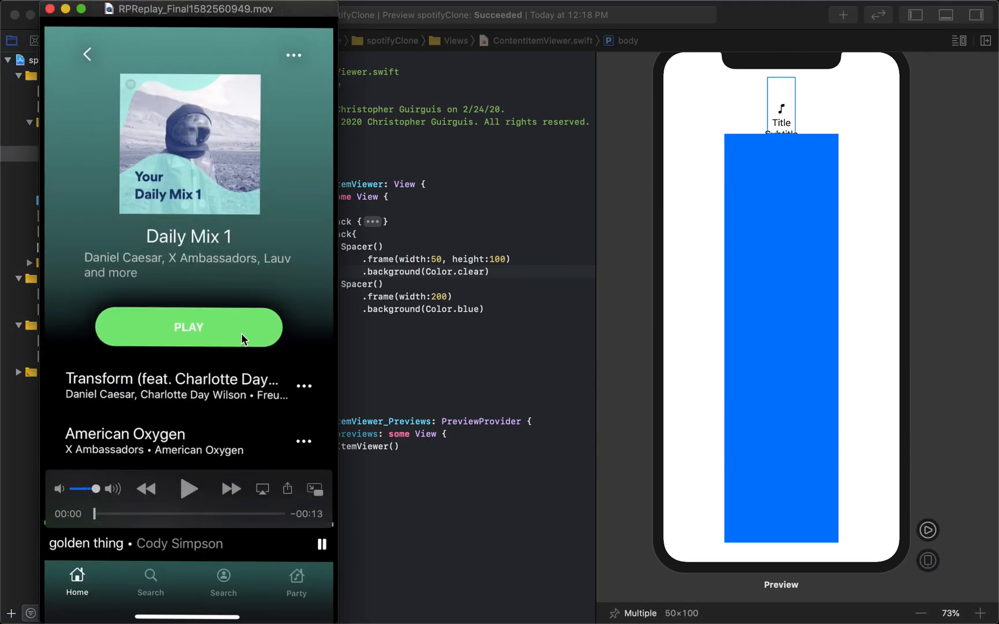
pyautogui.moveTo(110, 176)
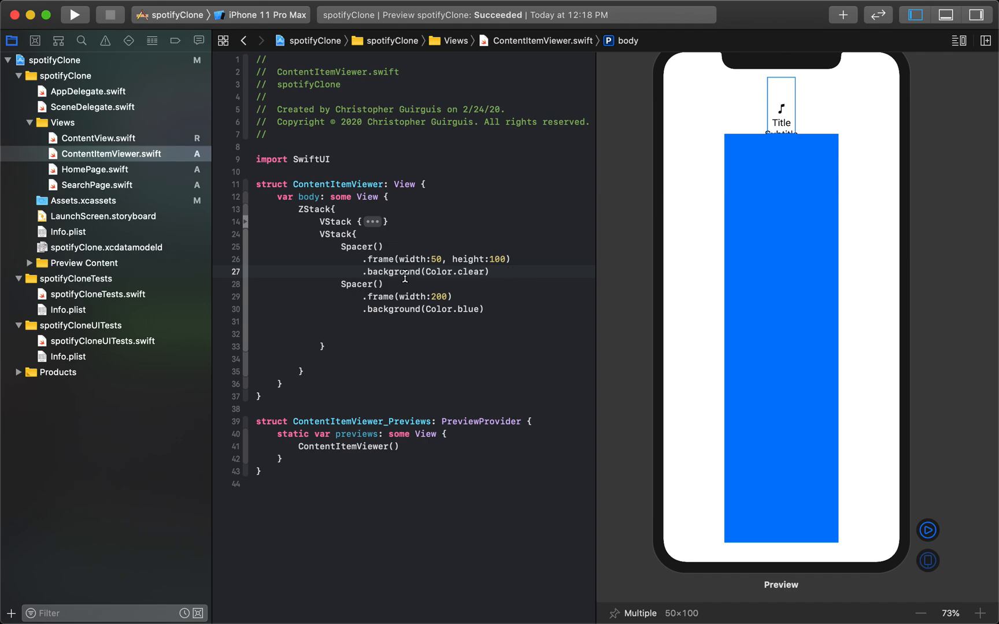
pyautogui.click(449, 269)
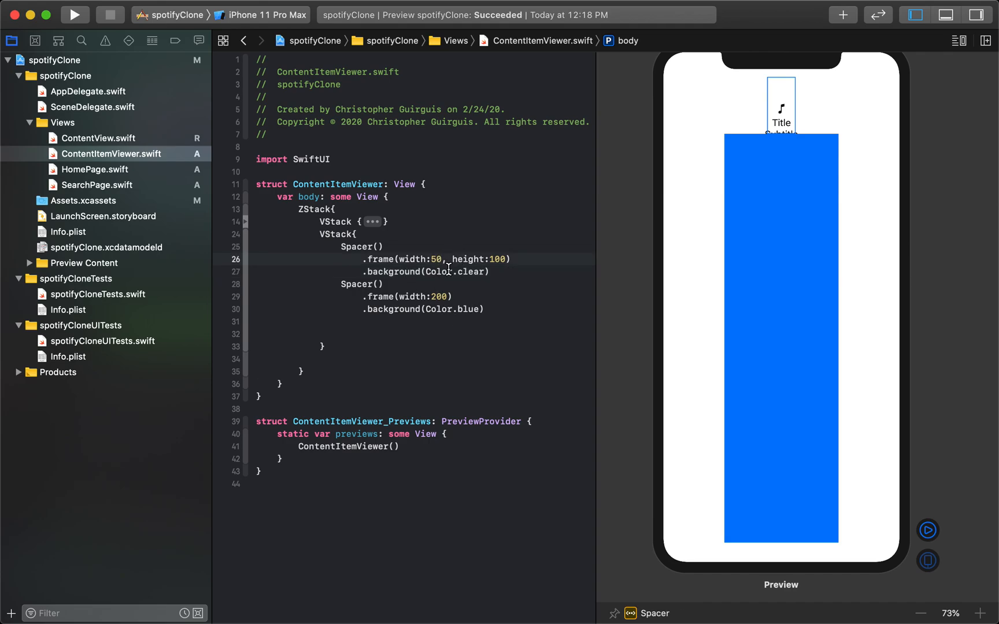
pyautogui.write('10')
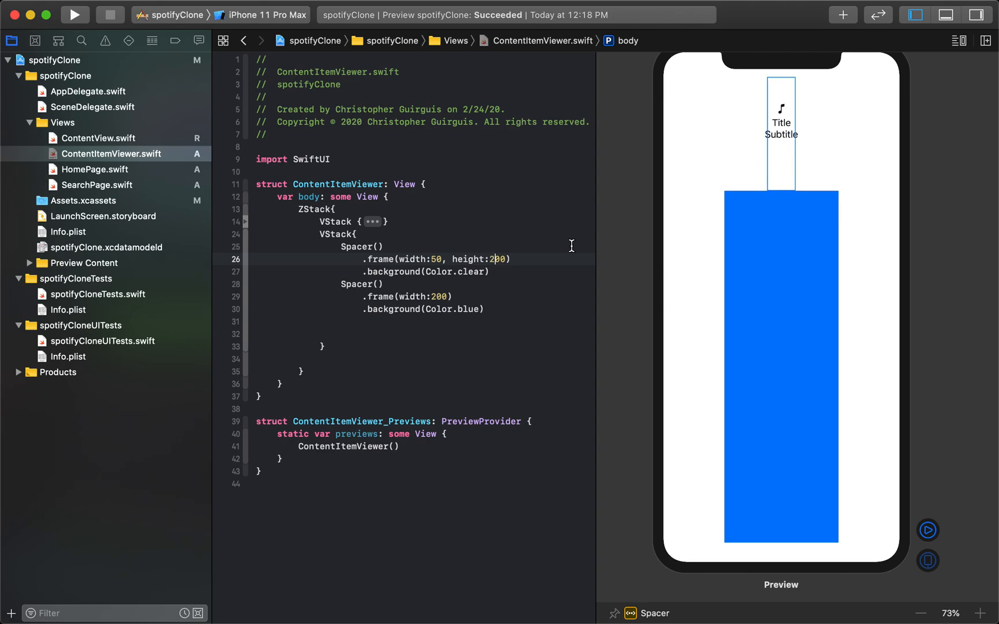
pyautogui.moveTo(814, 230)
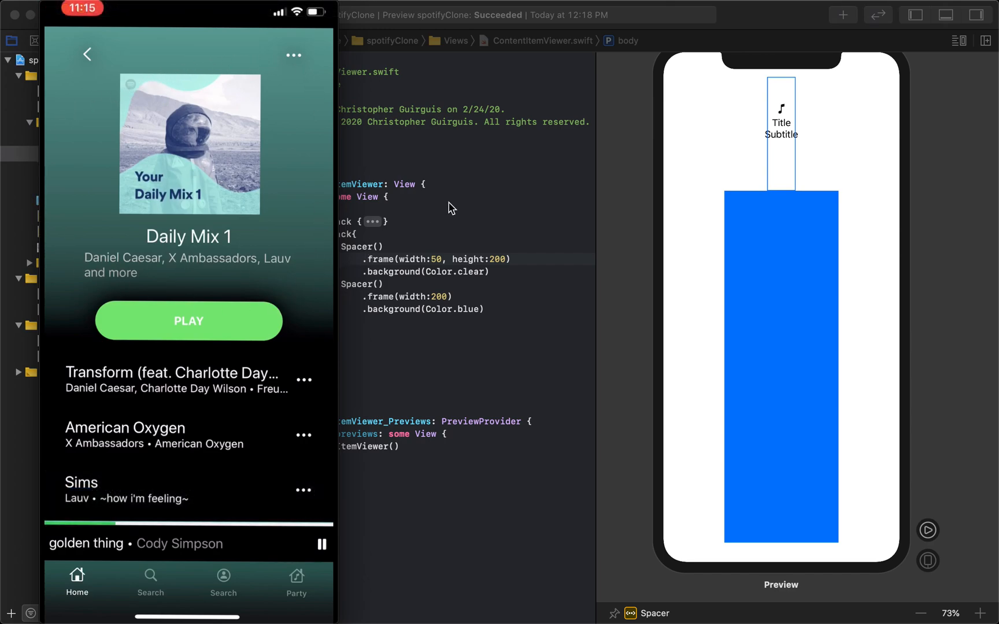
pyautogui.moveTo(473, 207)
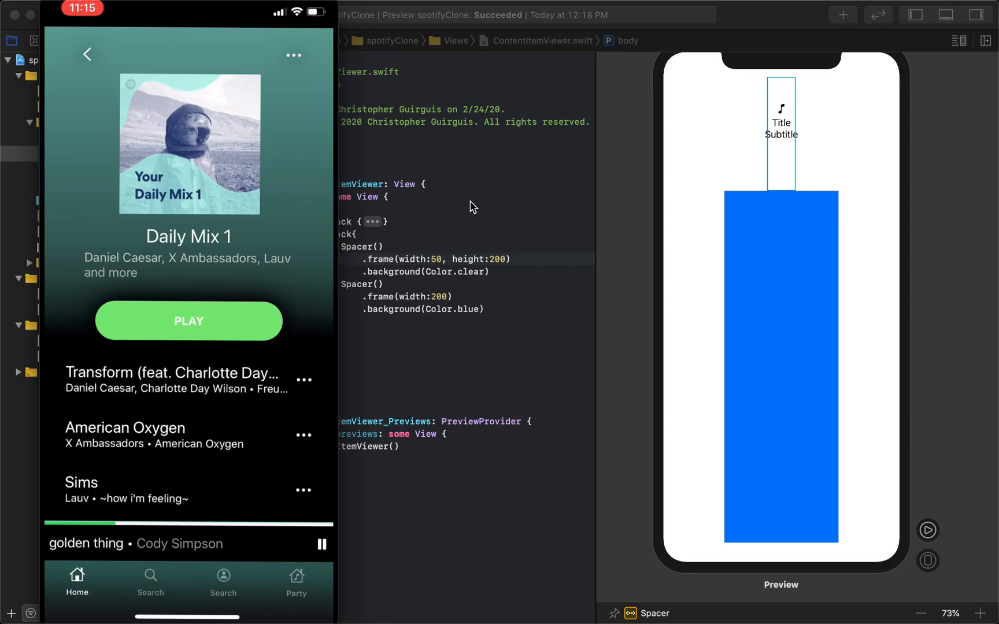